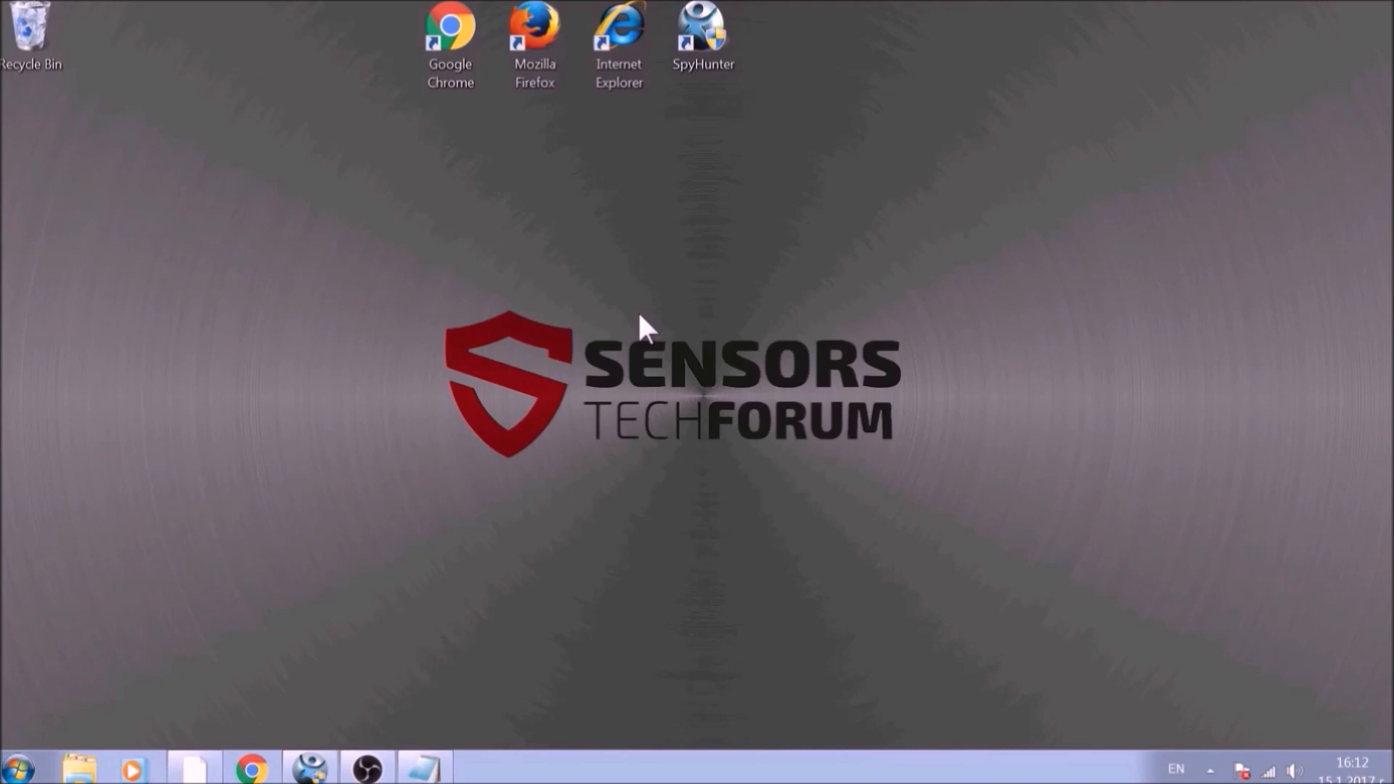
{"action": "mouse_move", "coordinate": [388, 506]}
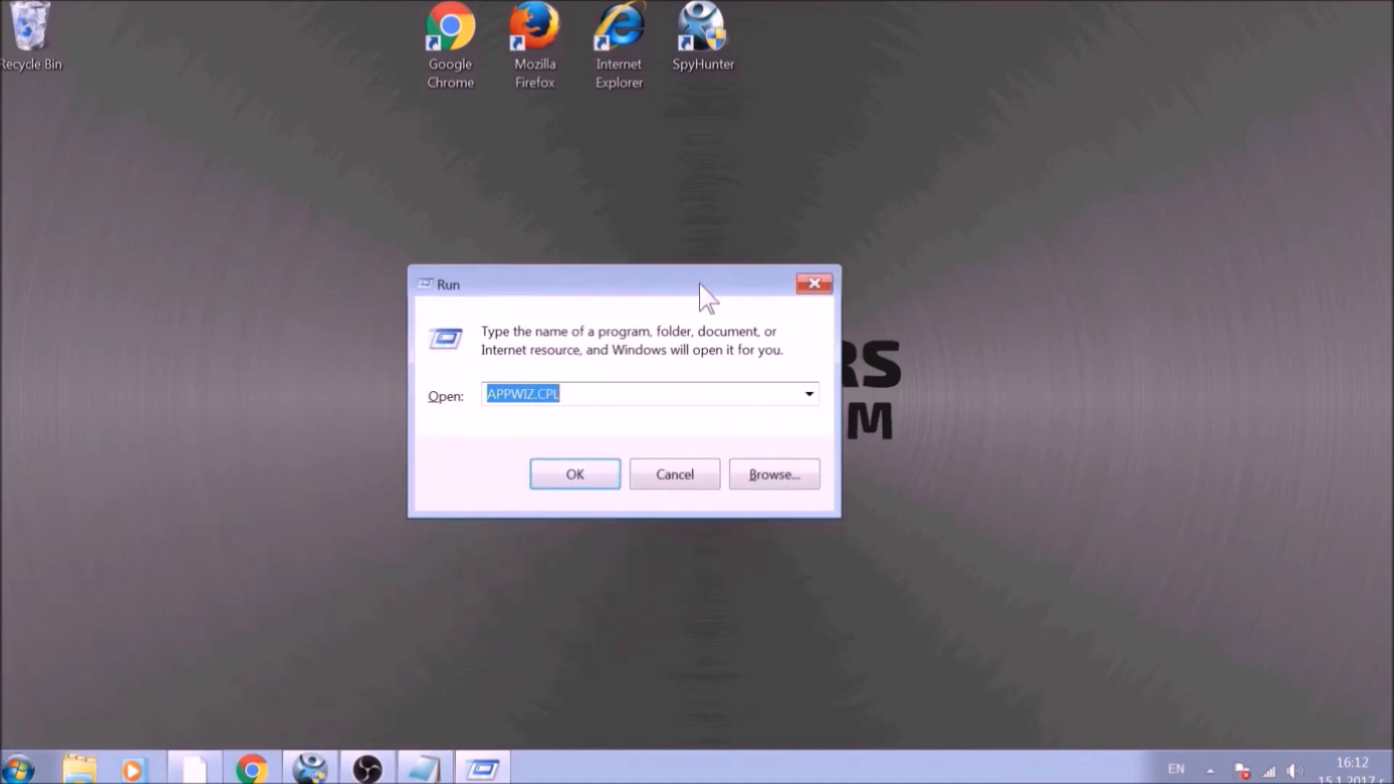
Step: Run APPWIZ.CPL from the Run dialog to list installed programs
{"action": "type", "text": "APPWIZ"}
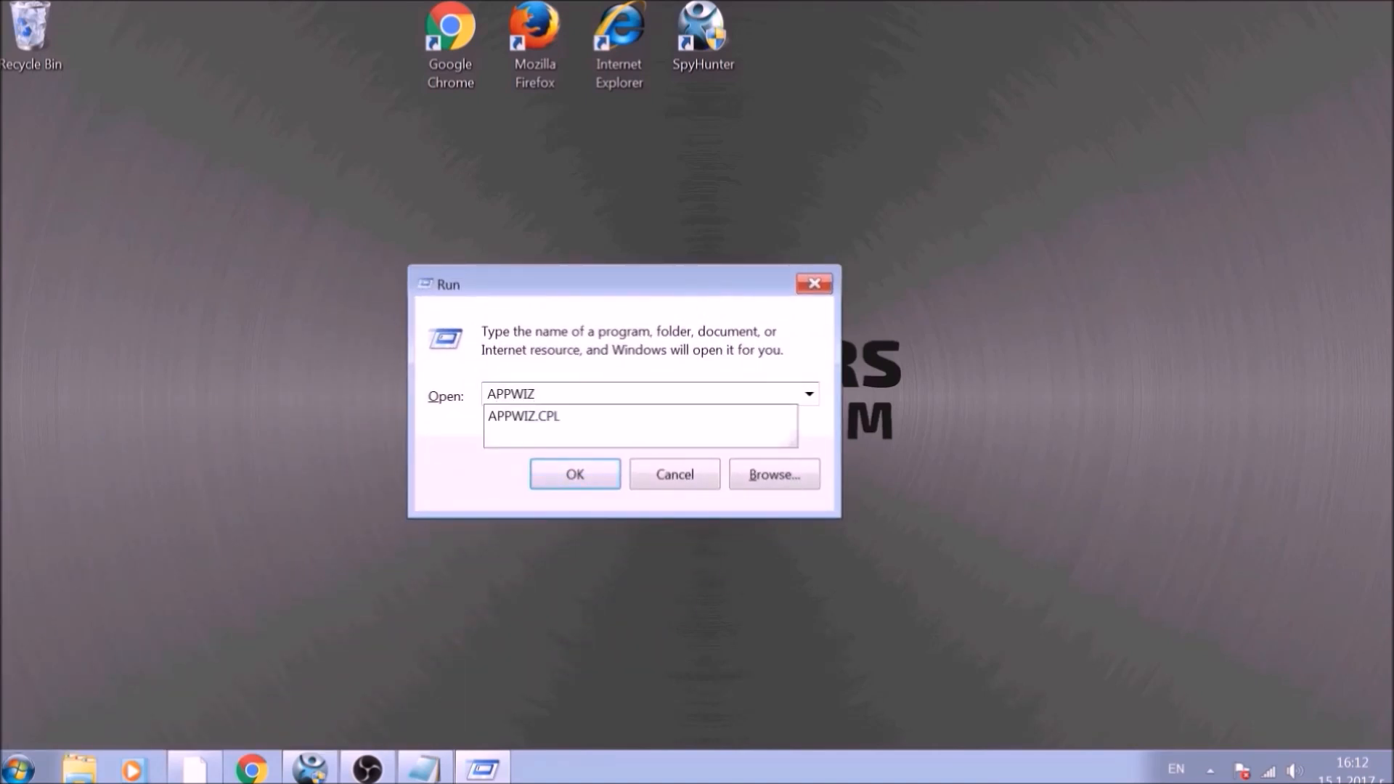
{"action": "left_click", "coordinate": [523, 415]}
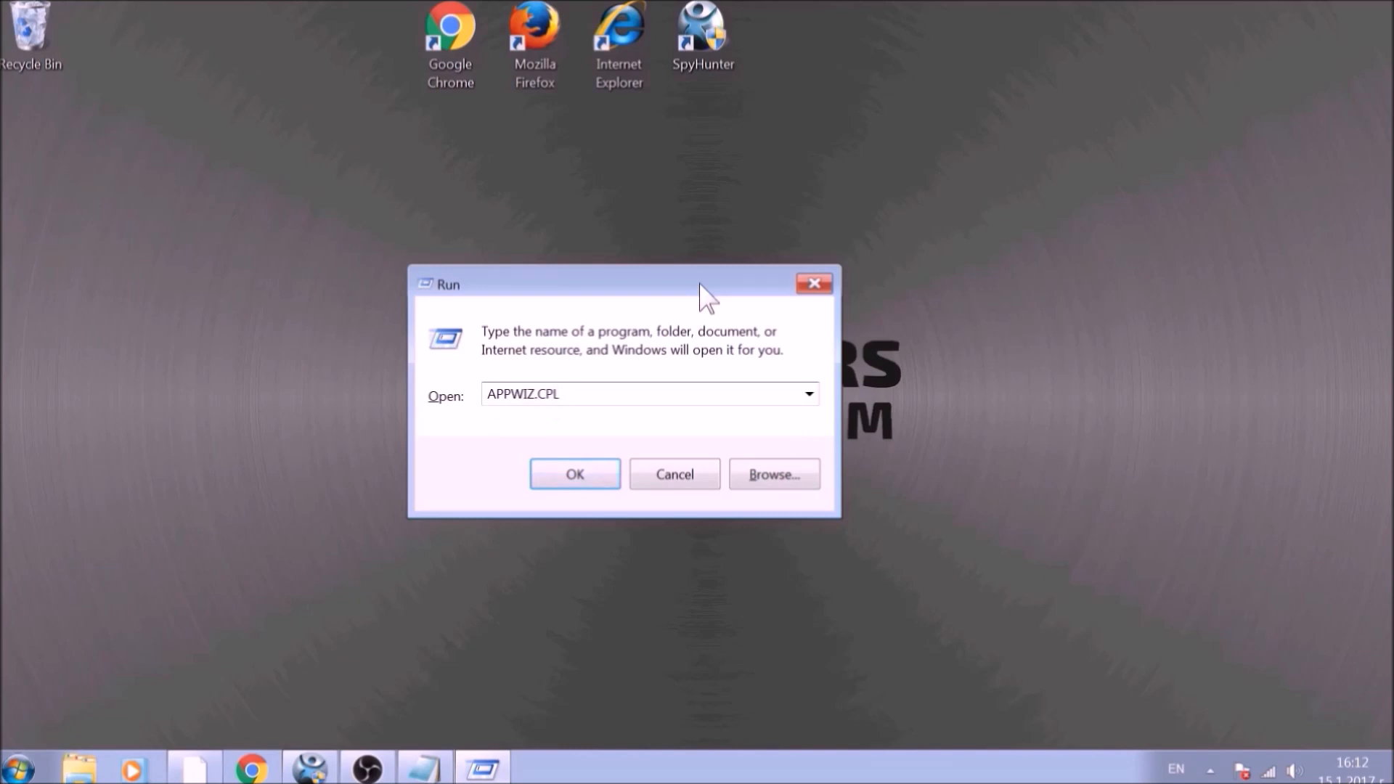
{"action": "left_click", "coordinate": [575, 473]}
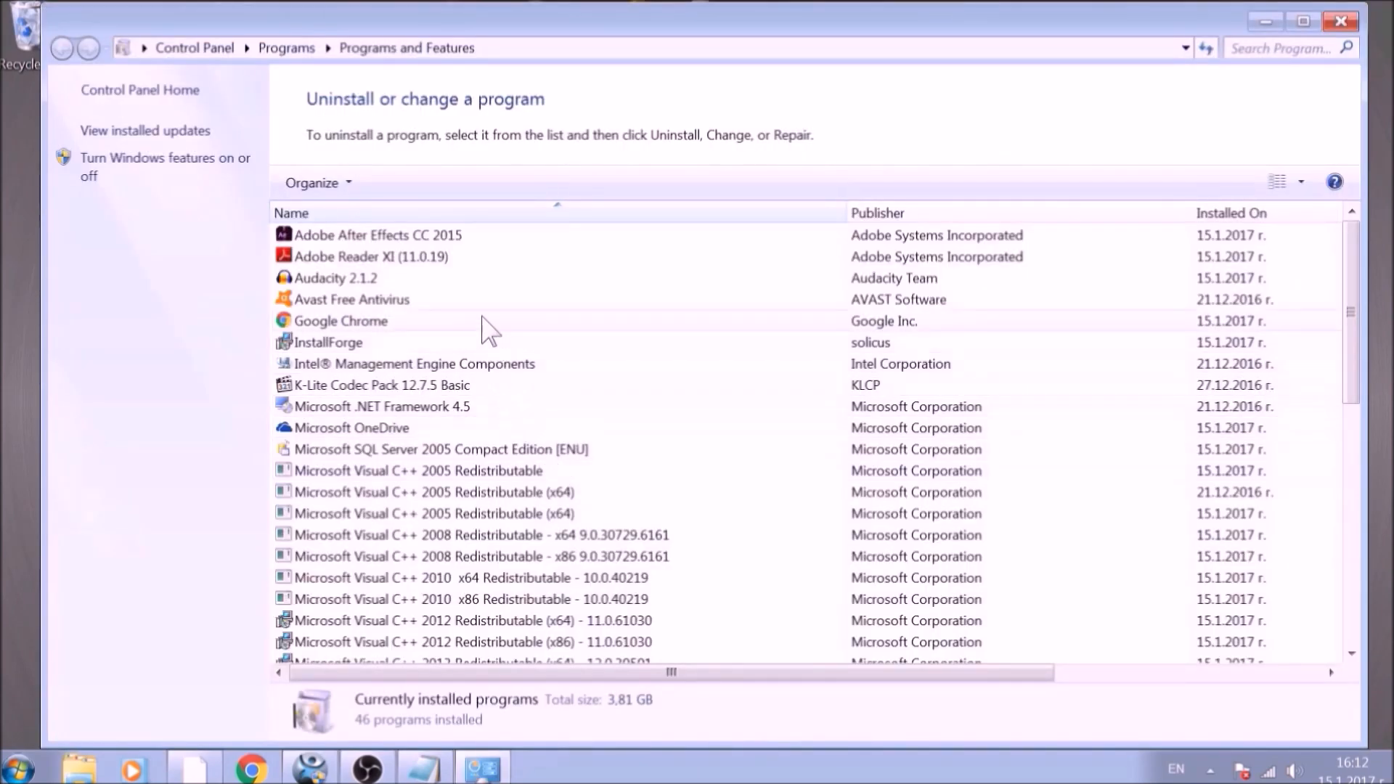
Step: Select SUSPICIOUS PROGRAM in the list and confirm its uninstall
{"action": "scroll", "scroll_direction": "down", "scroll_amount": 3}
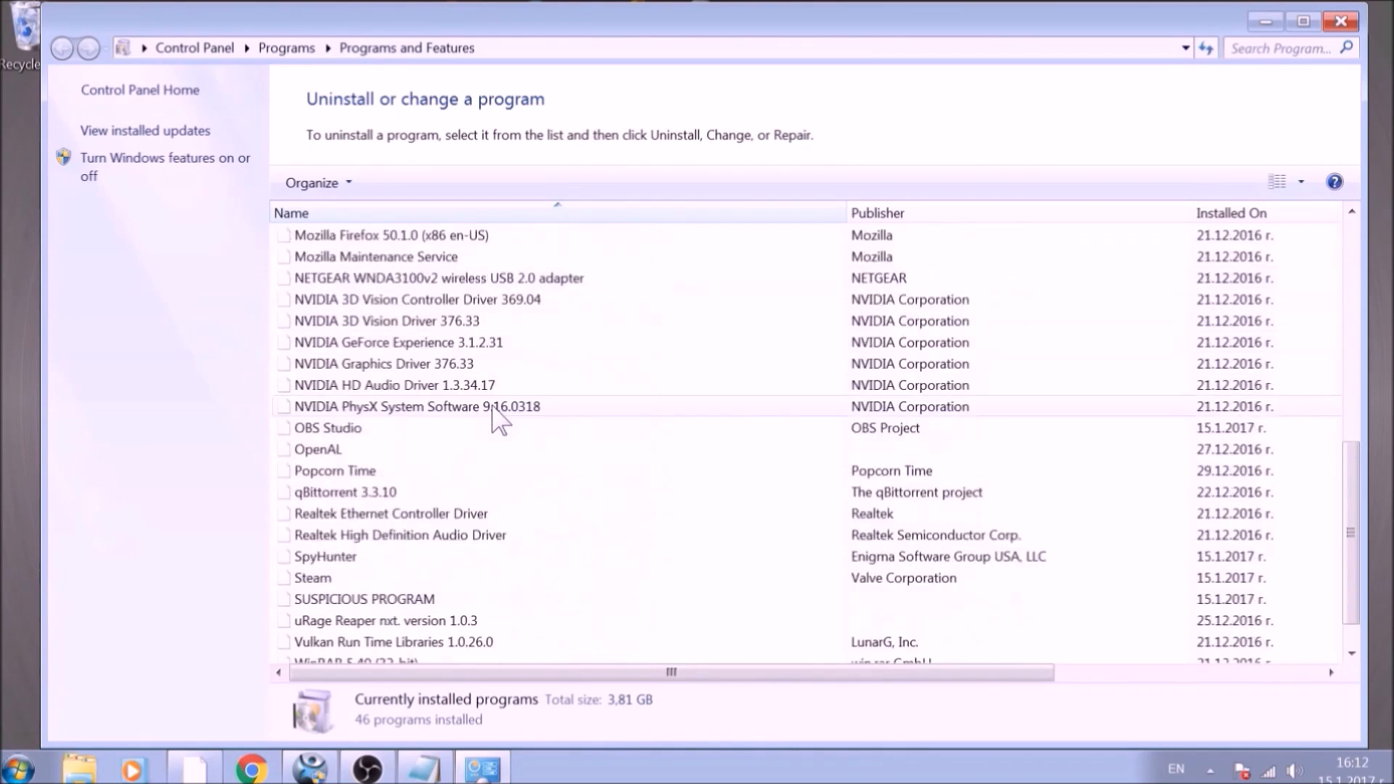
{"action": "scroll", "scroll_direction": "down", "scroll_amount": 3}
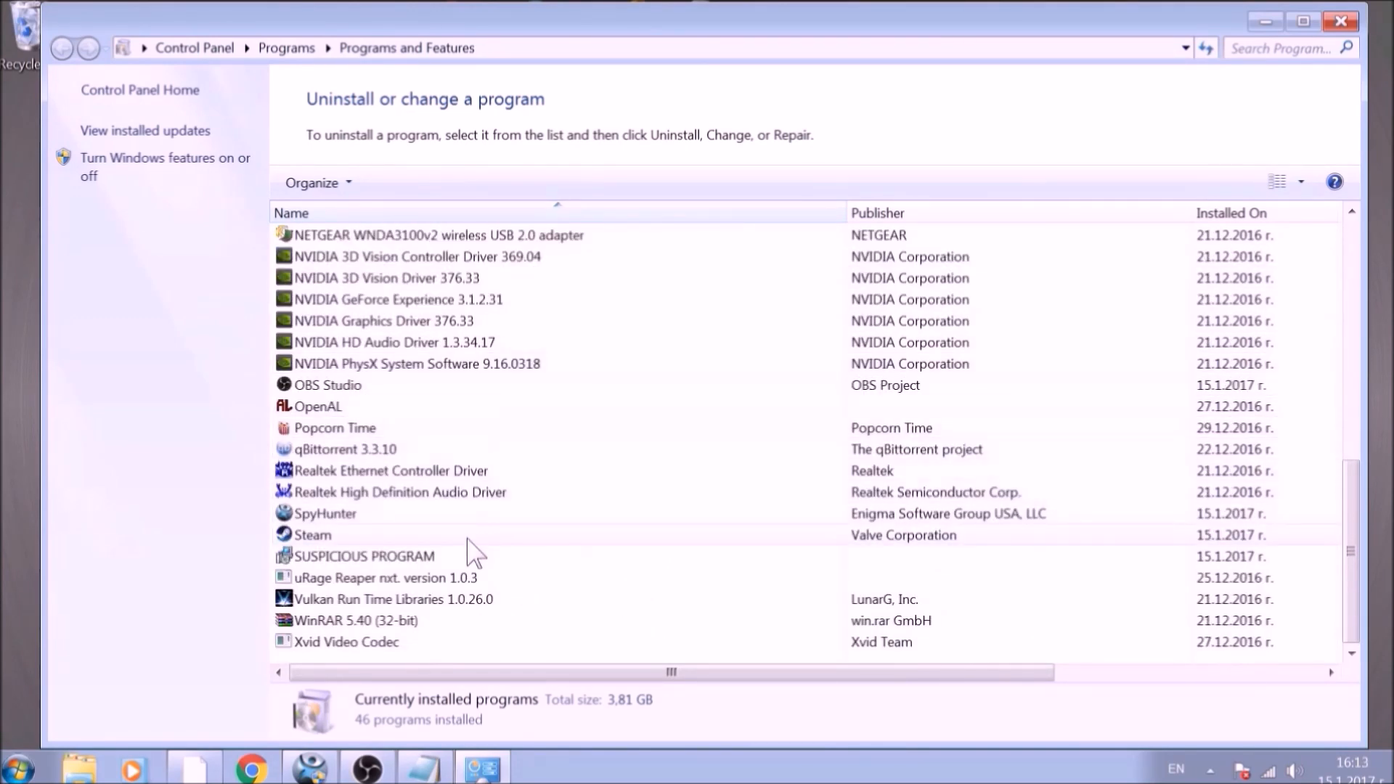
{"action": "left_click", "coordinate": [357, 556]}
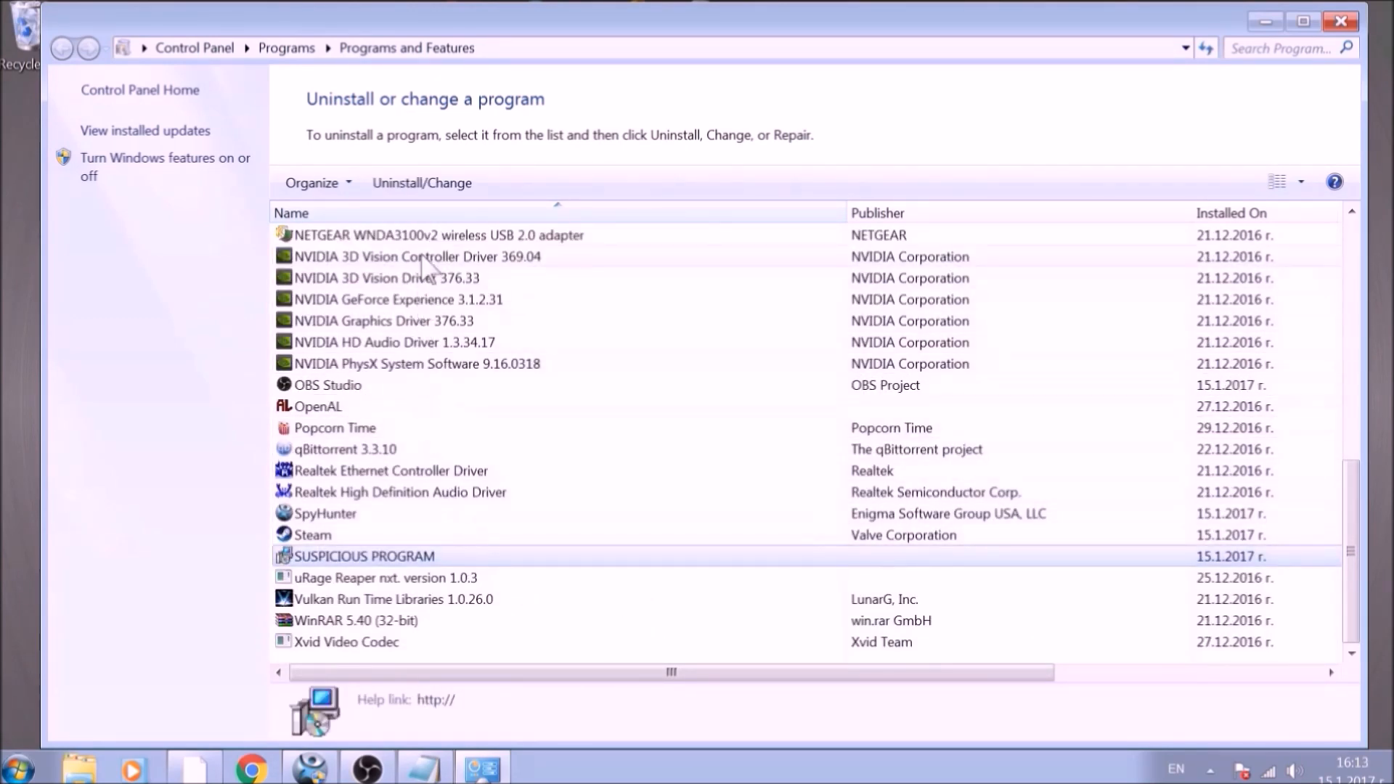
{"action": "left_click", "coordinate": [421, 183]}
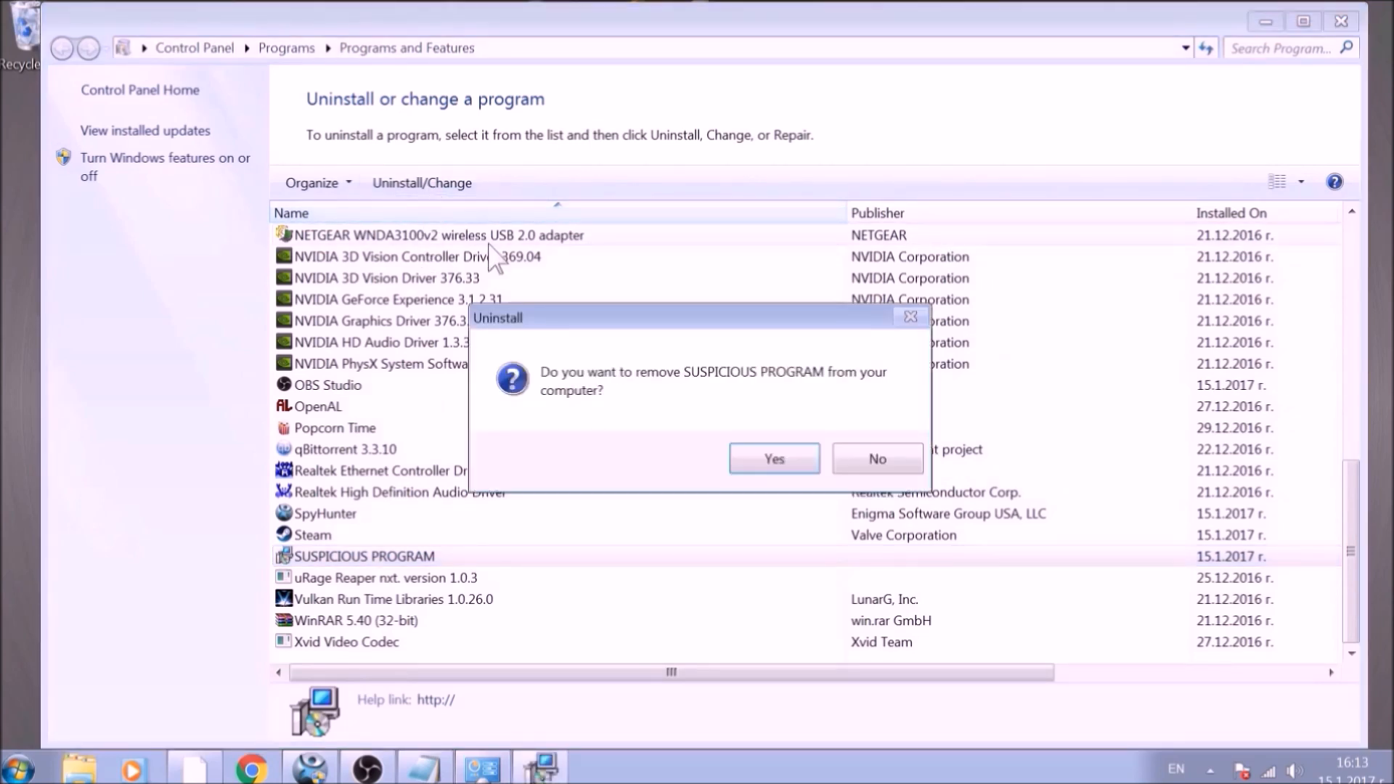
{"action": "left_click", "coordinate": [774, 457]}
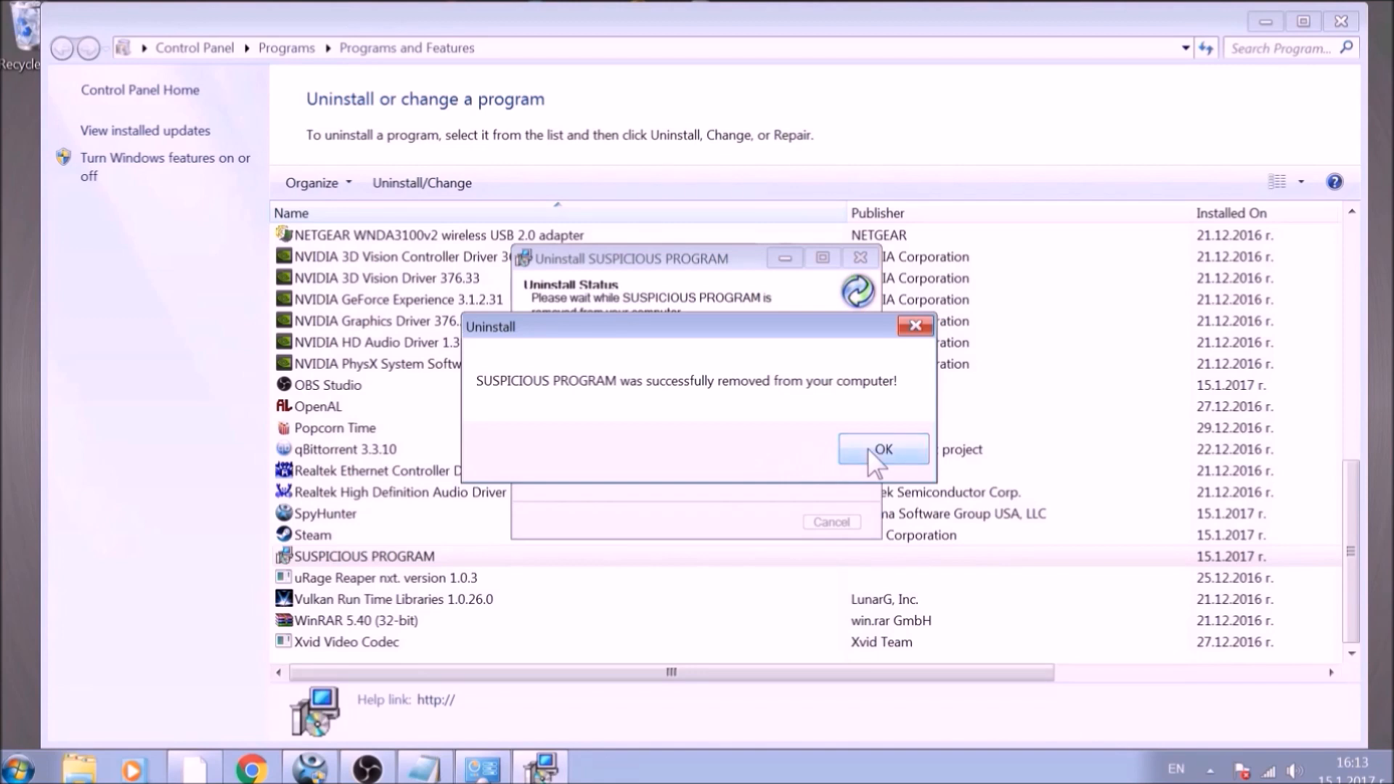
Step: Acknowledge the successful removal and close Programs and Features
{"action": "left_click", "coordinate": [883, 450]}
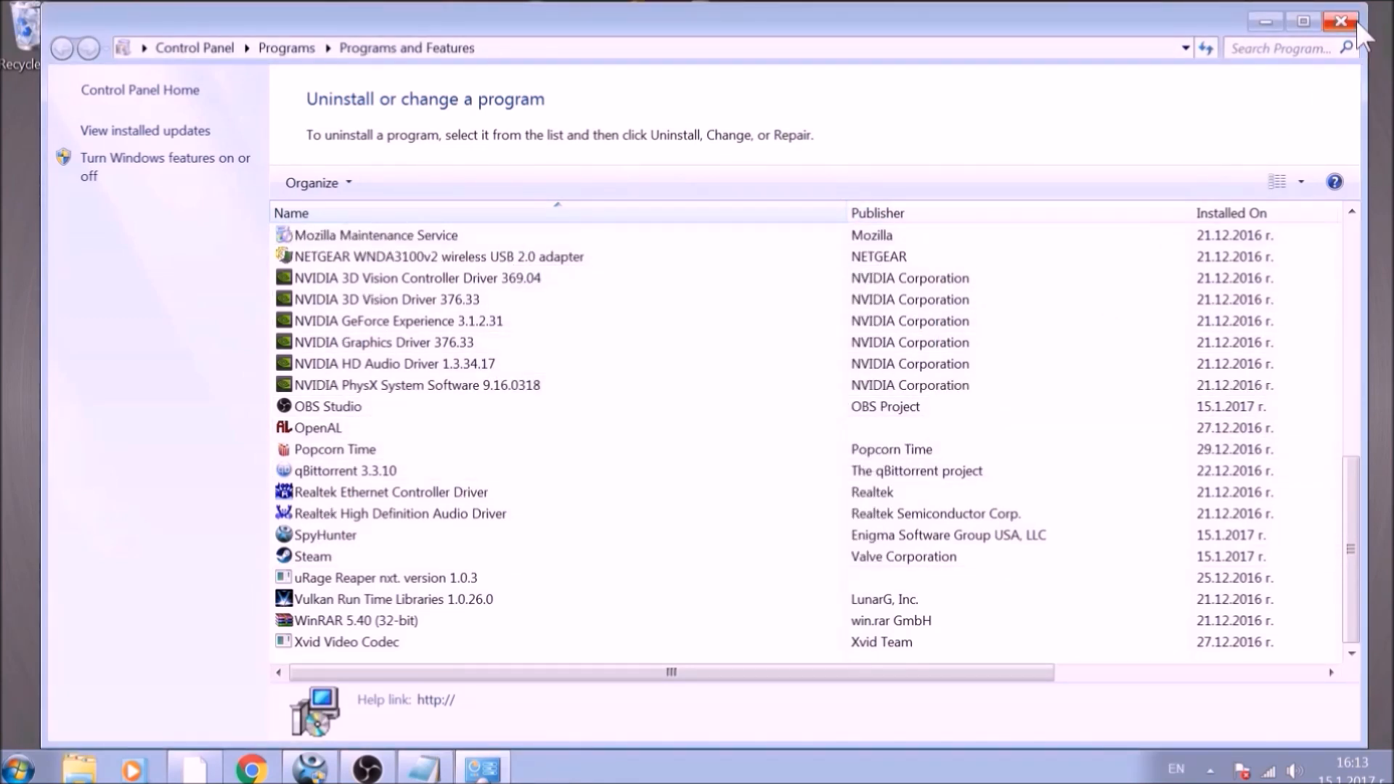
{"action": "left_click", "coordinate": [1338, 19]}
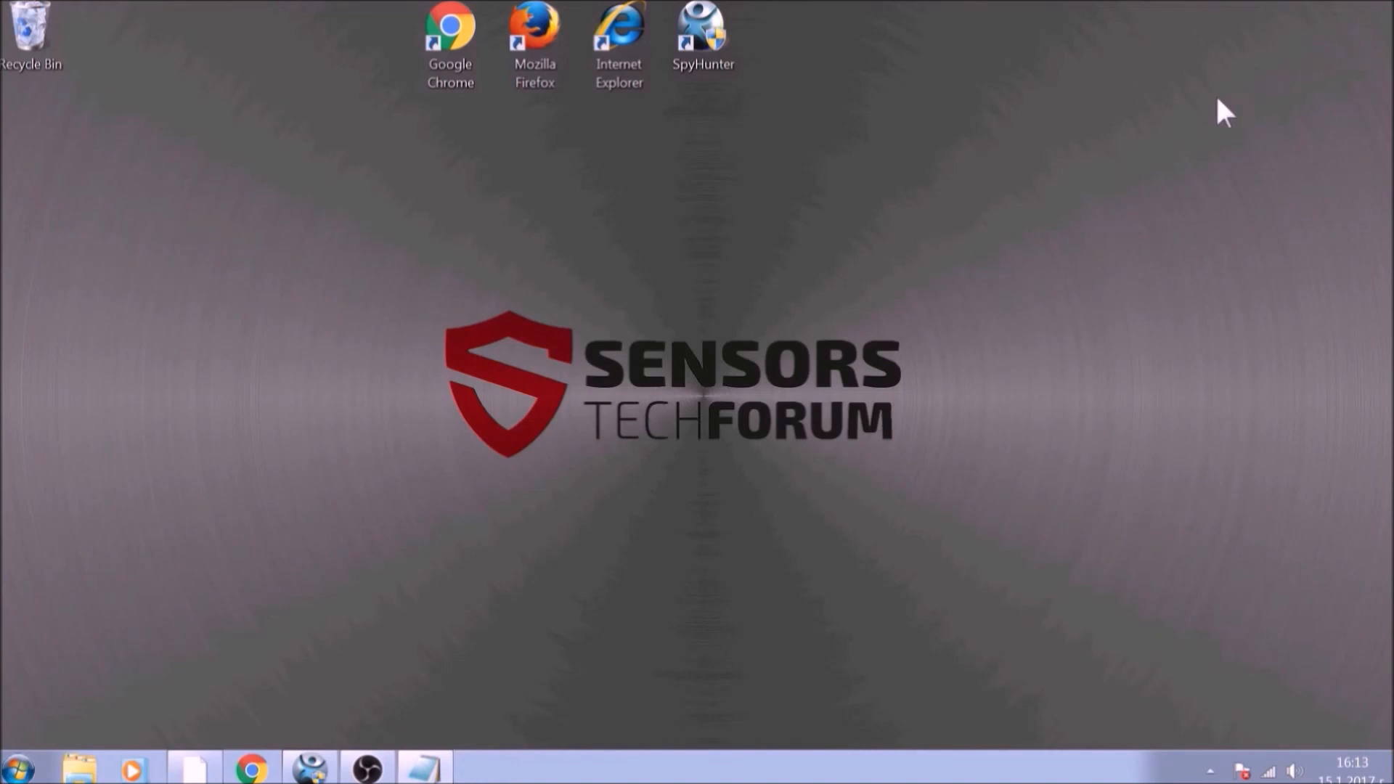
{"action": "mouse_move", "coordinate": [682, 276]}
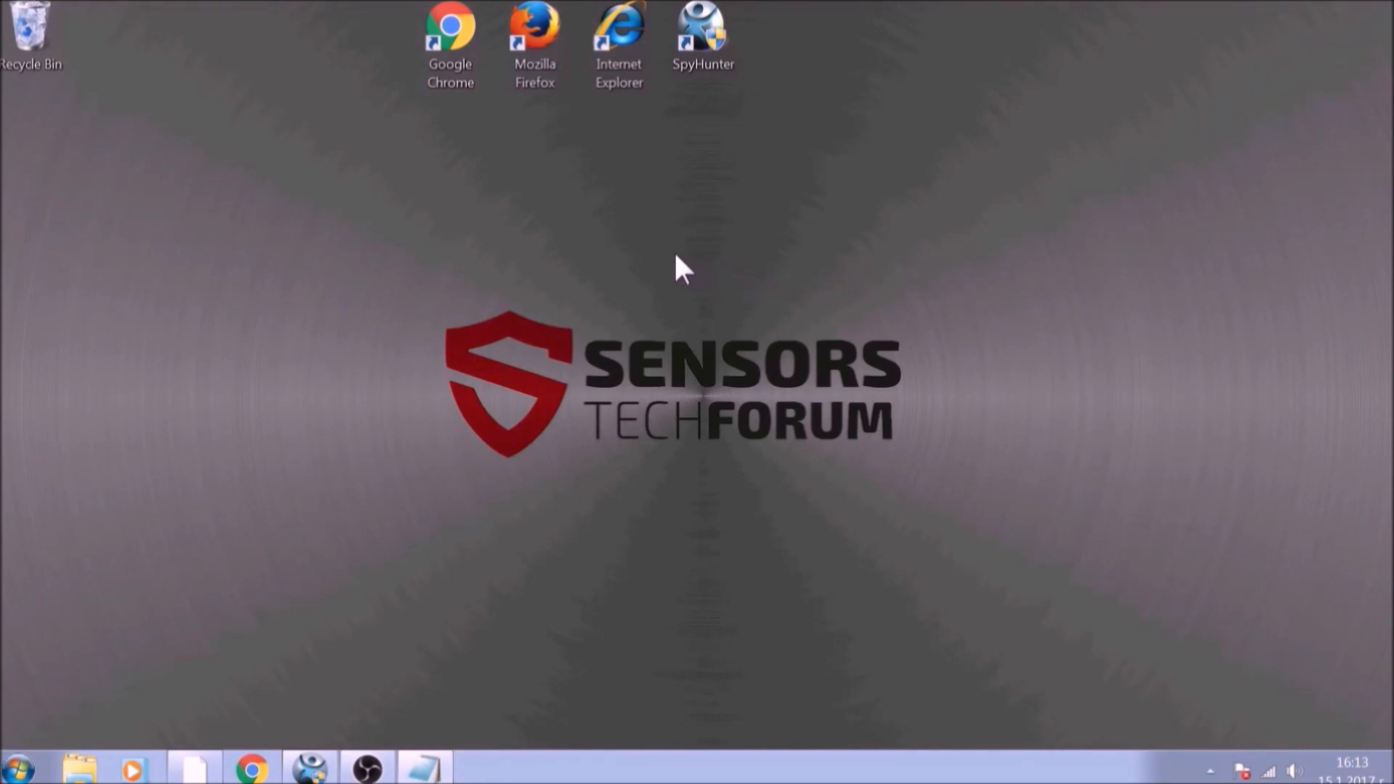
Step: Launch Chrome from the desktop and load chrome://net-internals/#DNS
{"action": "left_click", "coordinate": [450, 29]}
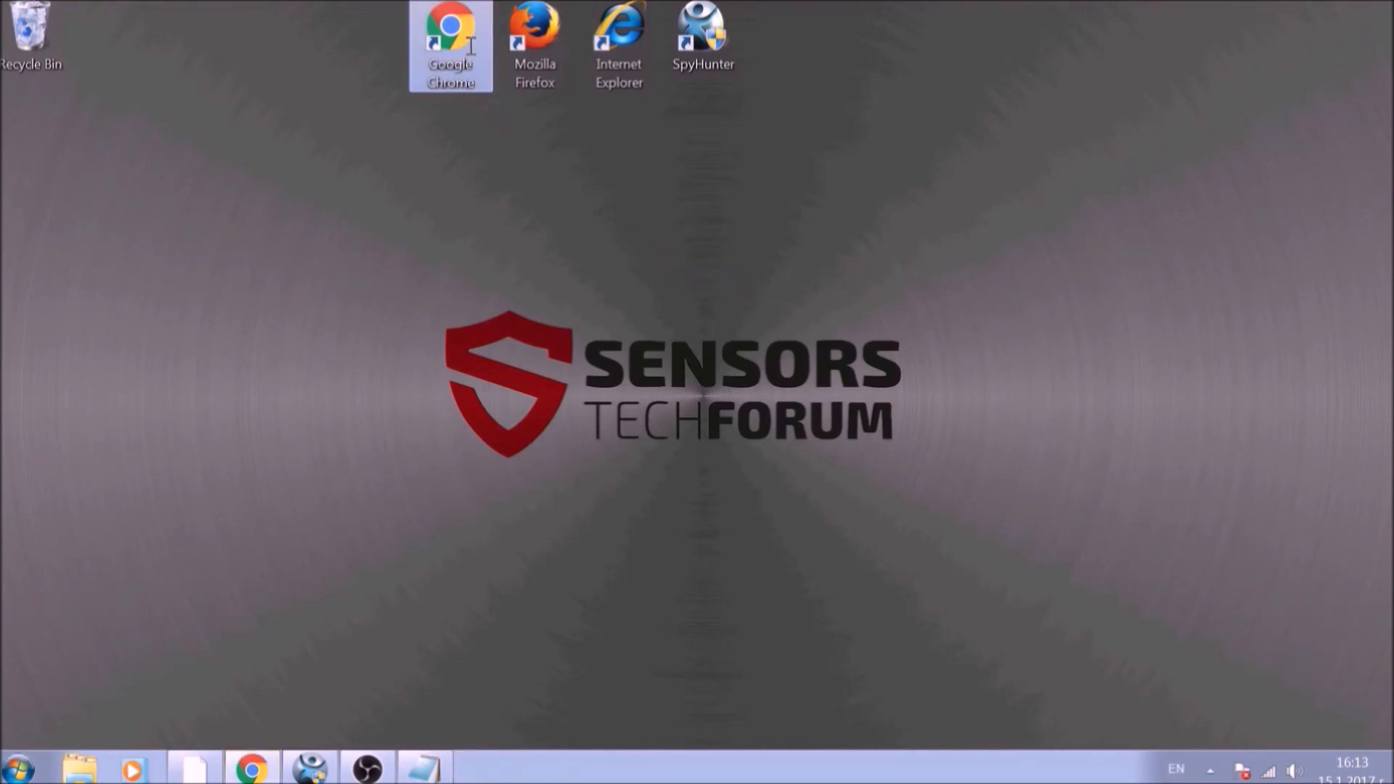
{"action": "double_click", "coordinate": [450, 26]}
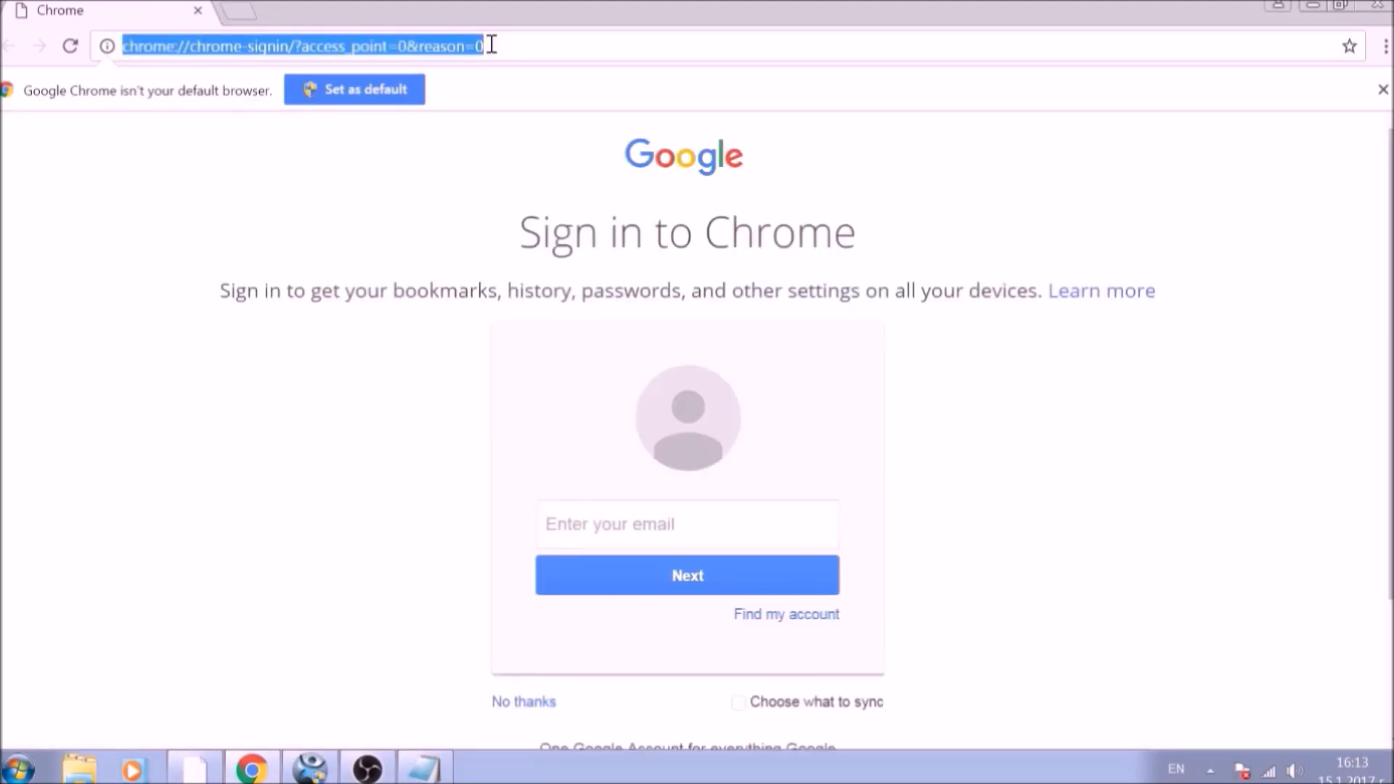
{"action": "type", "text": "CHROME://NET-INTERNALS"}
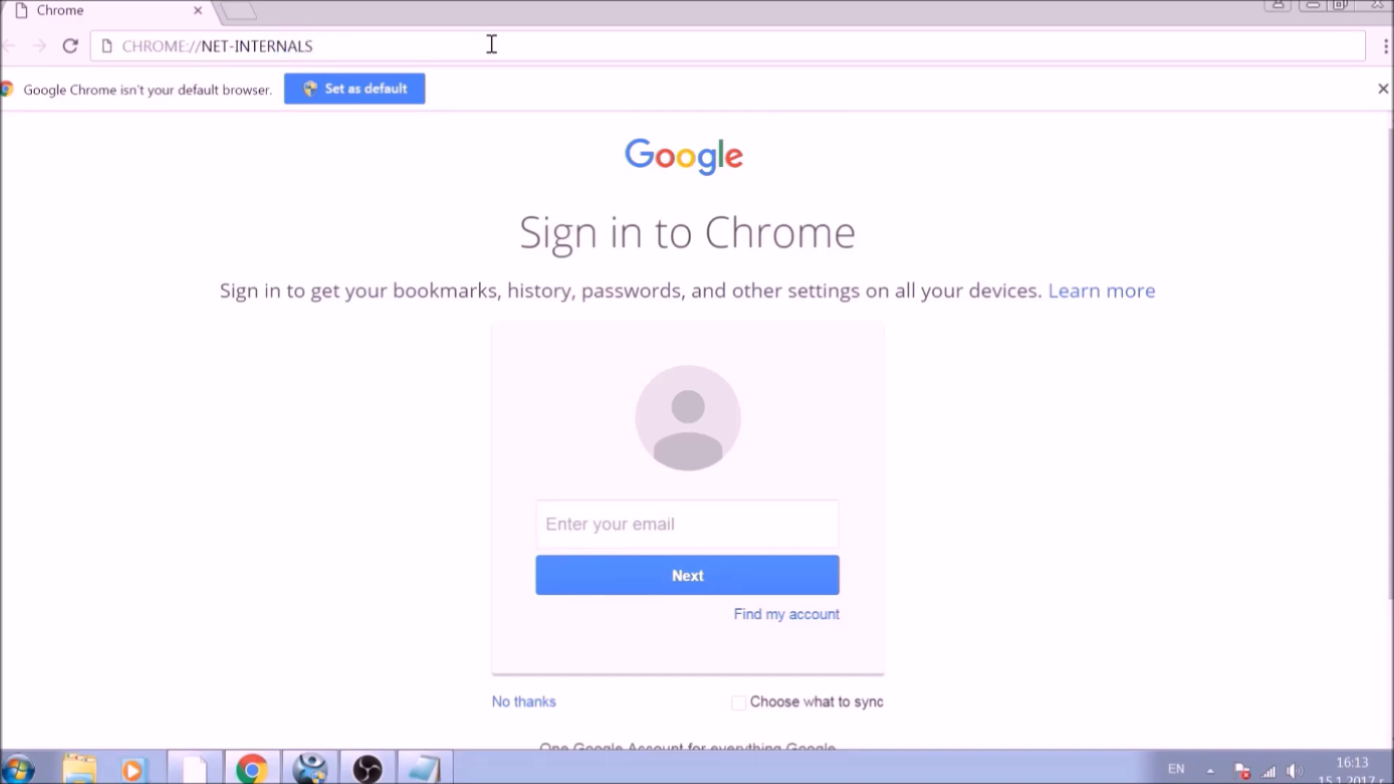
{"action": "type", "text": "/#"}
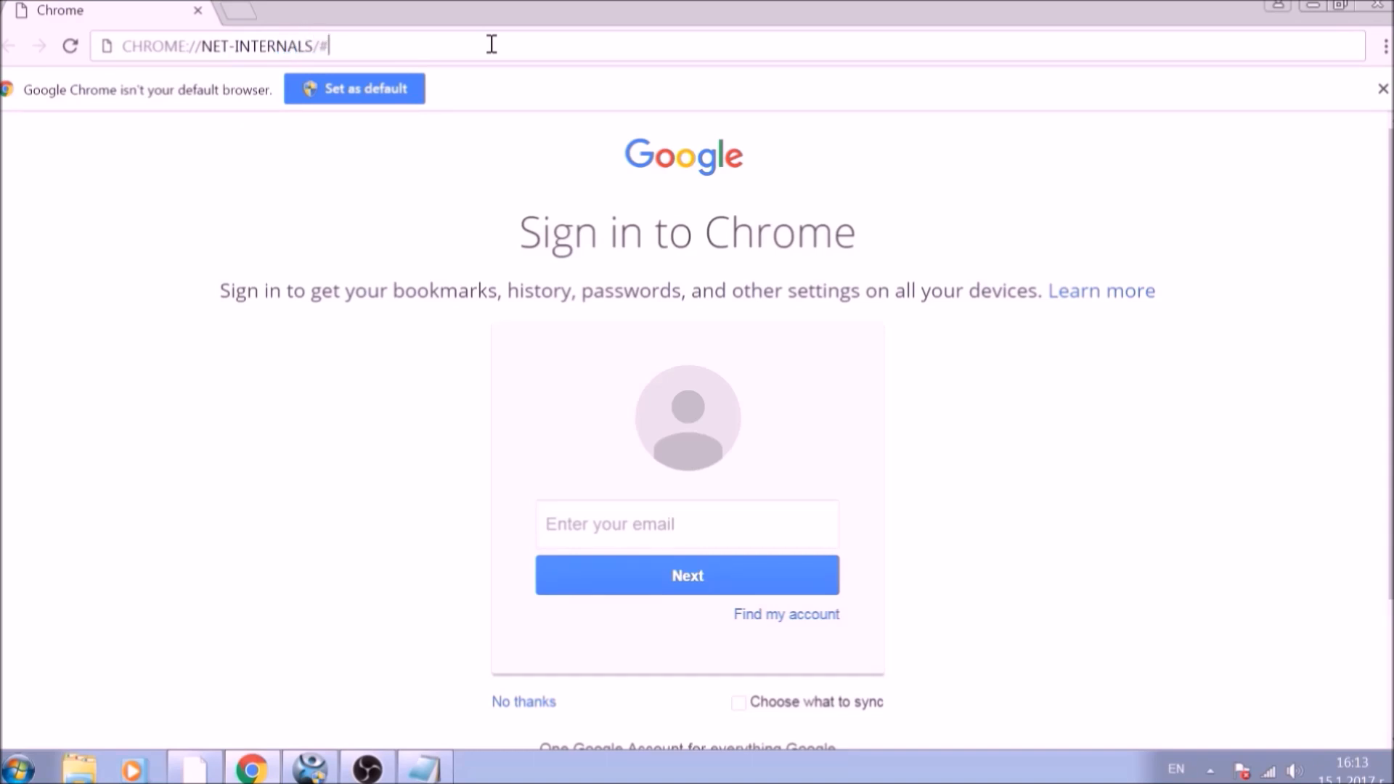
{"action": "type", "text": "DNS"}
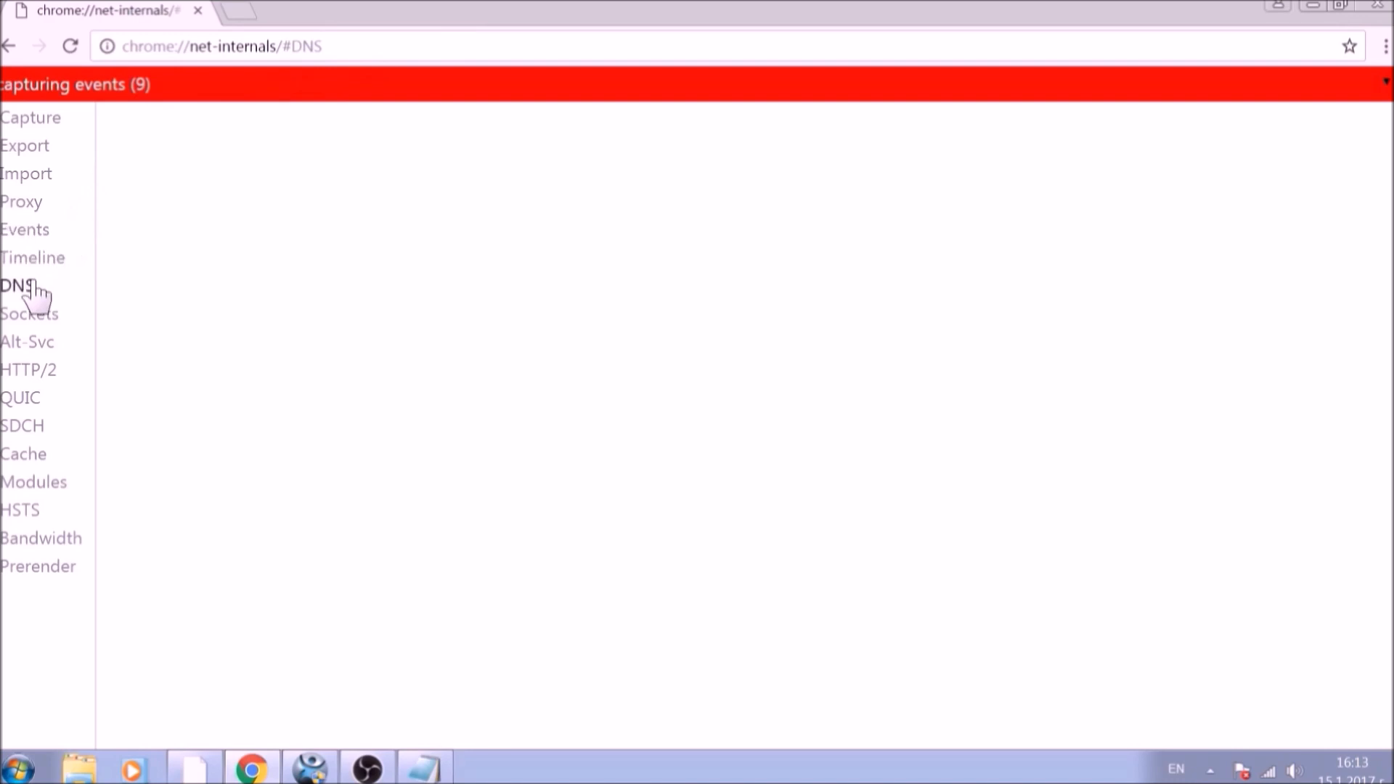
Step: Clear the DNS host cache, then view the HTTP cache statistics
{"action": "left_click", "coordinate": [17, 285]}
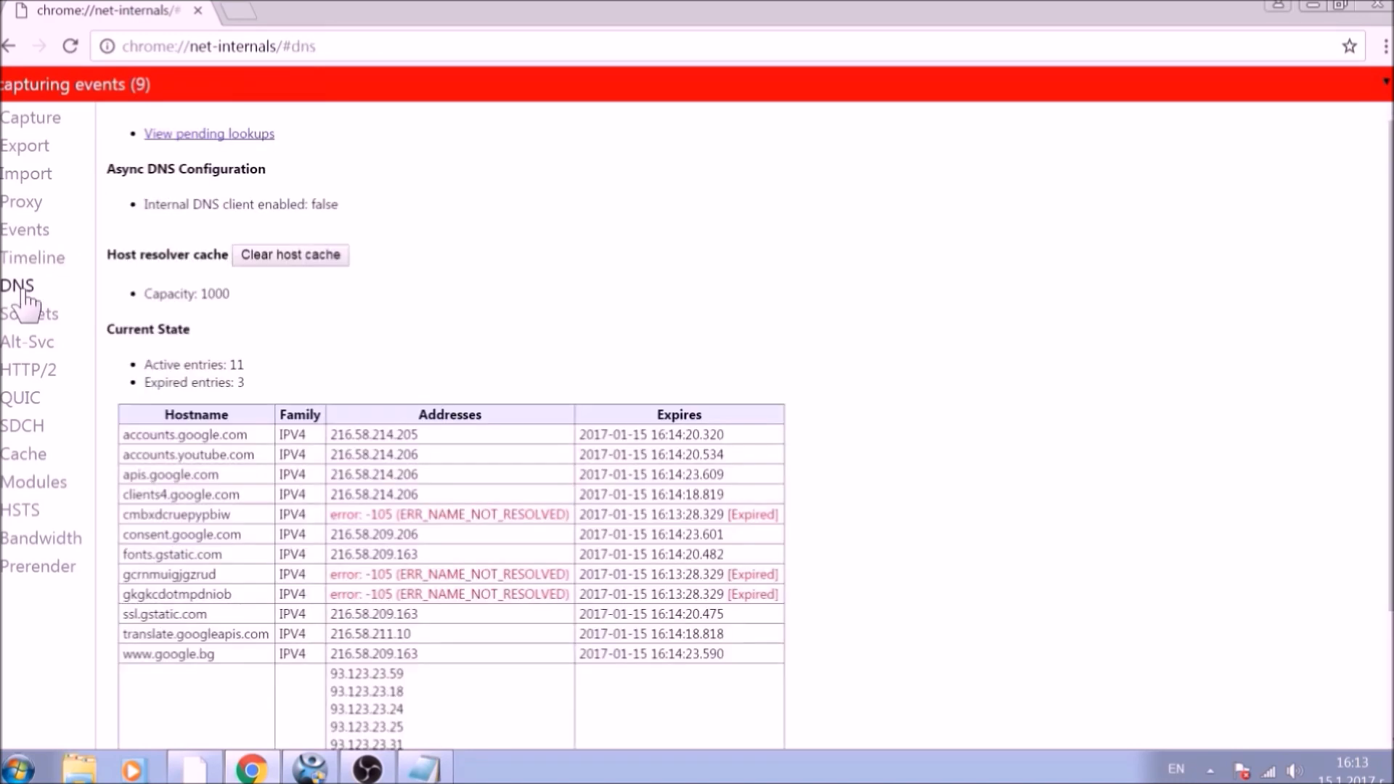
{"action": "mouse_move", "coordinate": [287, 283]}
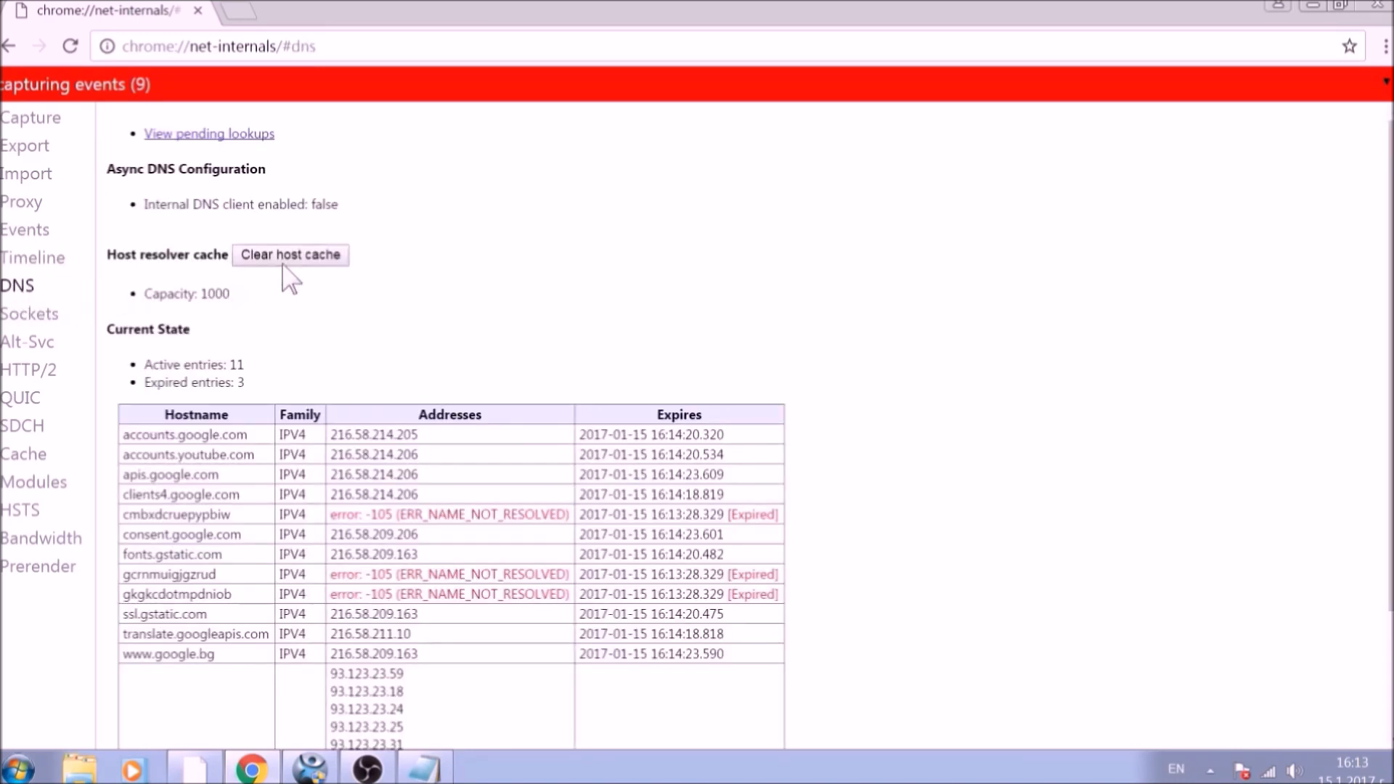
{"action": "left_click", "coordinate": [290, 254]}
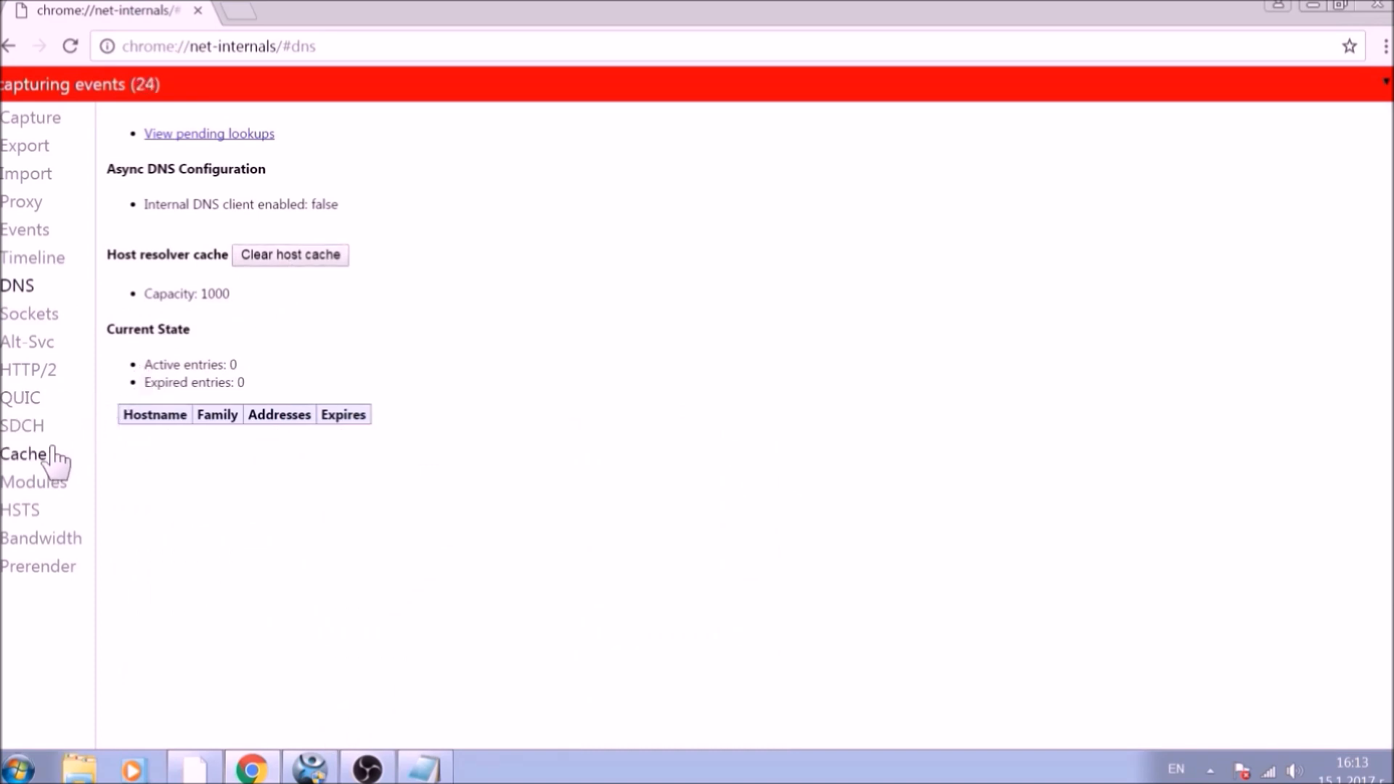
{"action": "left_click", "coordinate": [23, 453]}
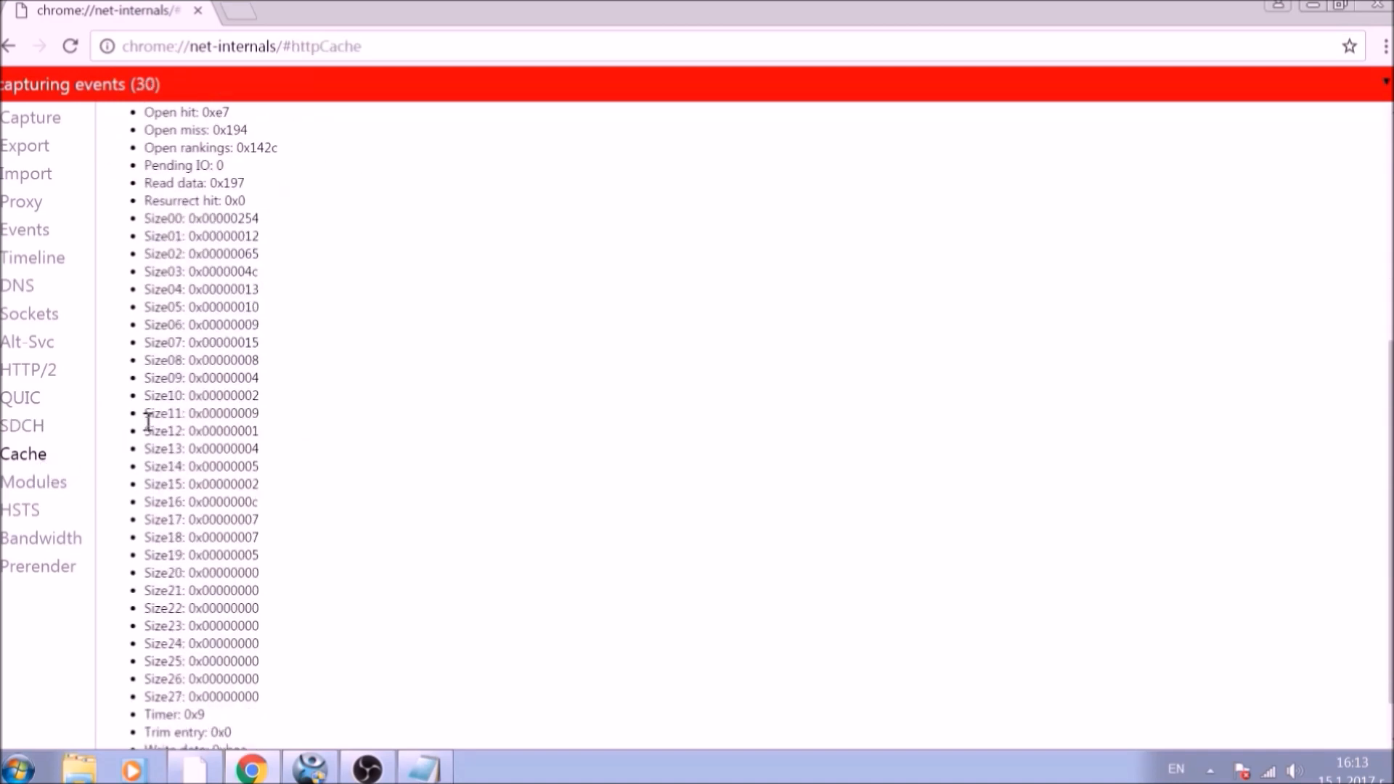
{"action": "scroll", "scroll_direction": "down", "scroll_amount": 3}
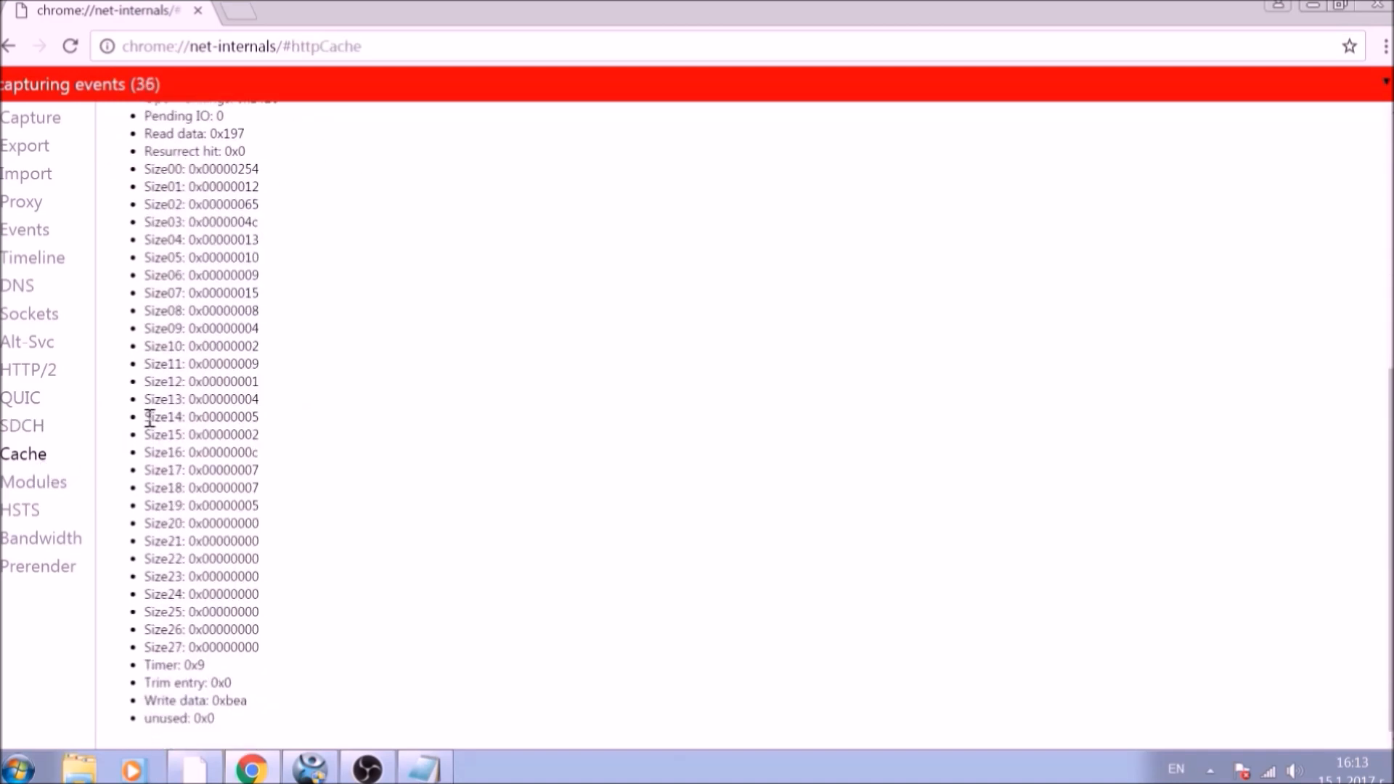
{"action": "mouse_move", "coordinate": [337, 118]}
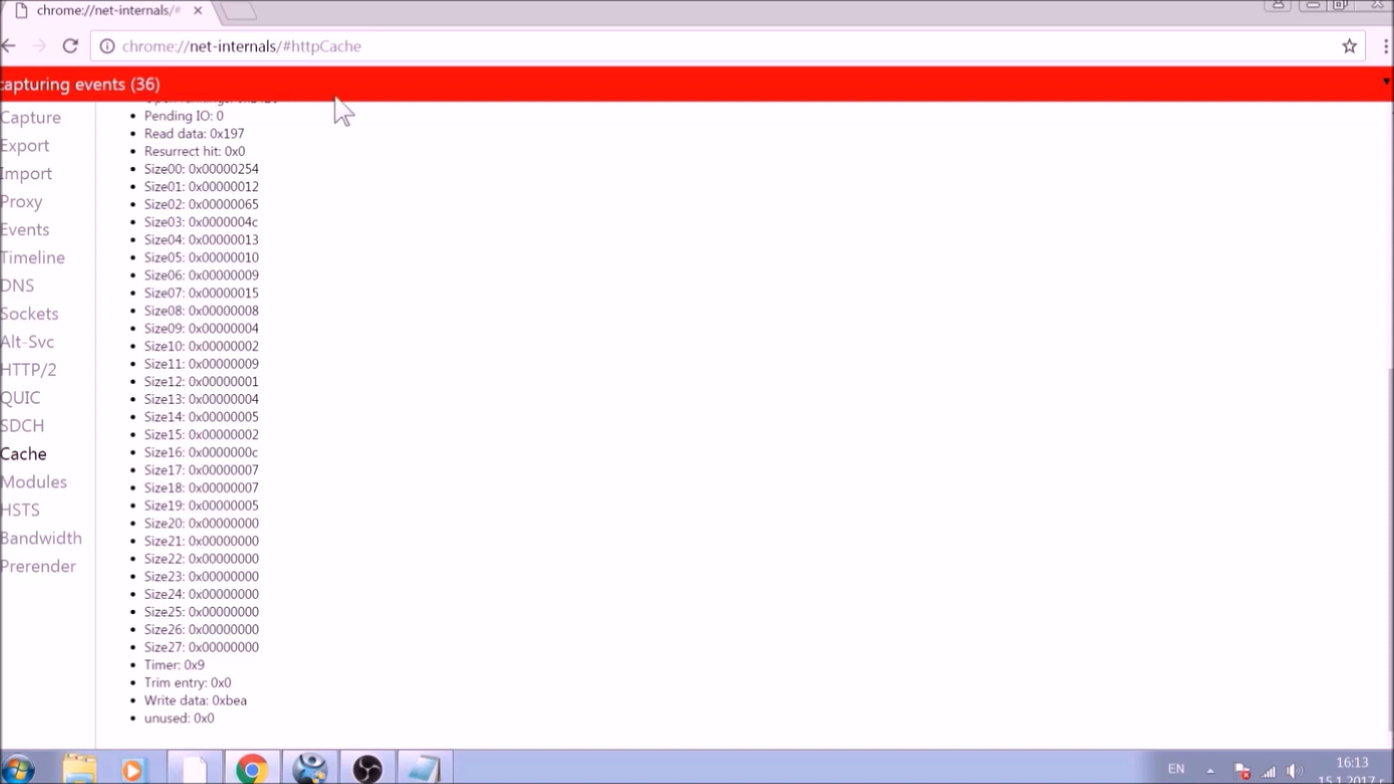
{"action": "type", "text": "CHROME://"}
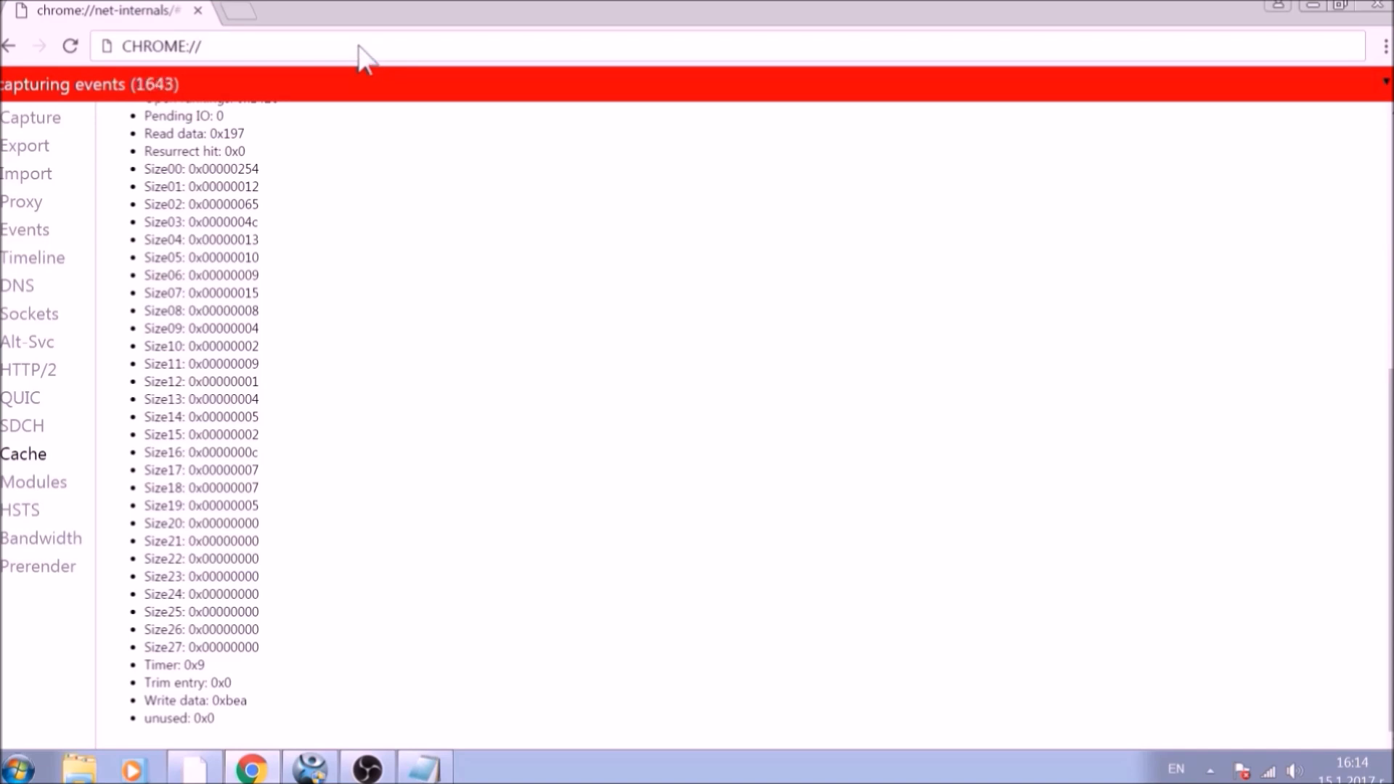
Step: Navigate to chrome://settings/clearBrowserData
{"action": "type", "text": "SETTI"}
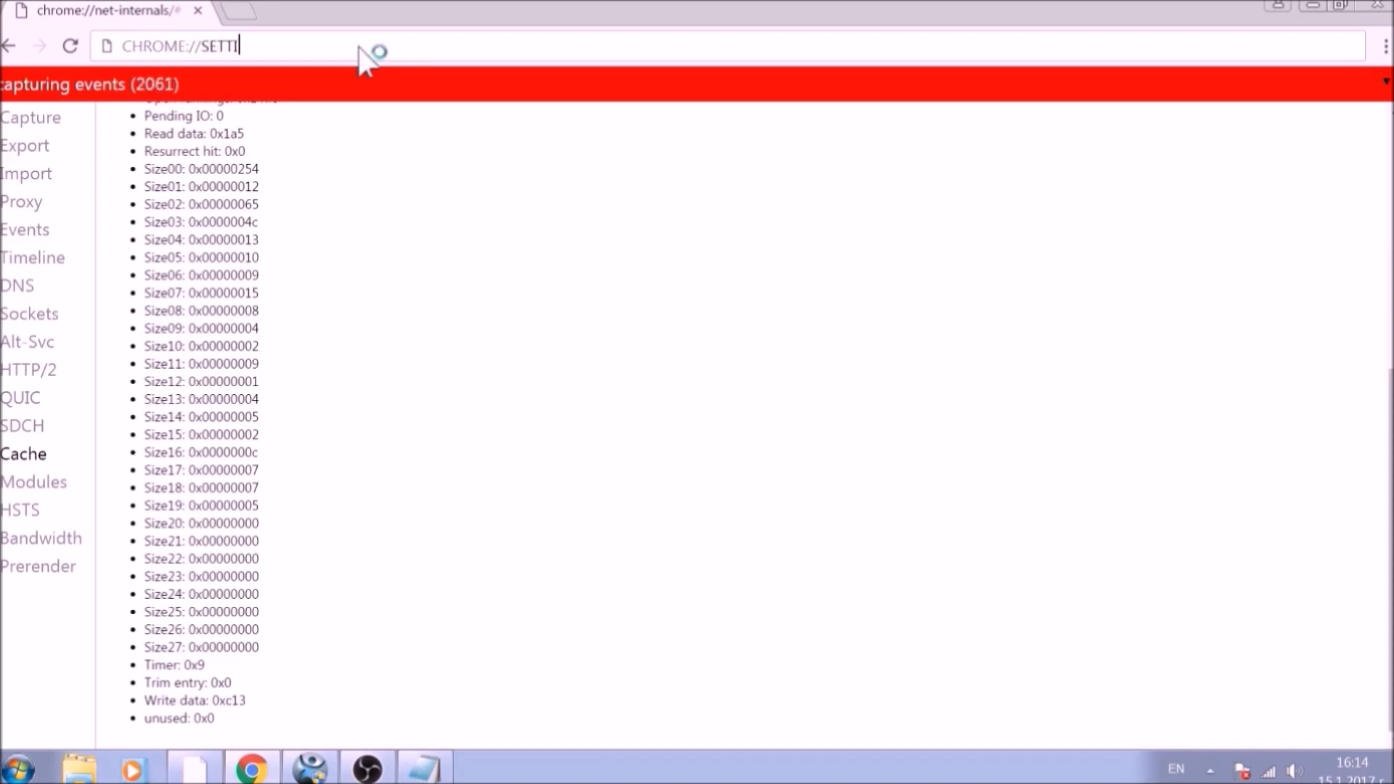
{"action": "type", "text": "NGS/"}
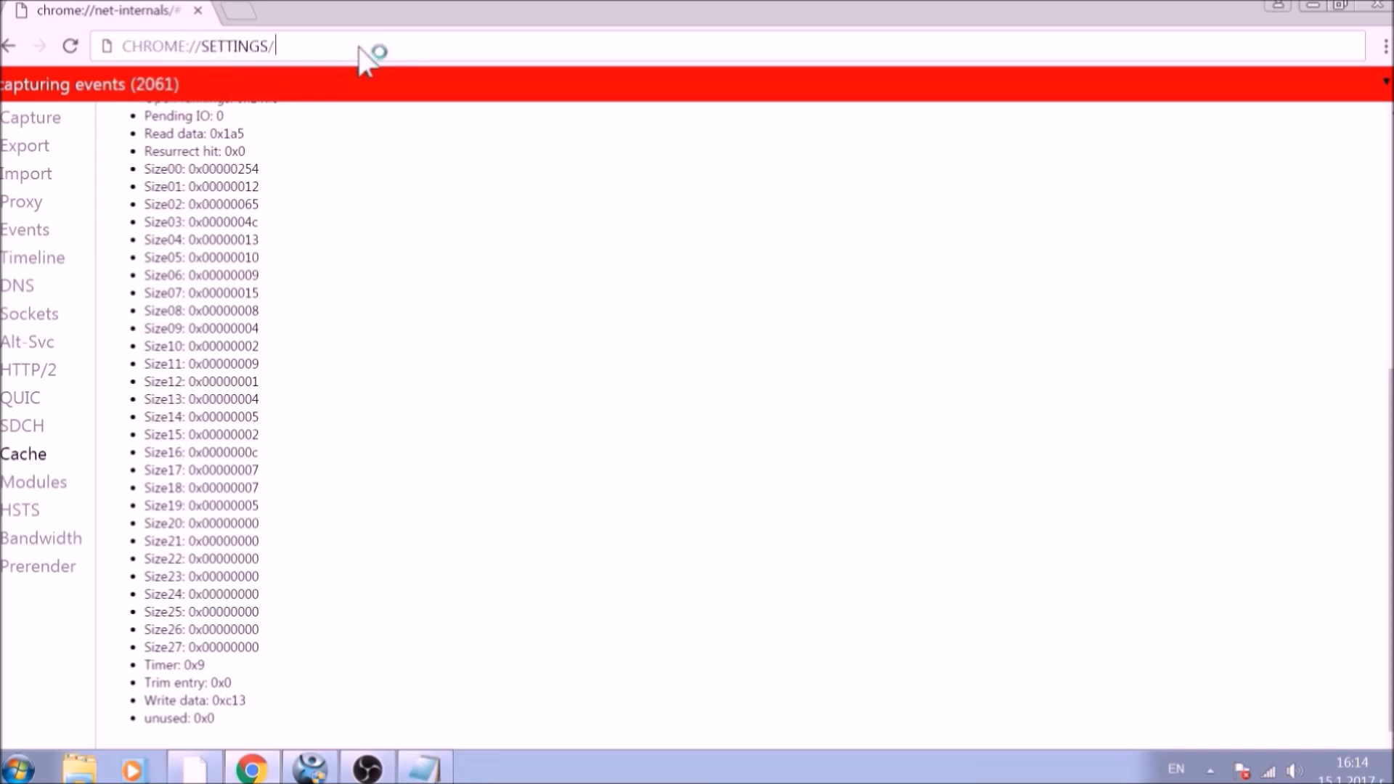
{"action": "type", "text": "clearBrowserData"}
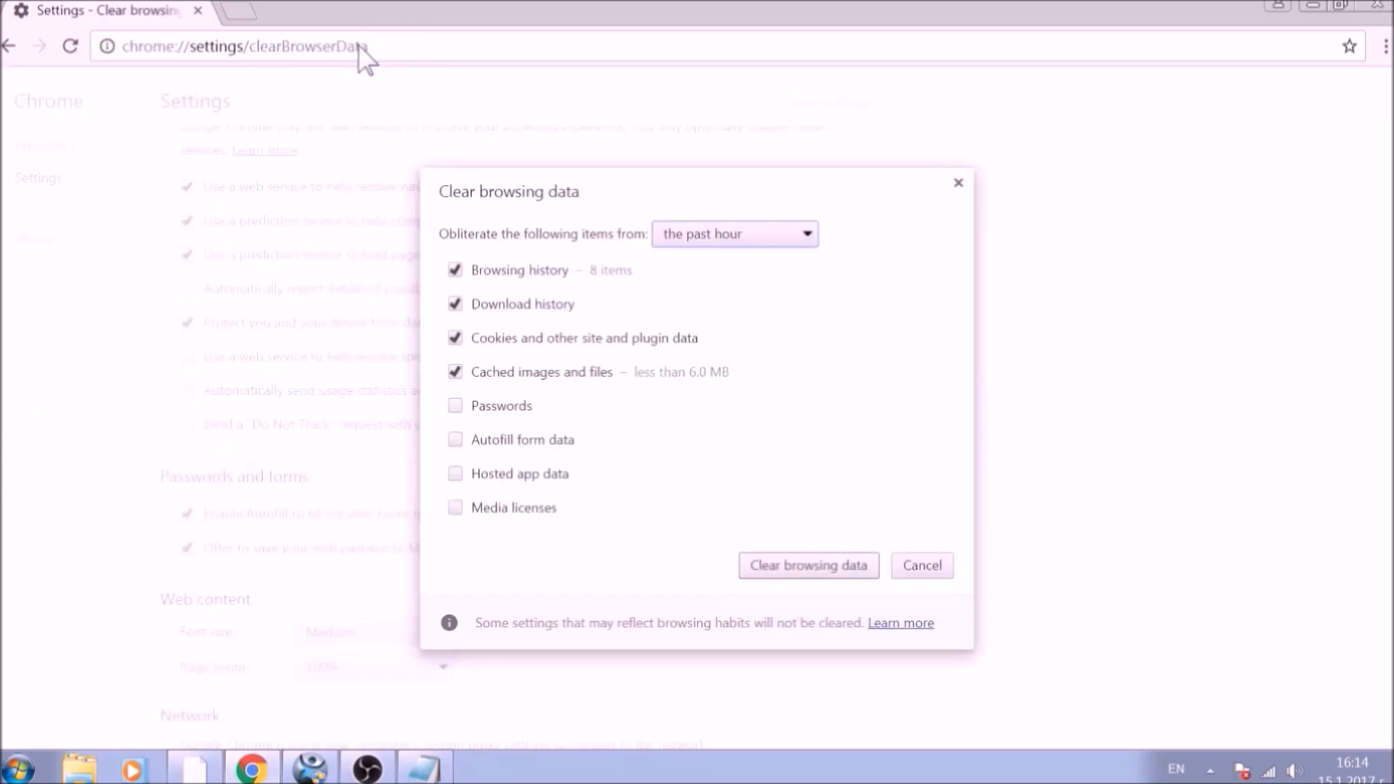
{"action": "mouse_move", "coordinate": [488, 210]}
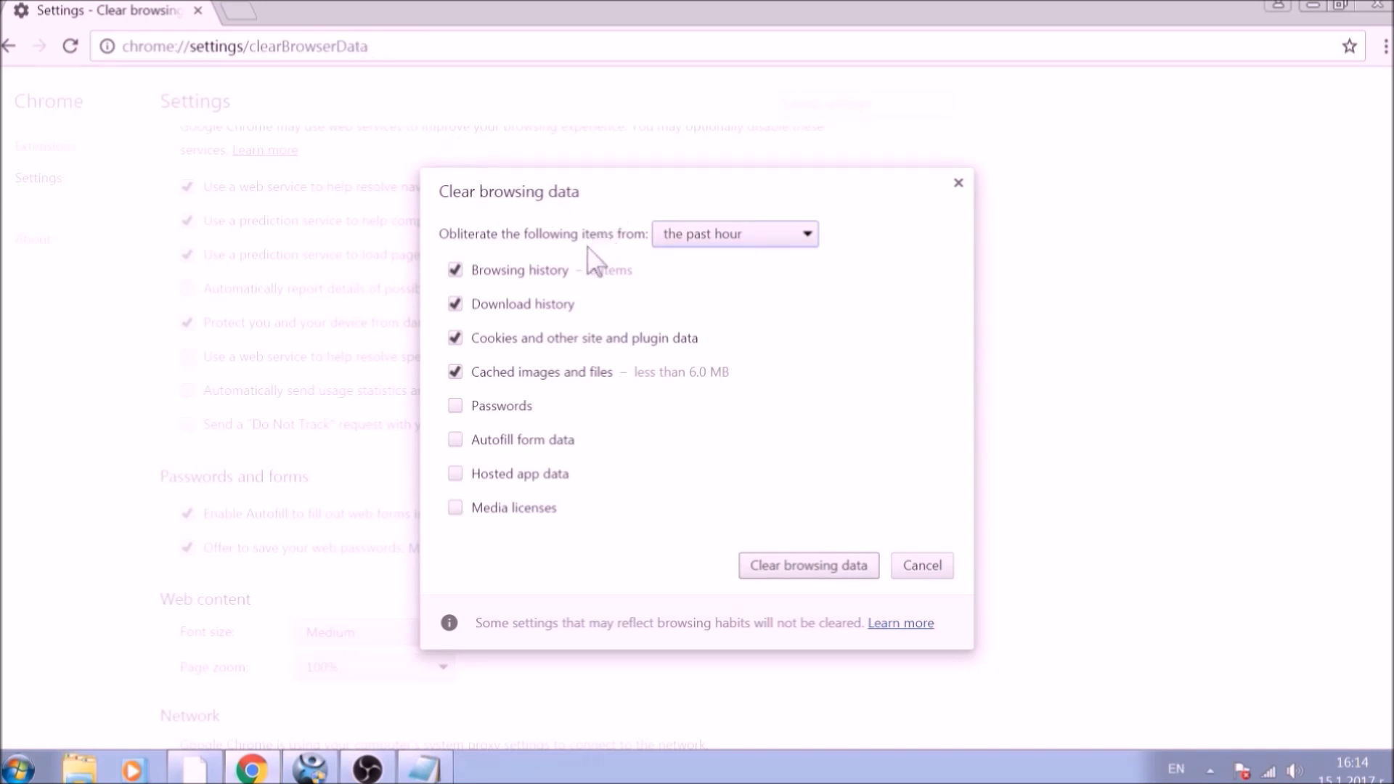
Step: Set the range to the beginning of time and tick passwords and media licenses
{"action": "left_click", "coordinate": [734, 234]}
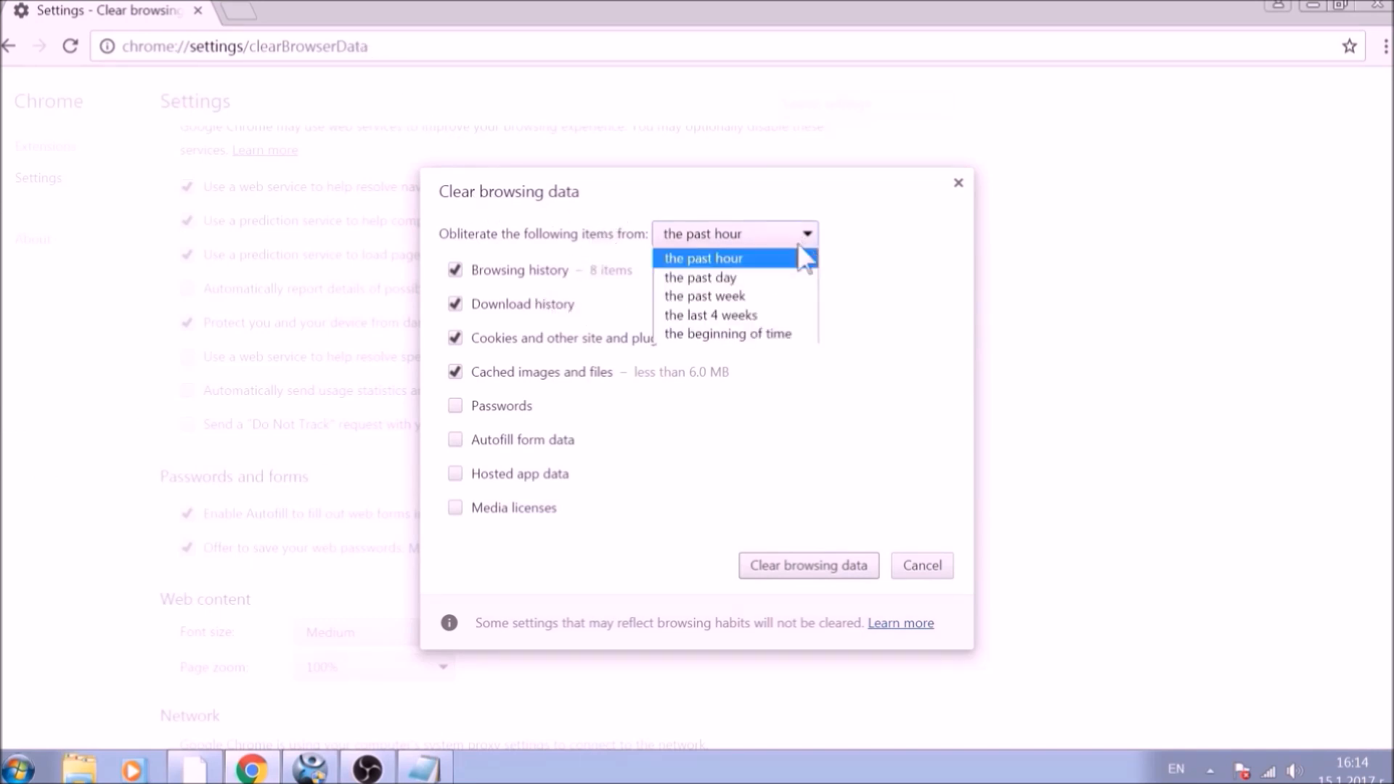
{"action": "left_click", "coordinate": [726, 334]}
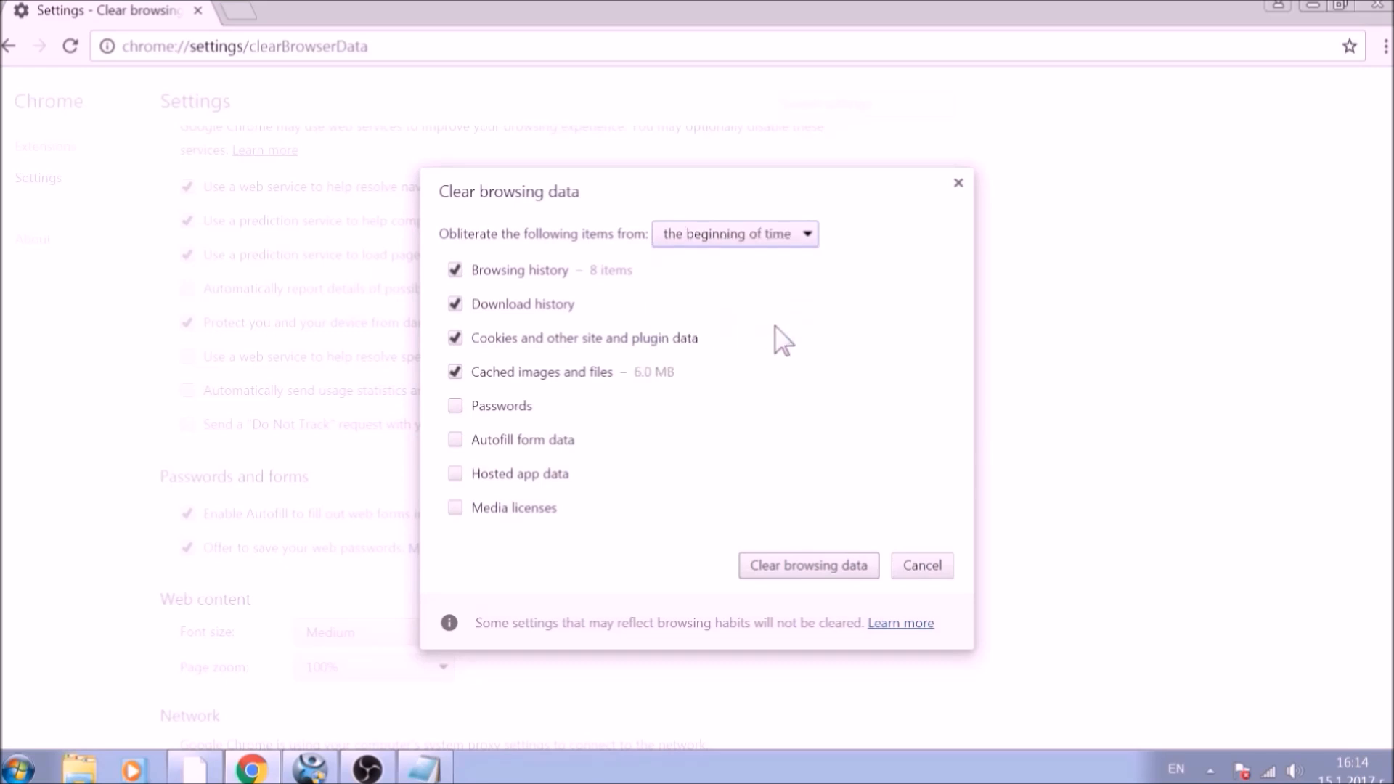
{"action": "left_click", "coordinate": [455, 406]}
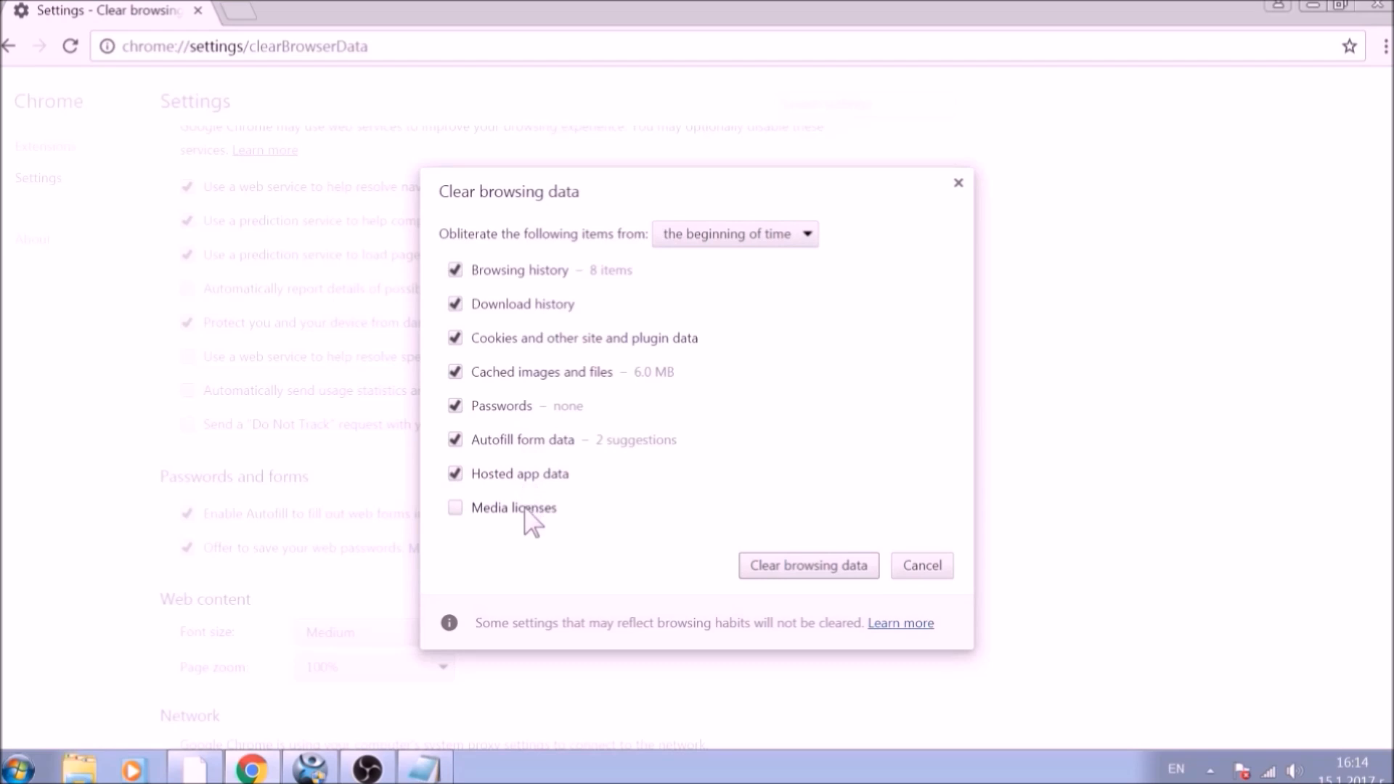
{"action": "left_click", "coordinate": [454, 508]}
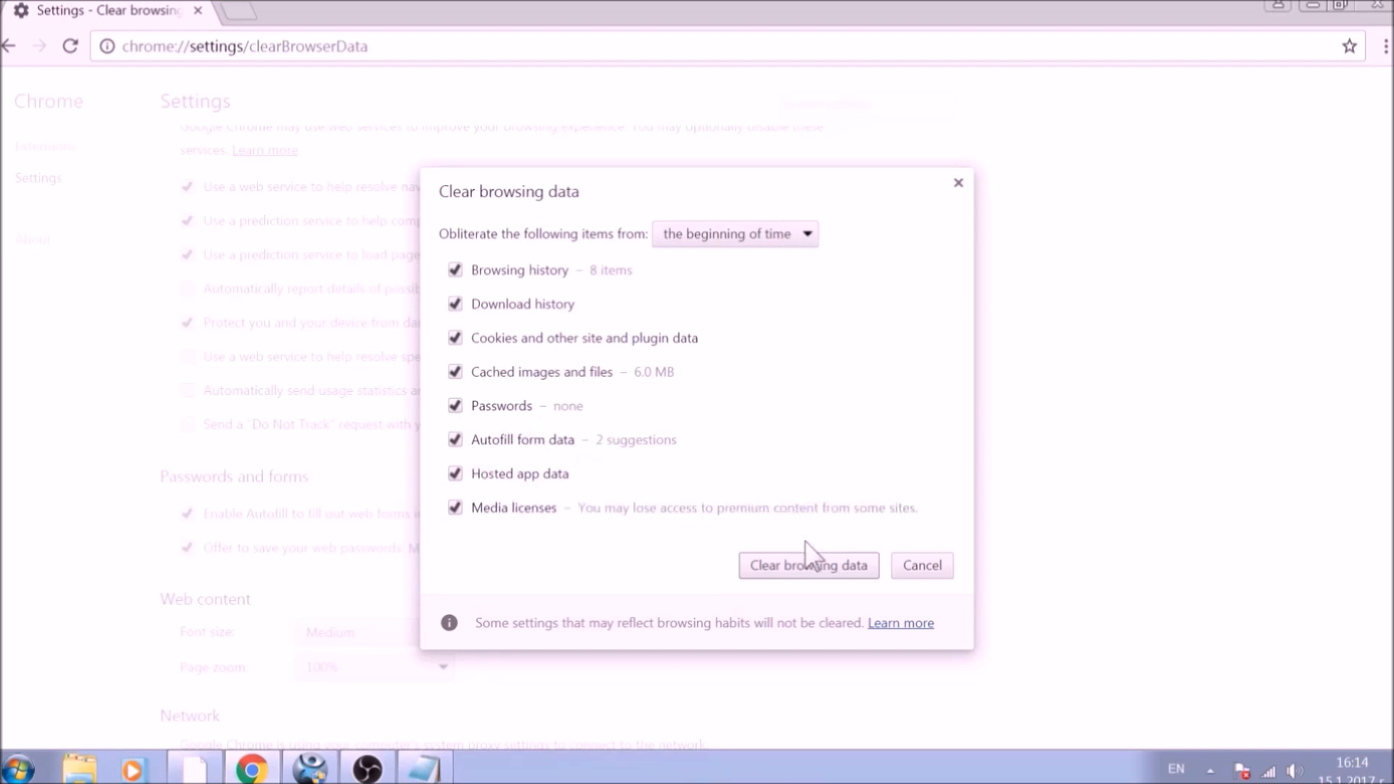
Step: Clear all the checked browsing data types
{"action": "left_click", "coordinate": [809, 565]}
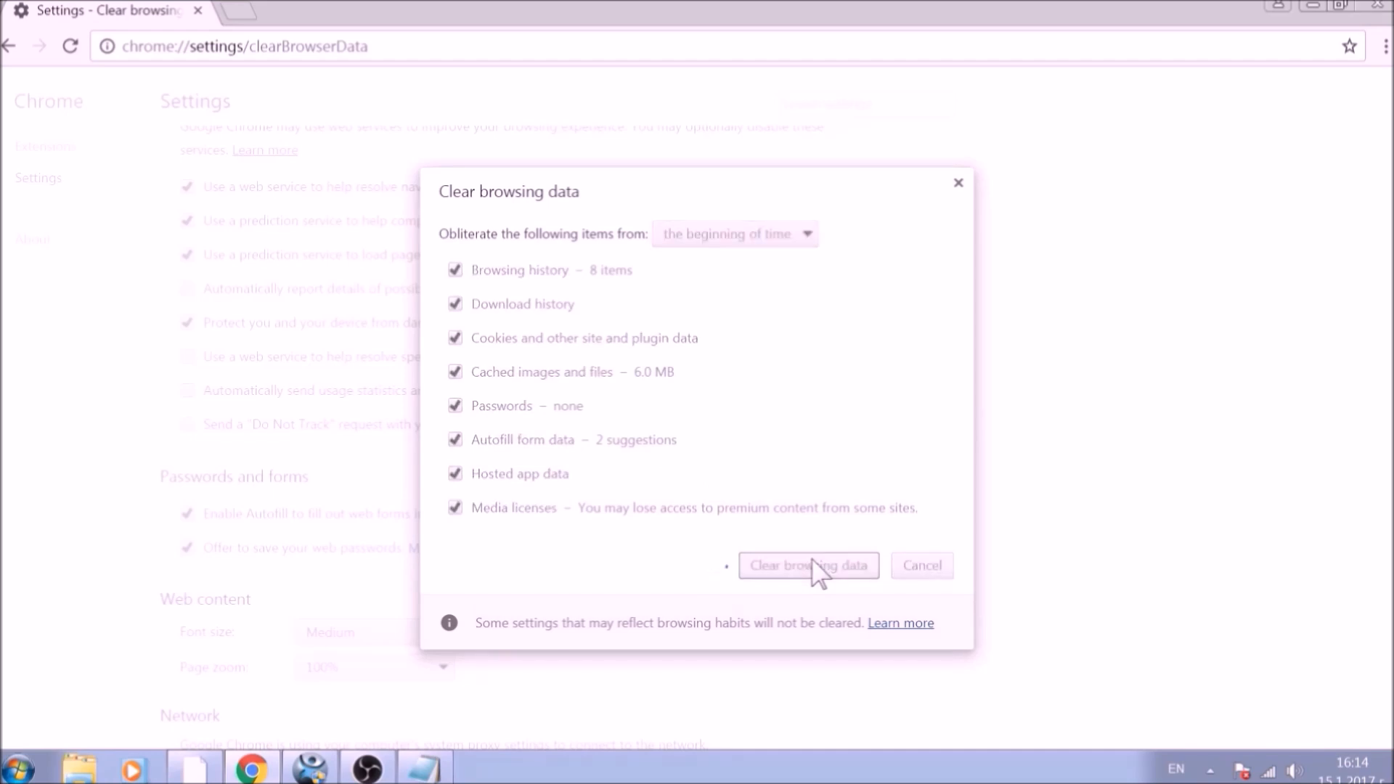
{"action": "left_click", "coordinate": [809, 565]}
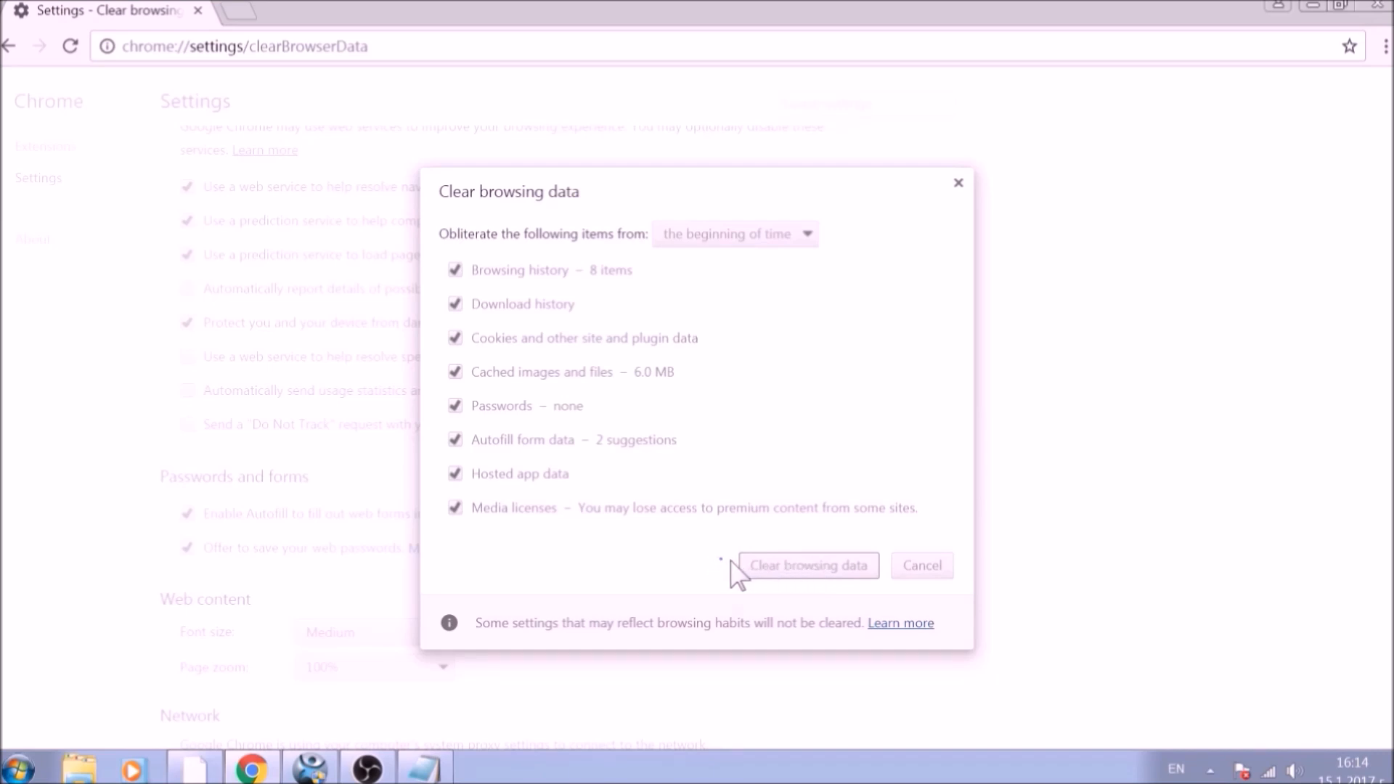
{"action": "left_click", "coordinate": [810, 565]}
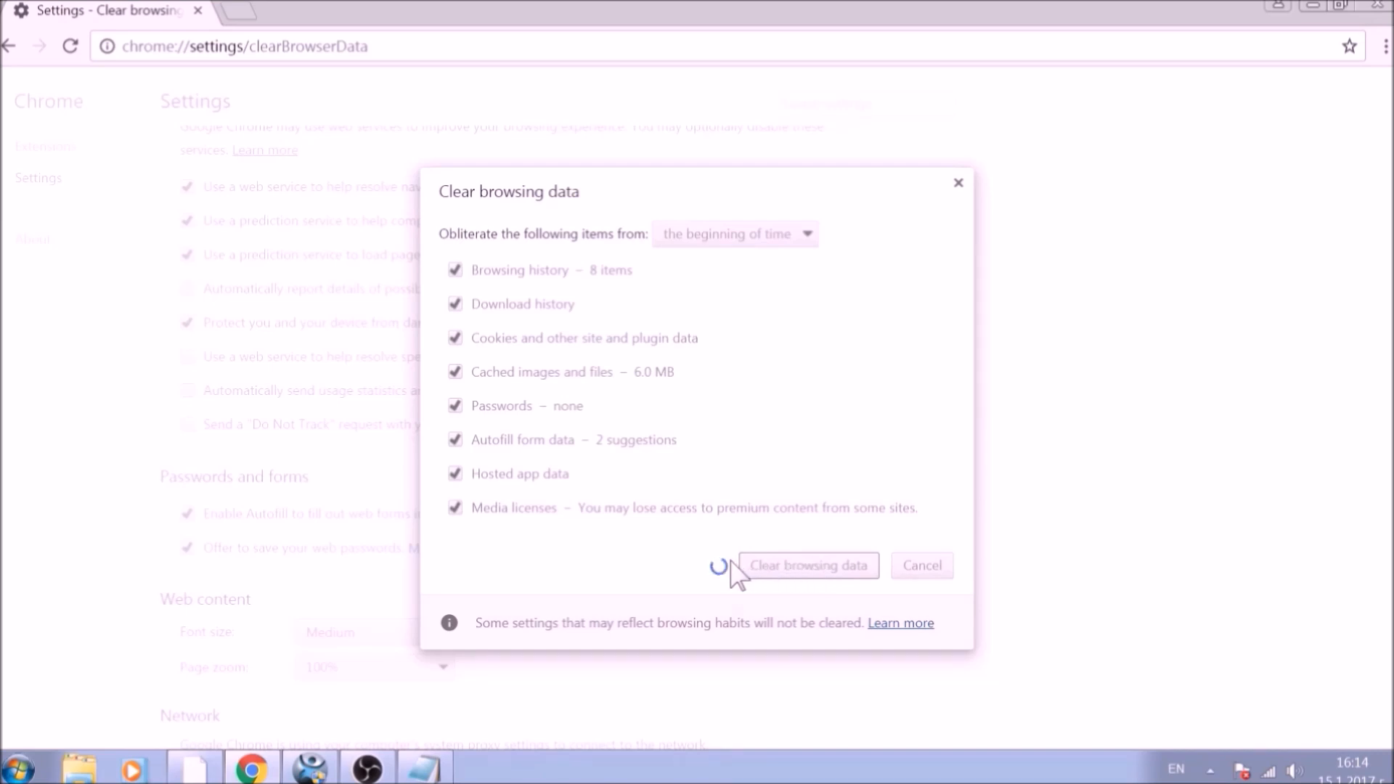
{"action": "left_click", "coordinate": [810, 565]}
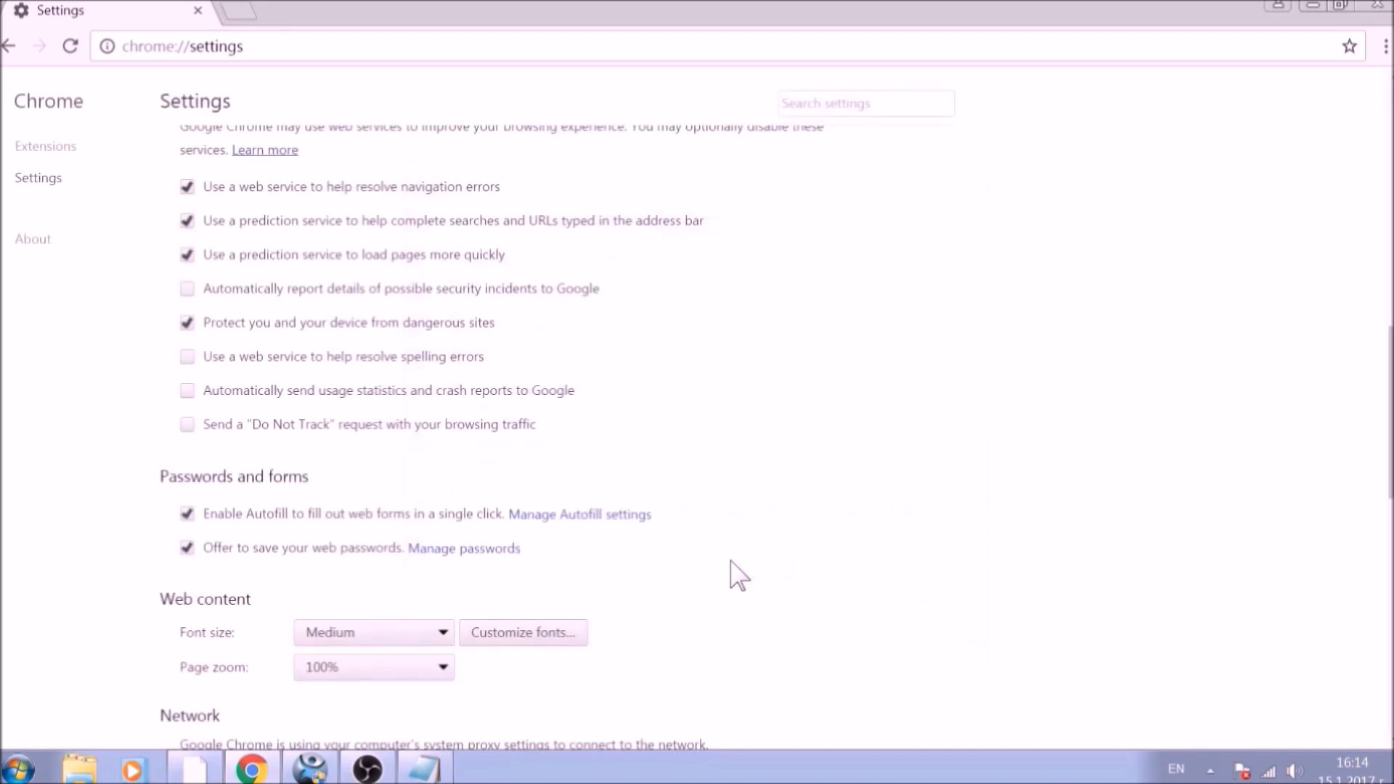
{"action": "mouse_move", "coordinate": [854, 462]}
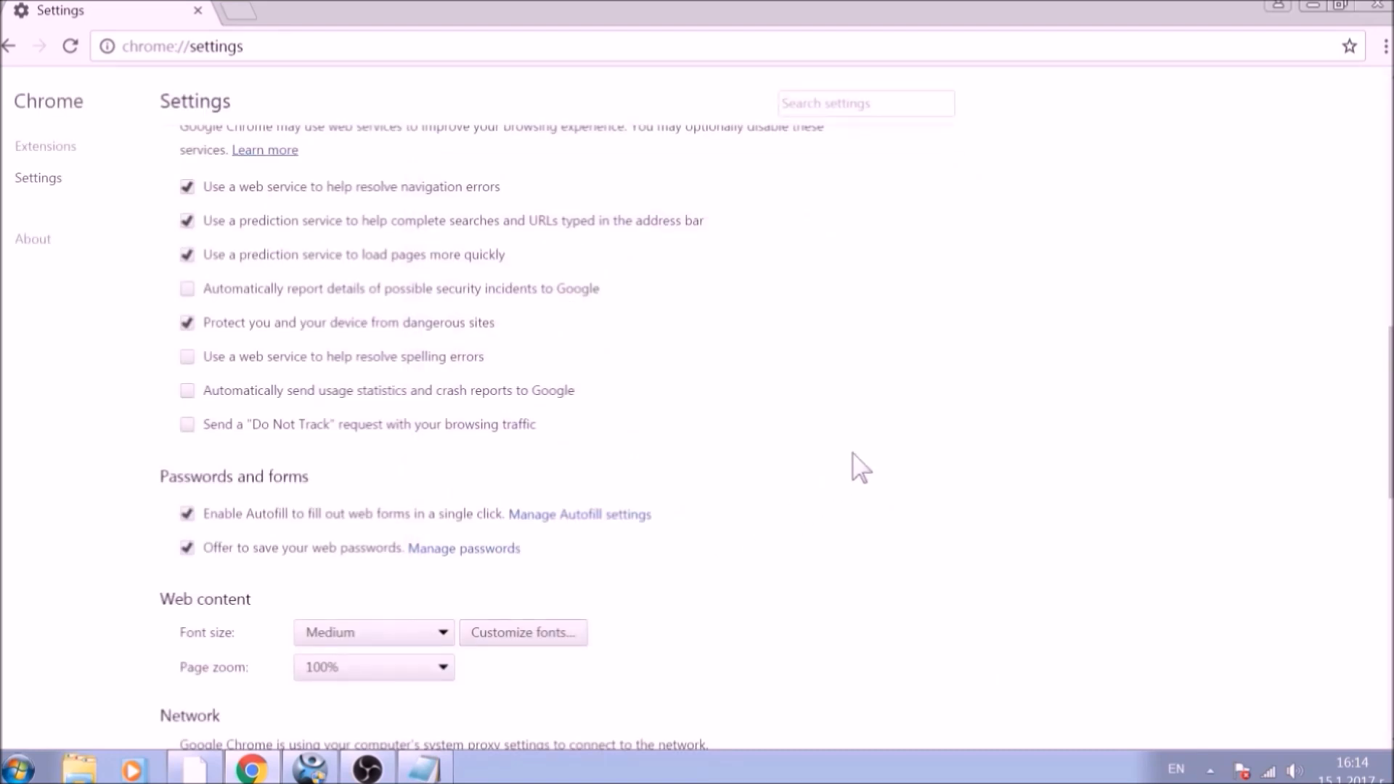
{"action": "mouse_move", "coordinate": [1377, 371]}
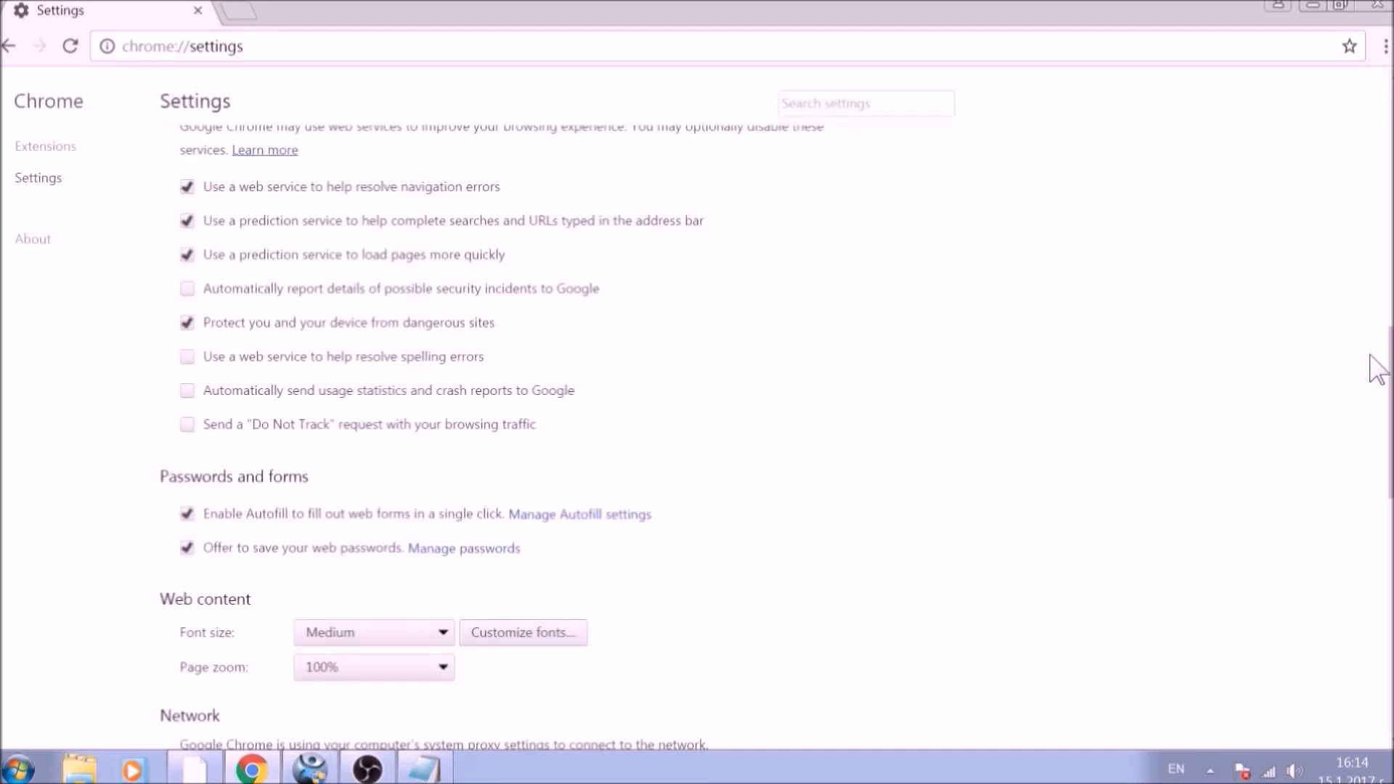
Step: Scroll the Settings page down to the Reset settings section
{"action": "scroll", "scroll_direction": "down", "scroll_amount": 3}
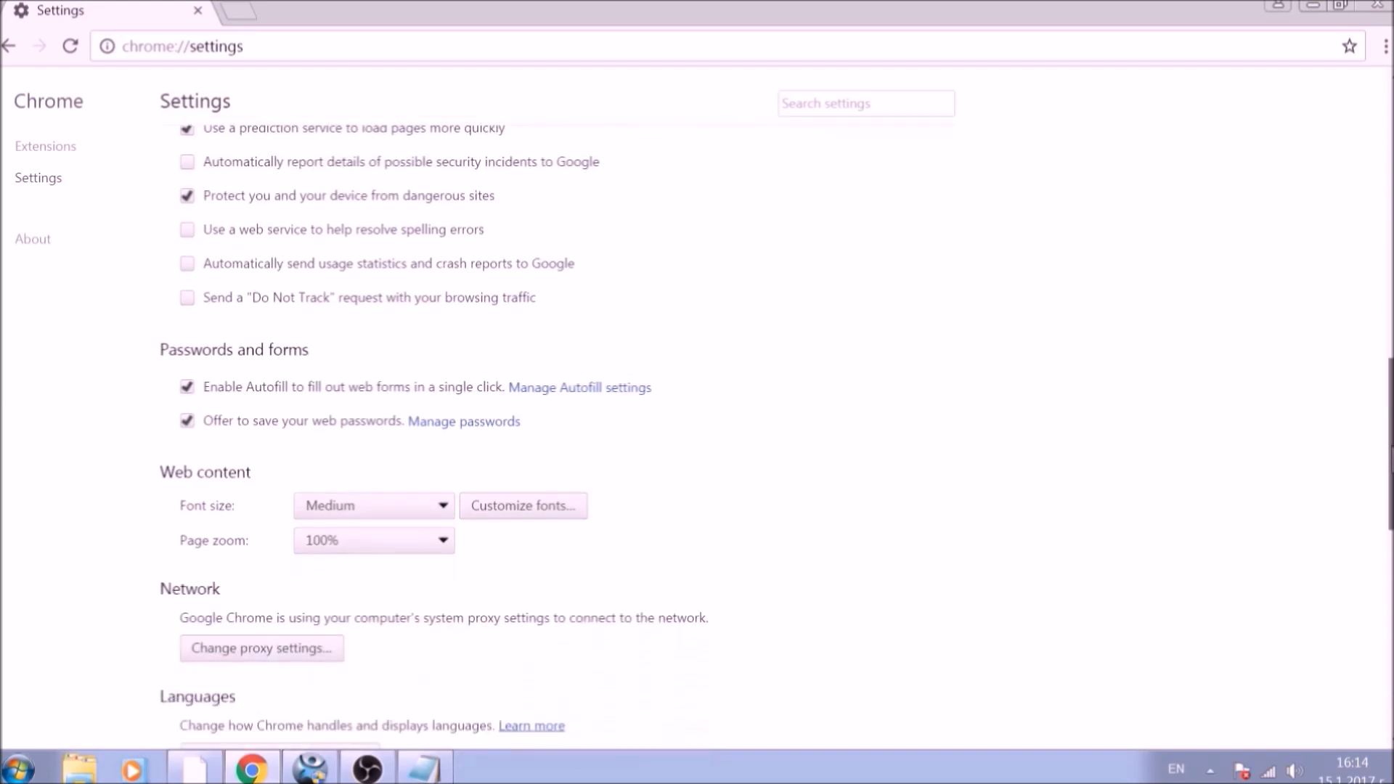
{"action": "scroll", "scroll_direction": "down", "scroll_amount": 3}
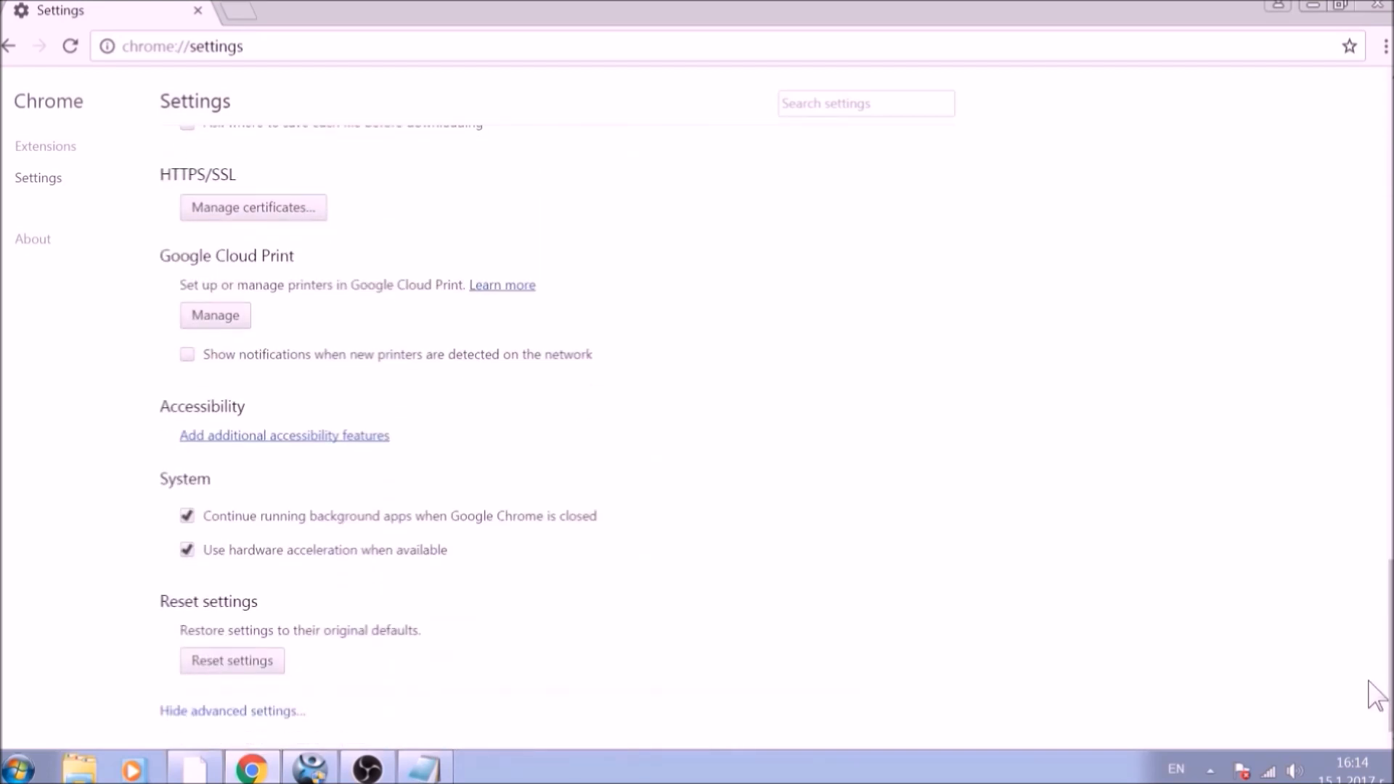
{"action": "mouse_move", "coordinate": [250, 671]}
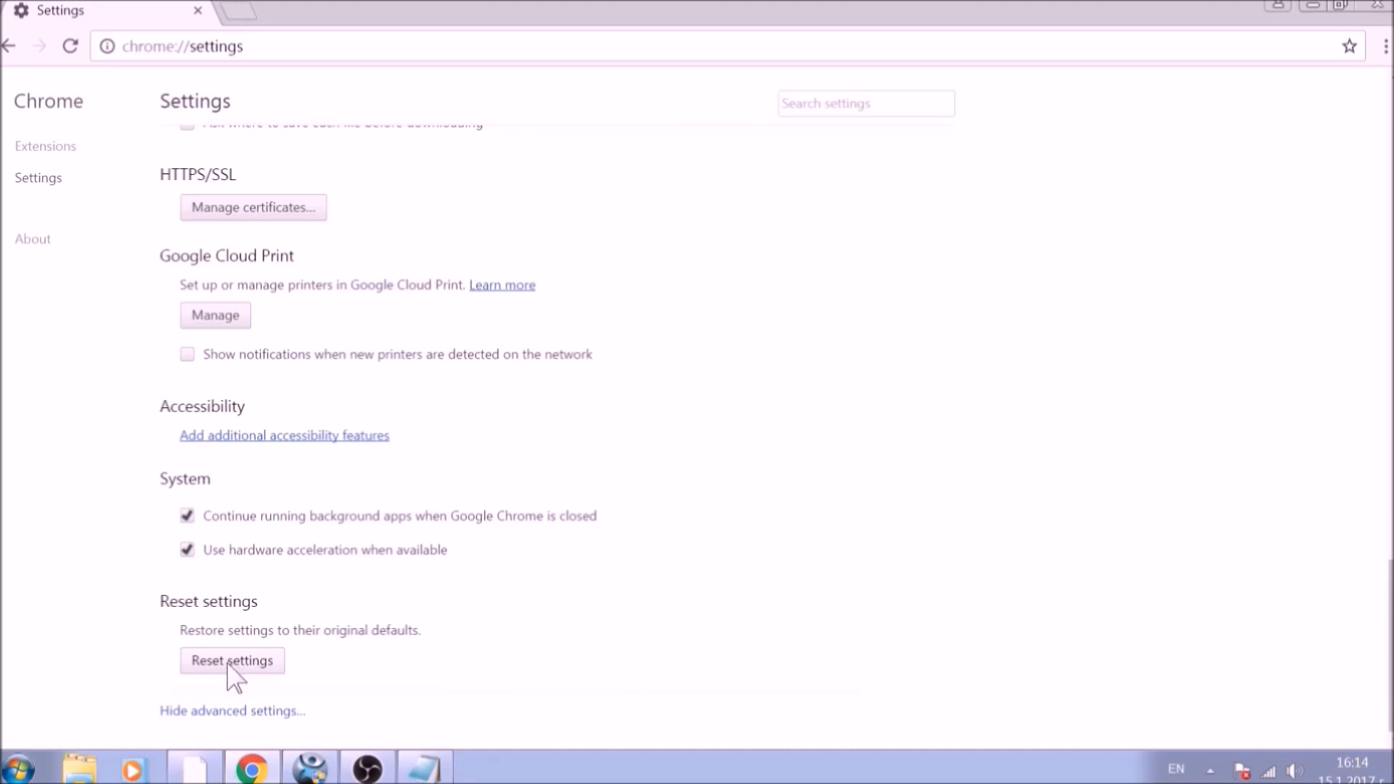
Step: Reset Chrome's settings to their original defaults and close the browser
{"action": "left_click", "coordinate": [232, 661]}
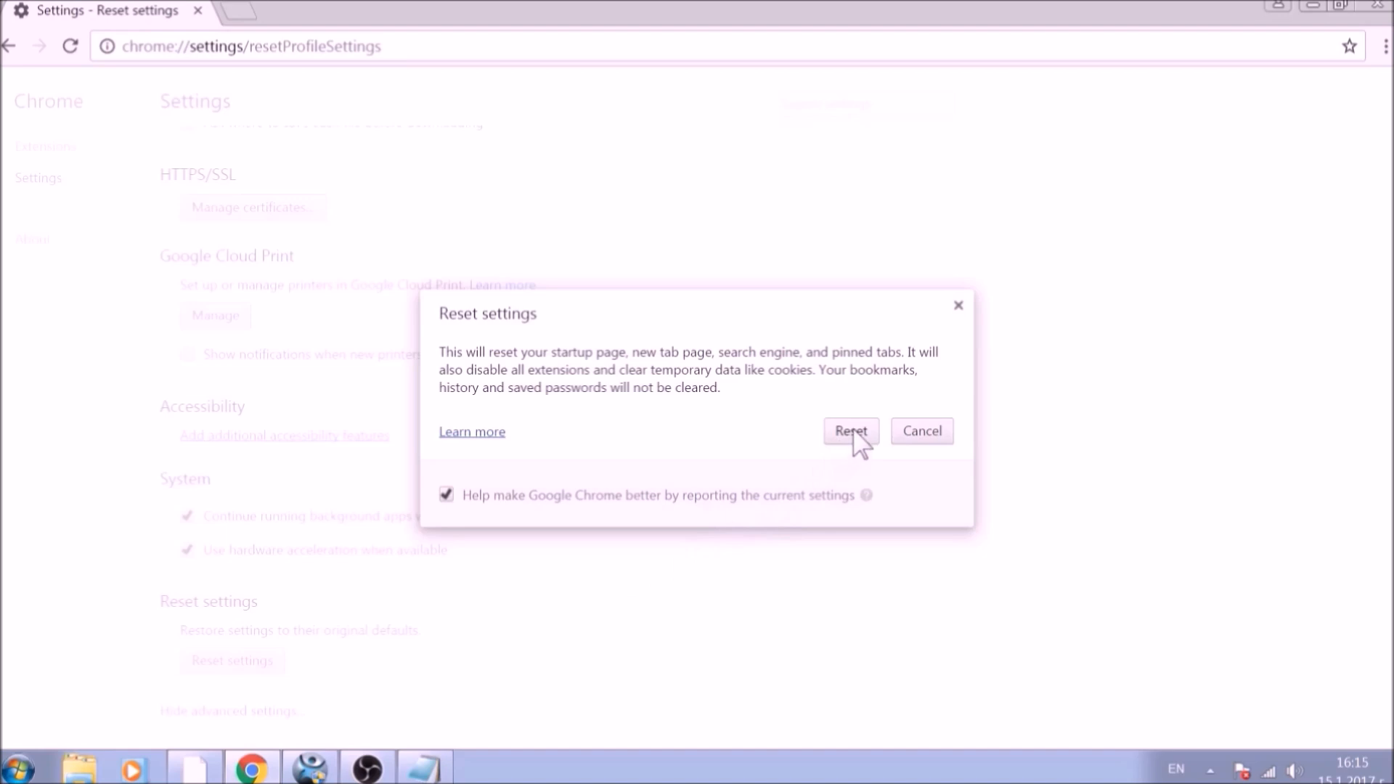
{"action": "left_click", "coordinate": [851, 430]}
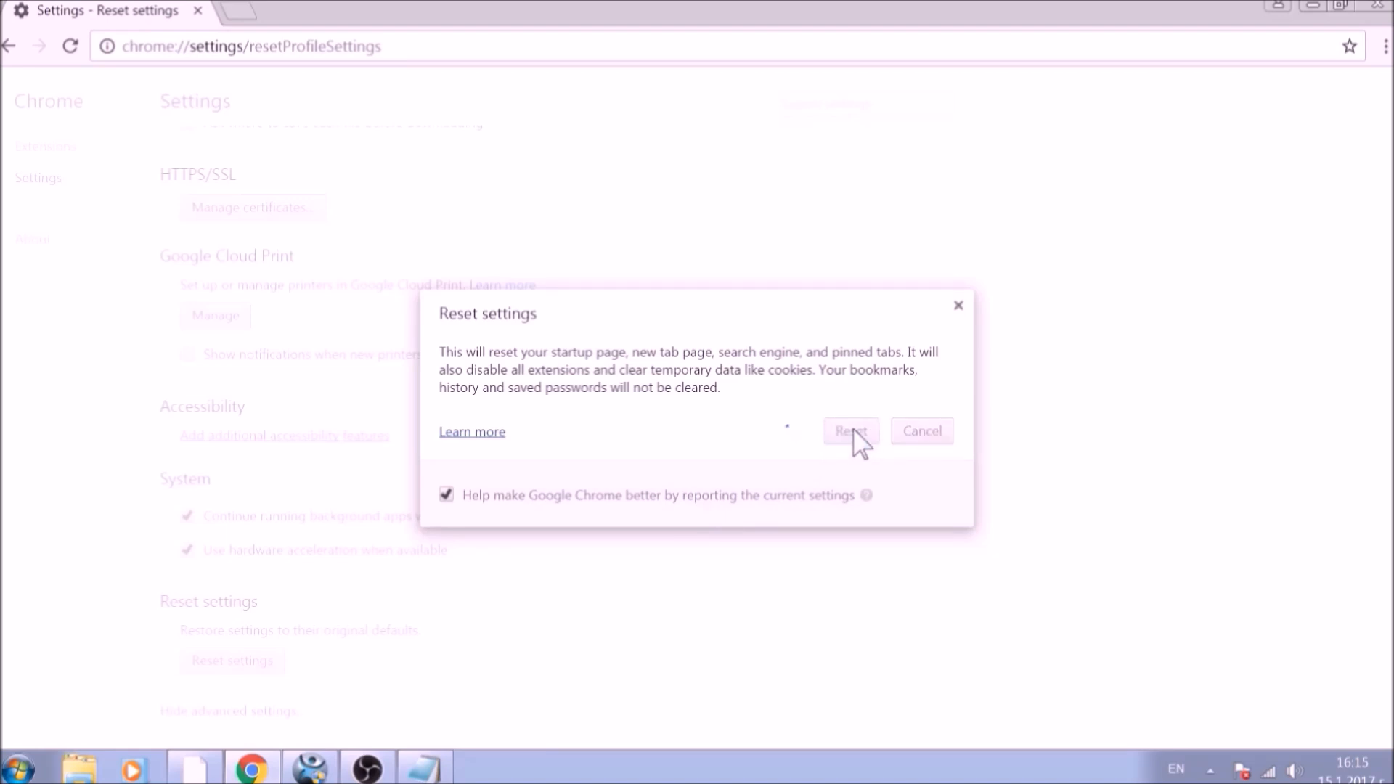
{"action": "left_click", "coordinate": [851, 431]}
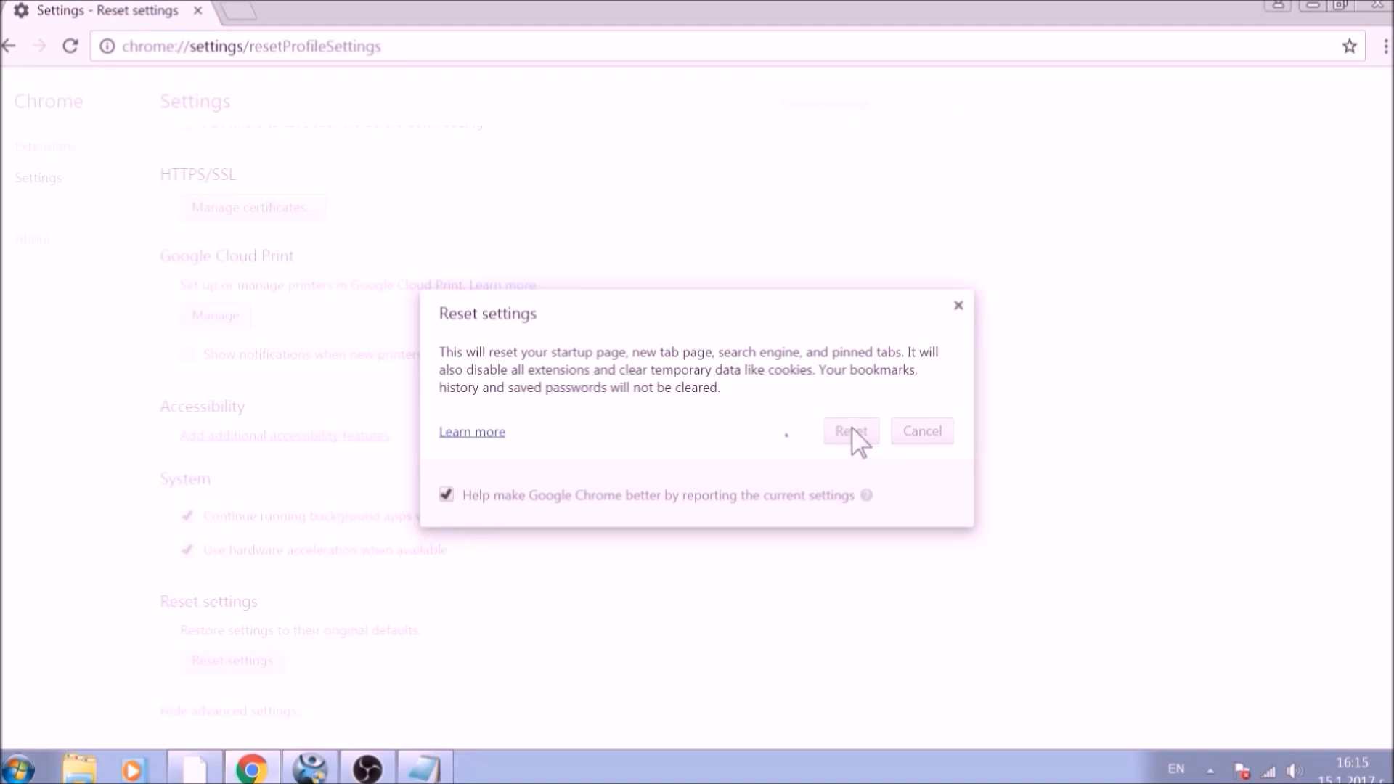
{"action": "left_click", "coordinate": [851, 430]}
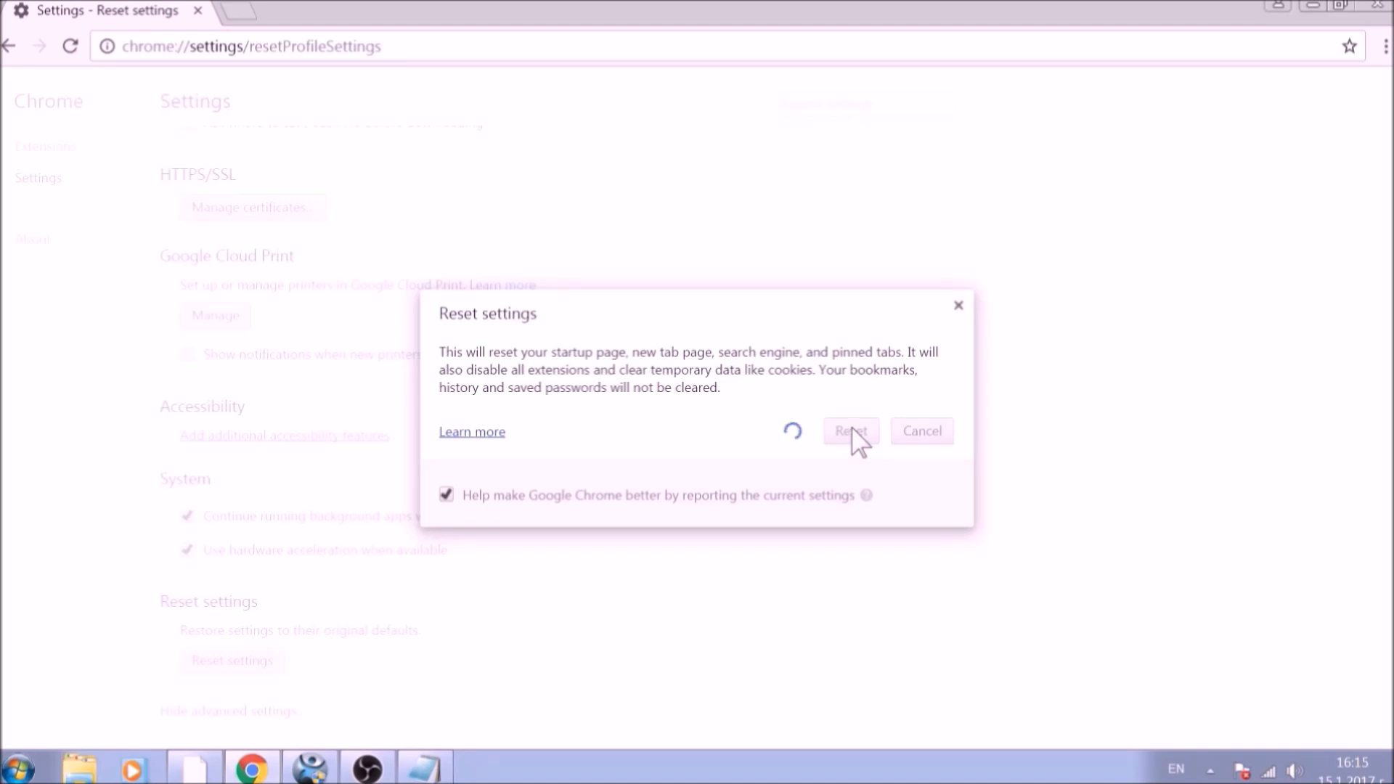
{"action": "left_click", "coordinate": [851, 432]}
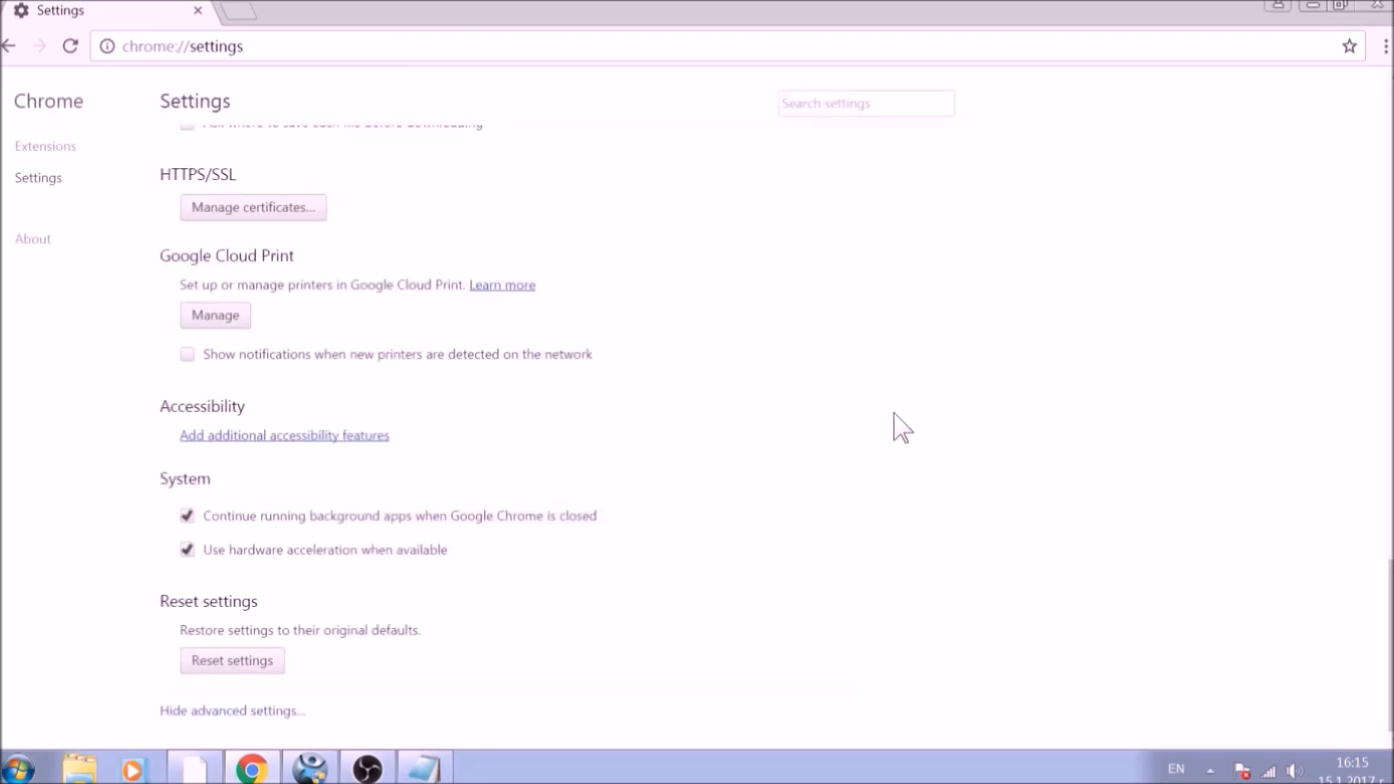
{"action": "mouse_move", "coordinate": [1377, 9]}
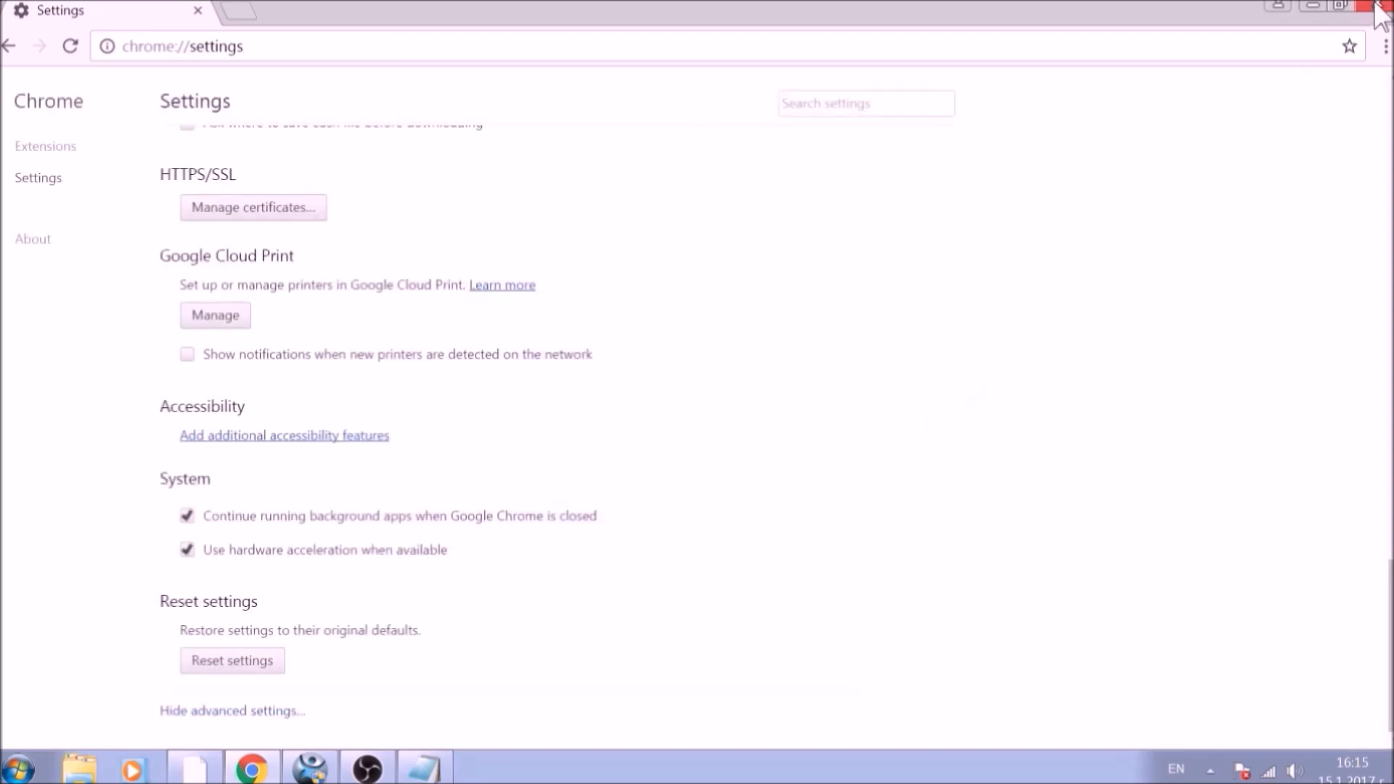
{"action": "left_click", "coordinate": [1374, 8]}
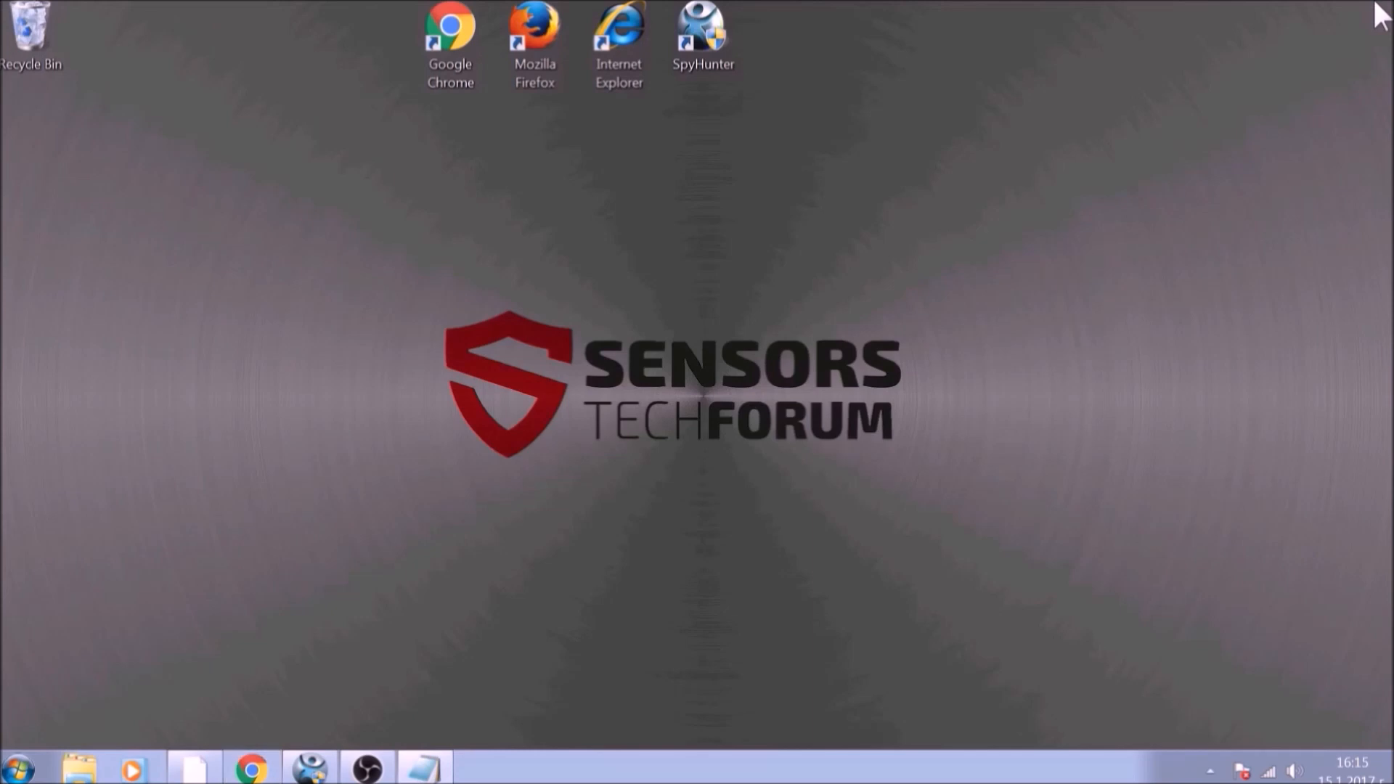
{"action": "mouse_move", "coordinate": [570, 148]}
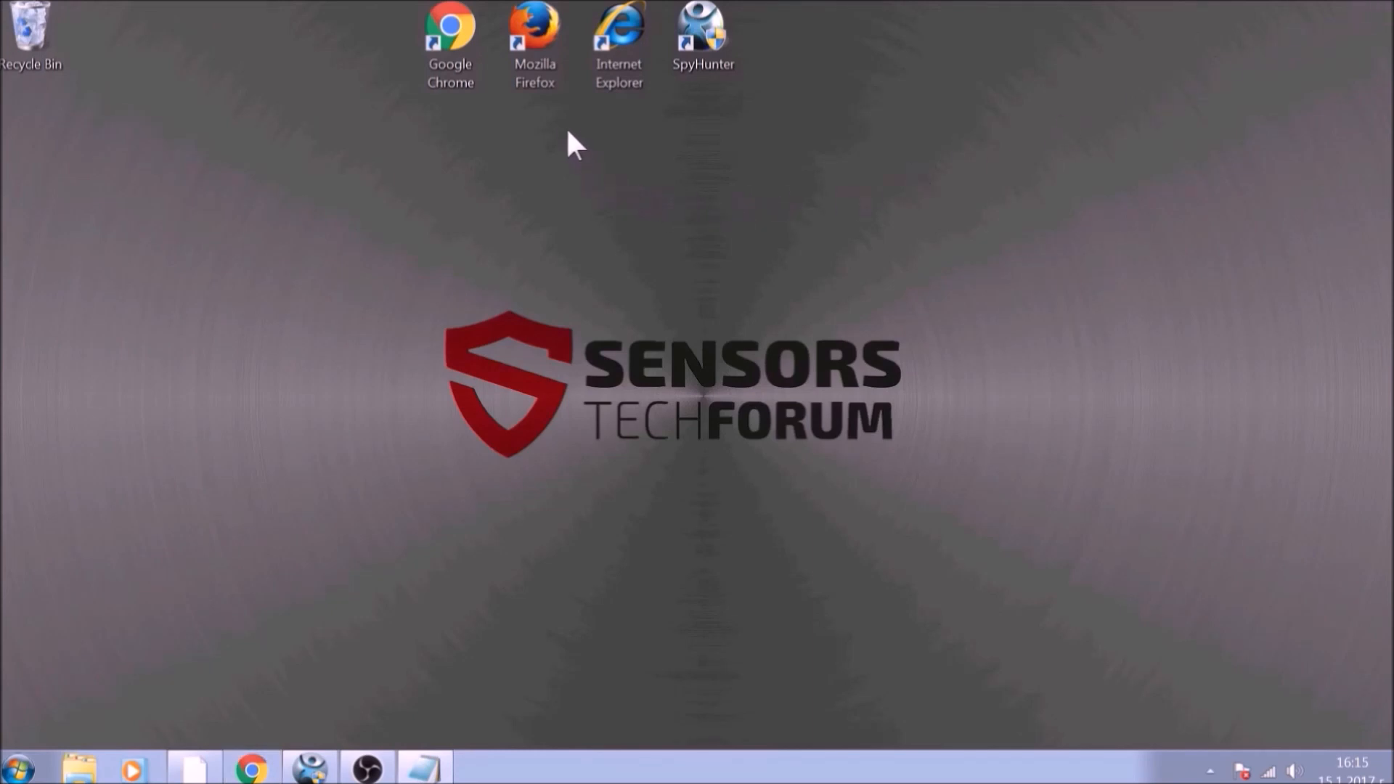
Step: Launch Firefox from the desktop and start entering the about: support address
{"action": "left_click", "coordinate": [534, 29]}
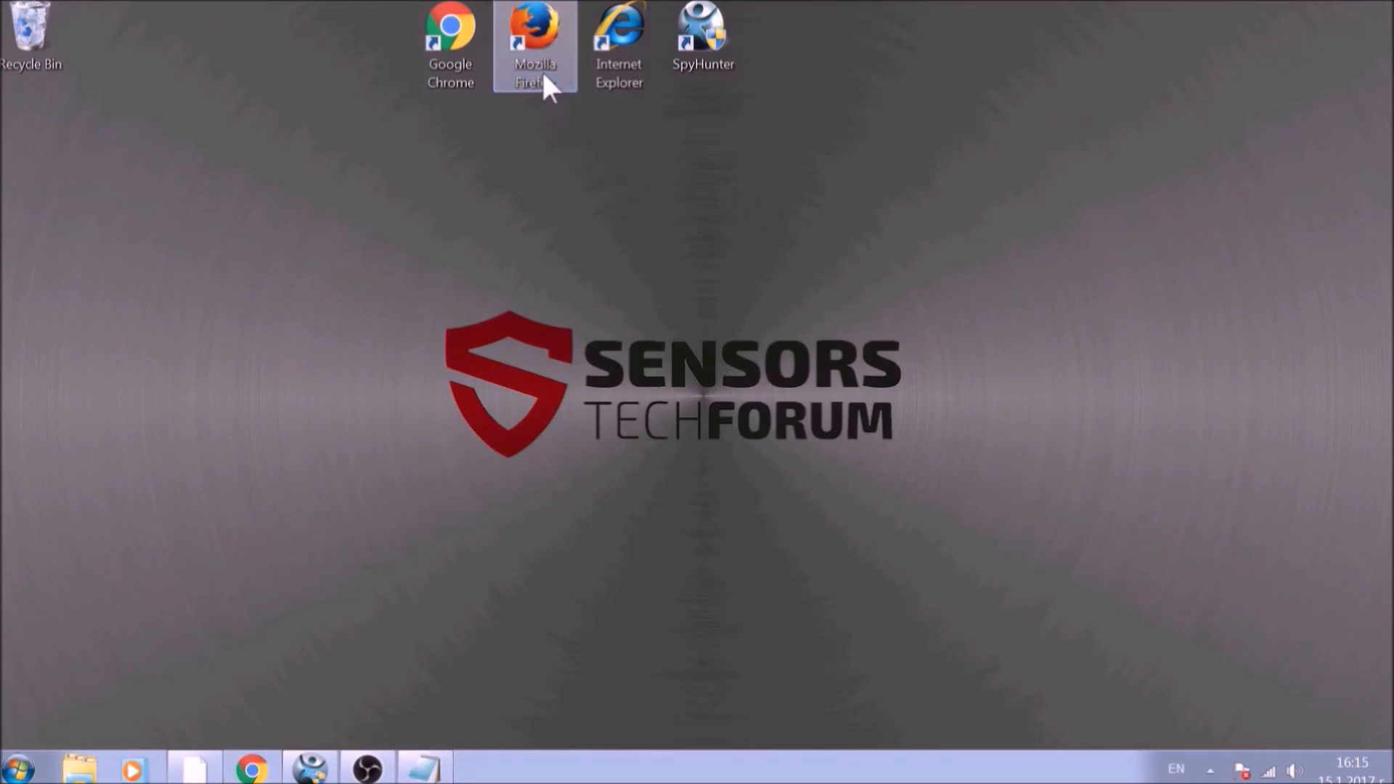
{"action": "double_click", "coordinate": [531, 26]}
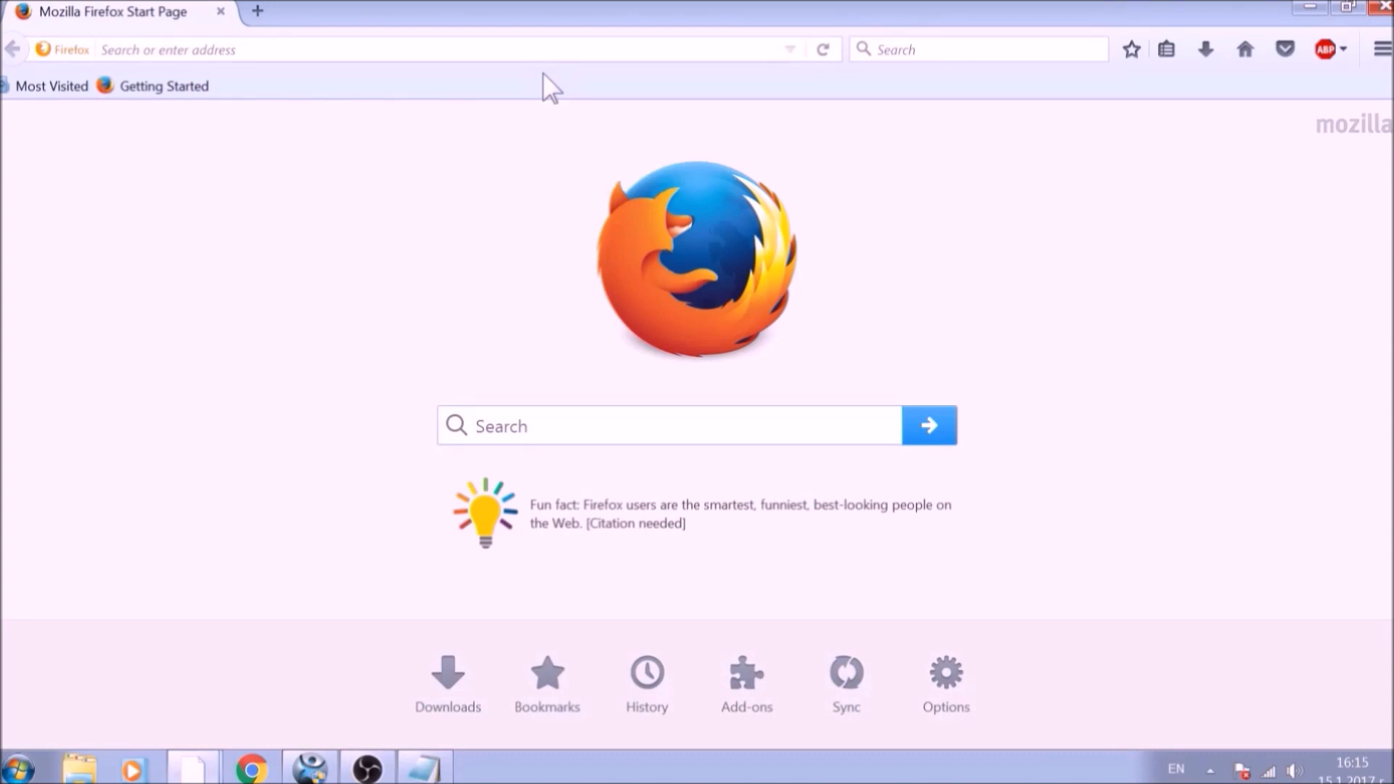
{"action": "left_click", "coordinate": [628, 427]}
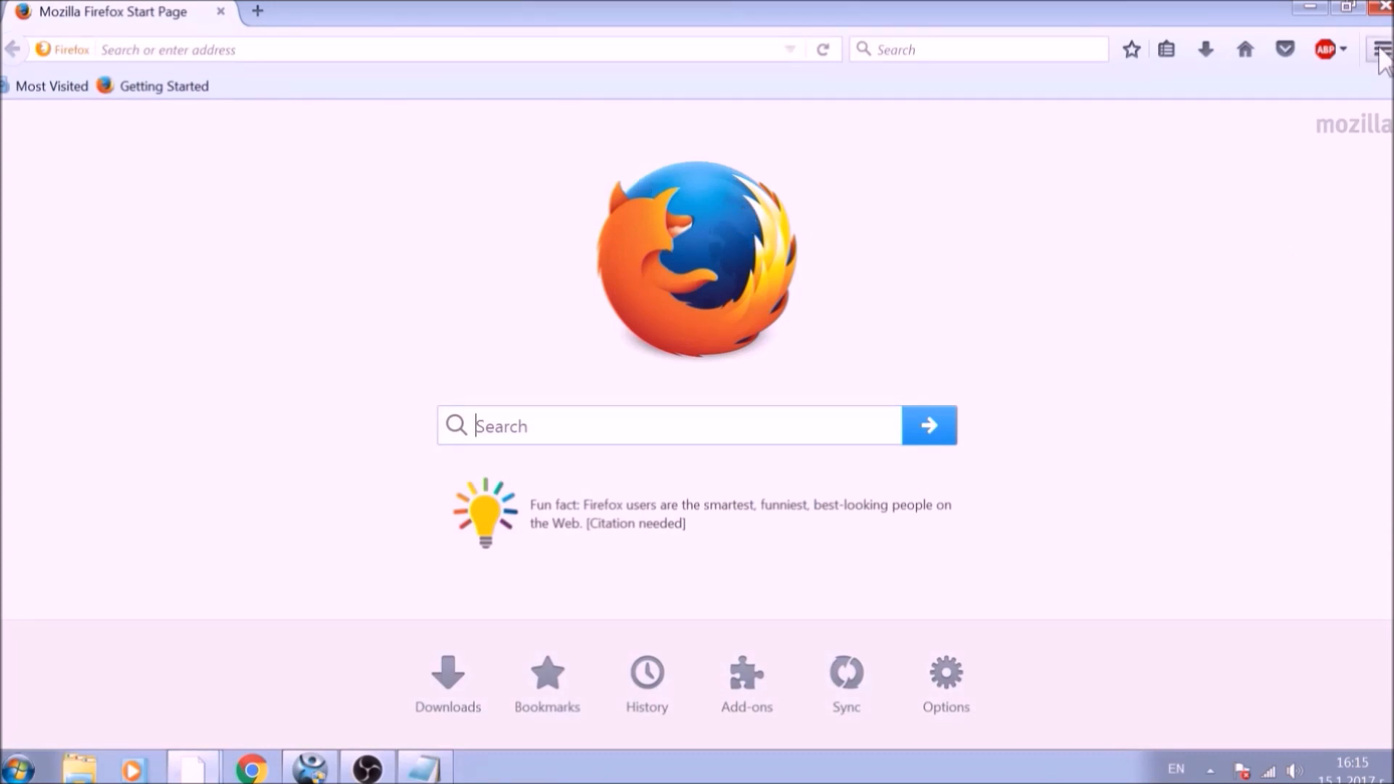
{"action": "mouse_move", "coordinate": [1272, 363]}
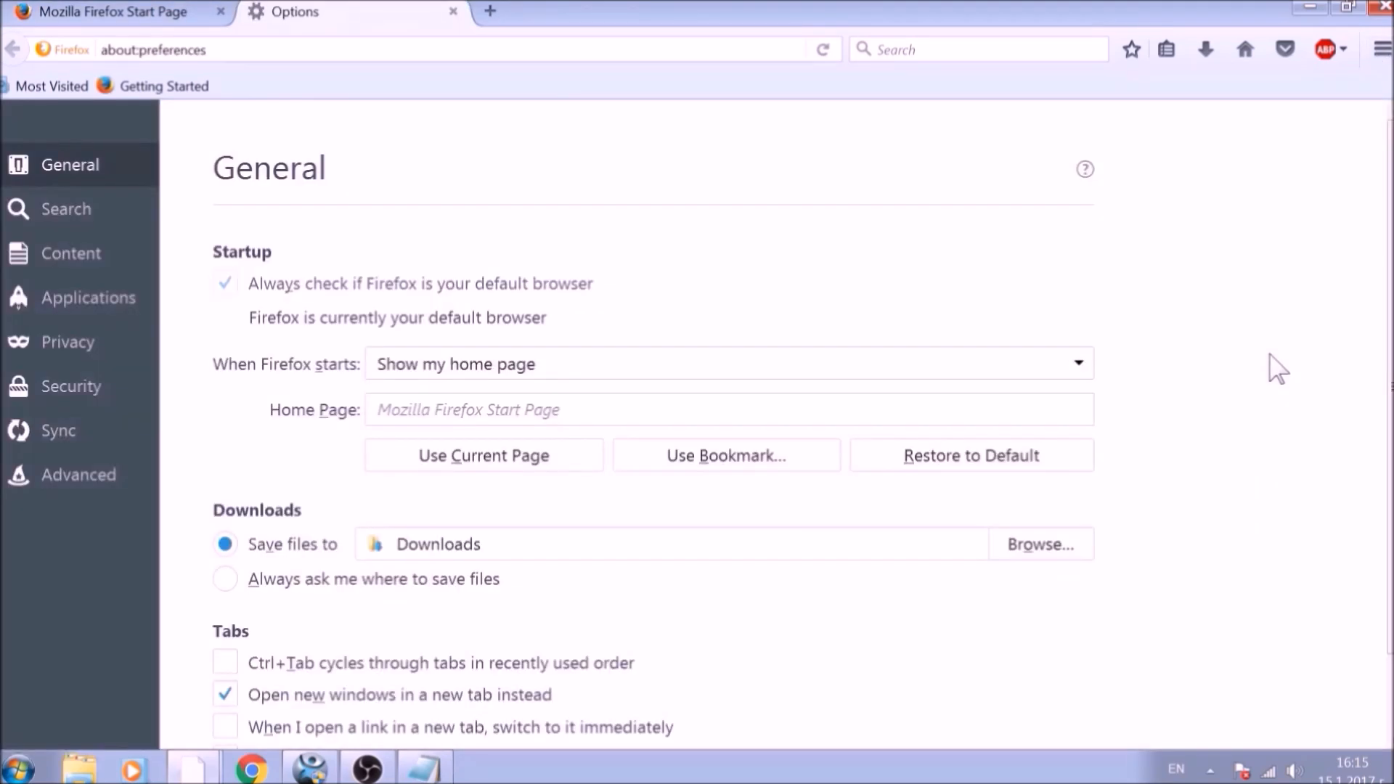
{"action": "mouse_move", "coordinate": [1217, 392]}
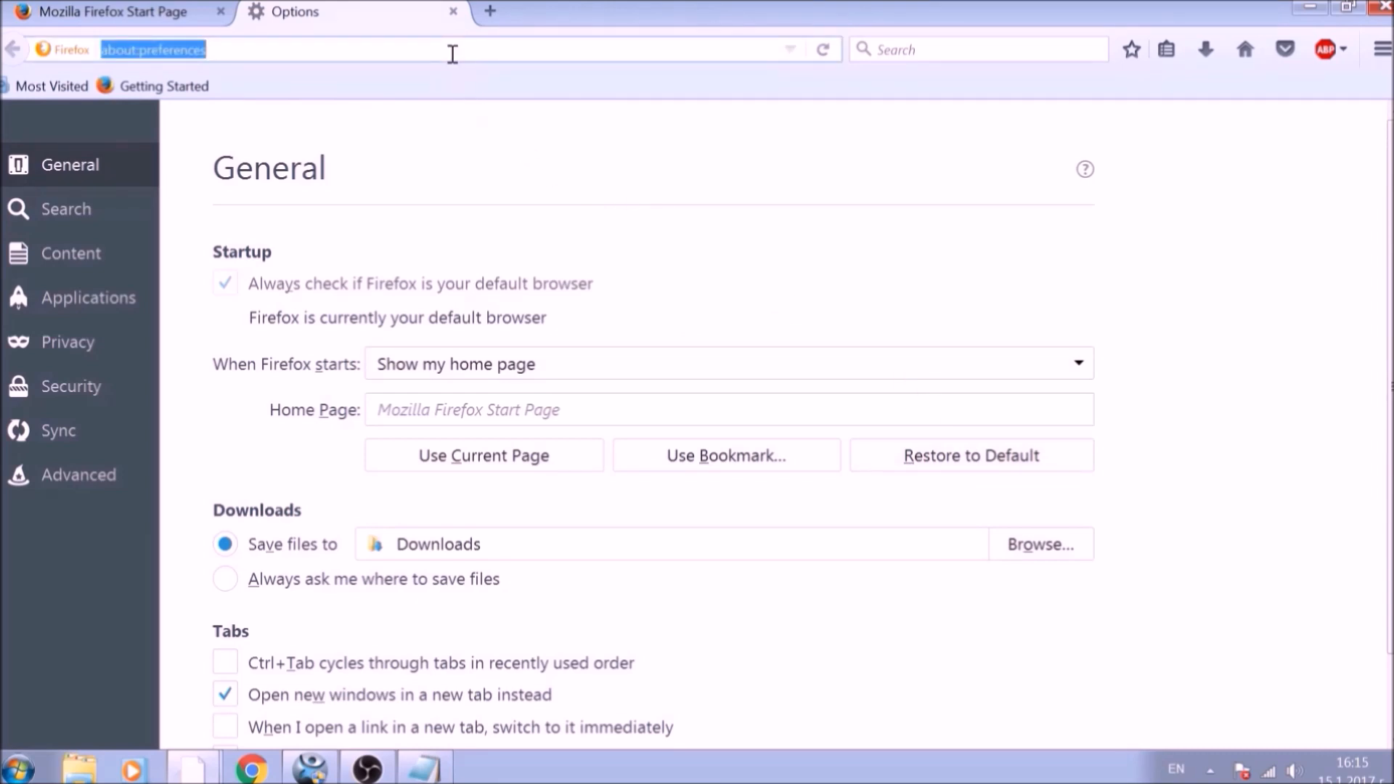
{"action": "type", "text": "ABO"}
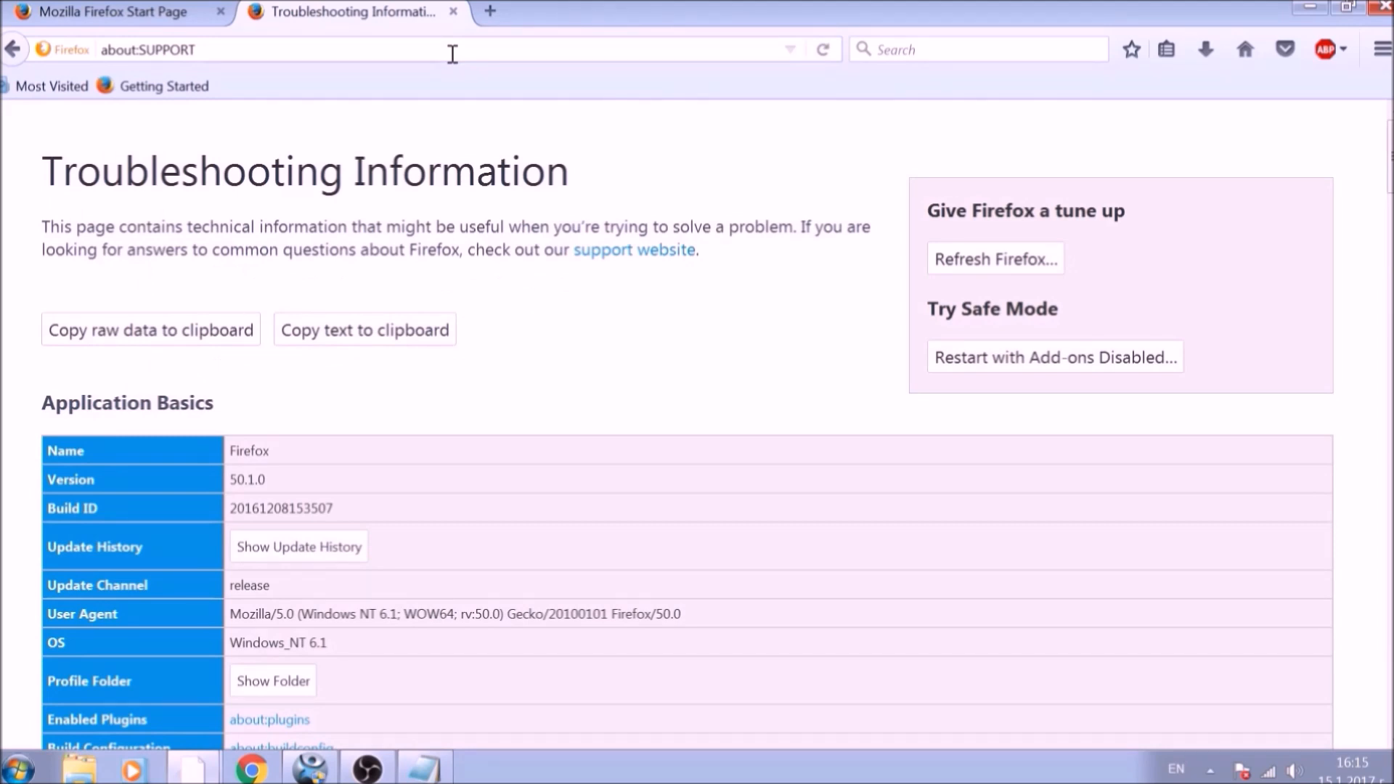
{"action": "mouse_move", "coordinate": [645, 234]}
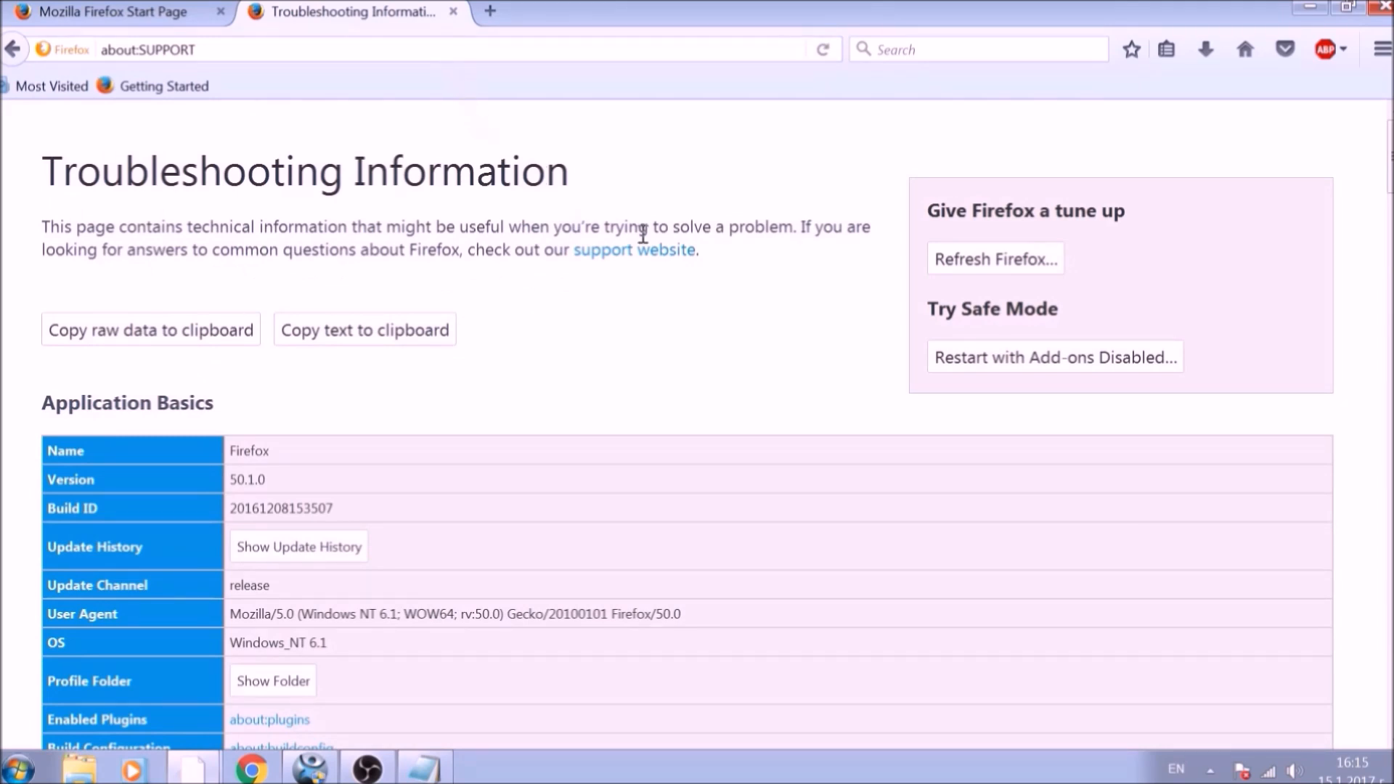
{"action": "mouse_move", "coordinate": [949, 281]}
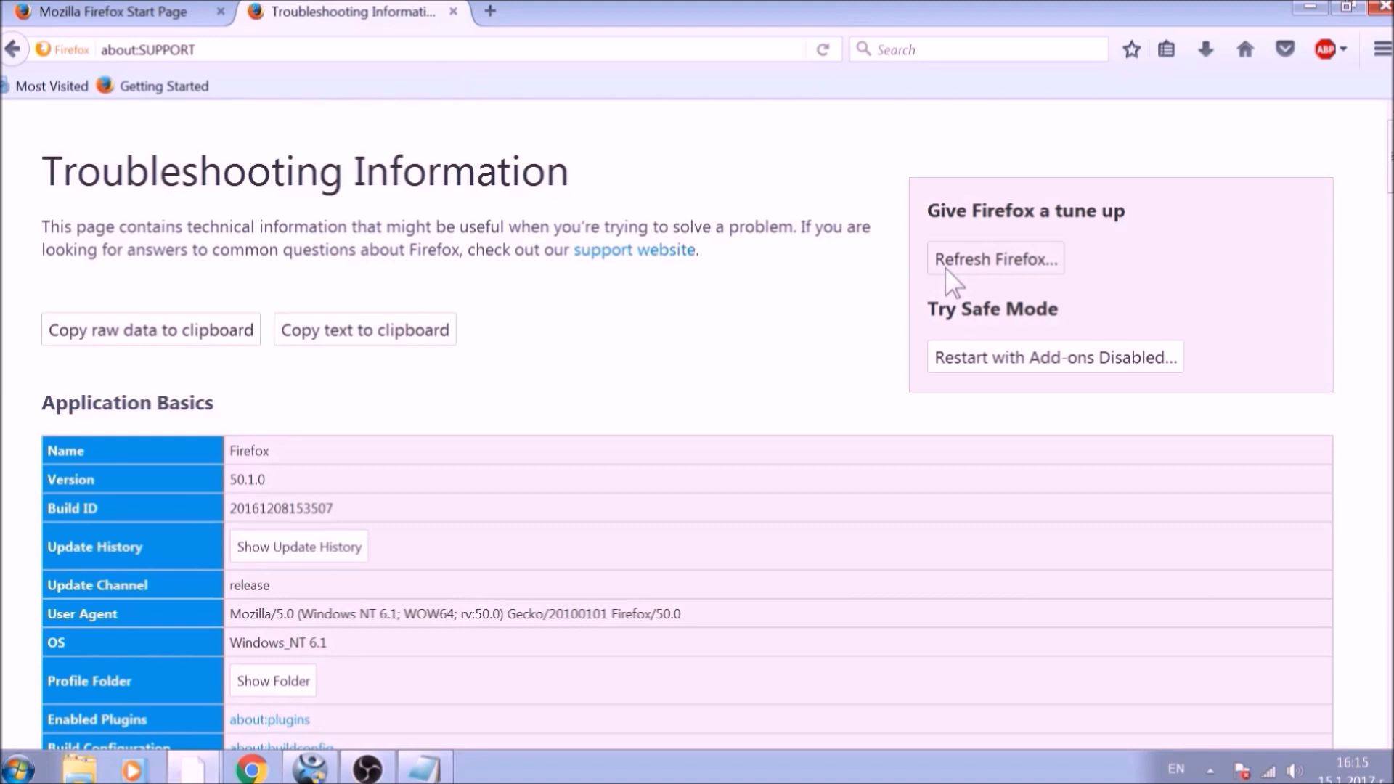
Step: Refresh Firefox to its default state and finish the data import wizard
{"action": "left_click", "coordinate": [995, 259]}
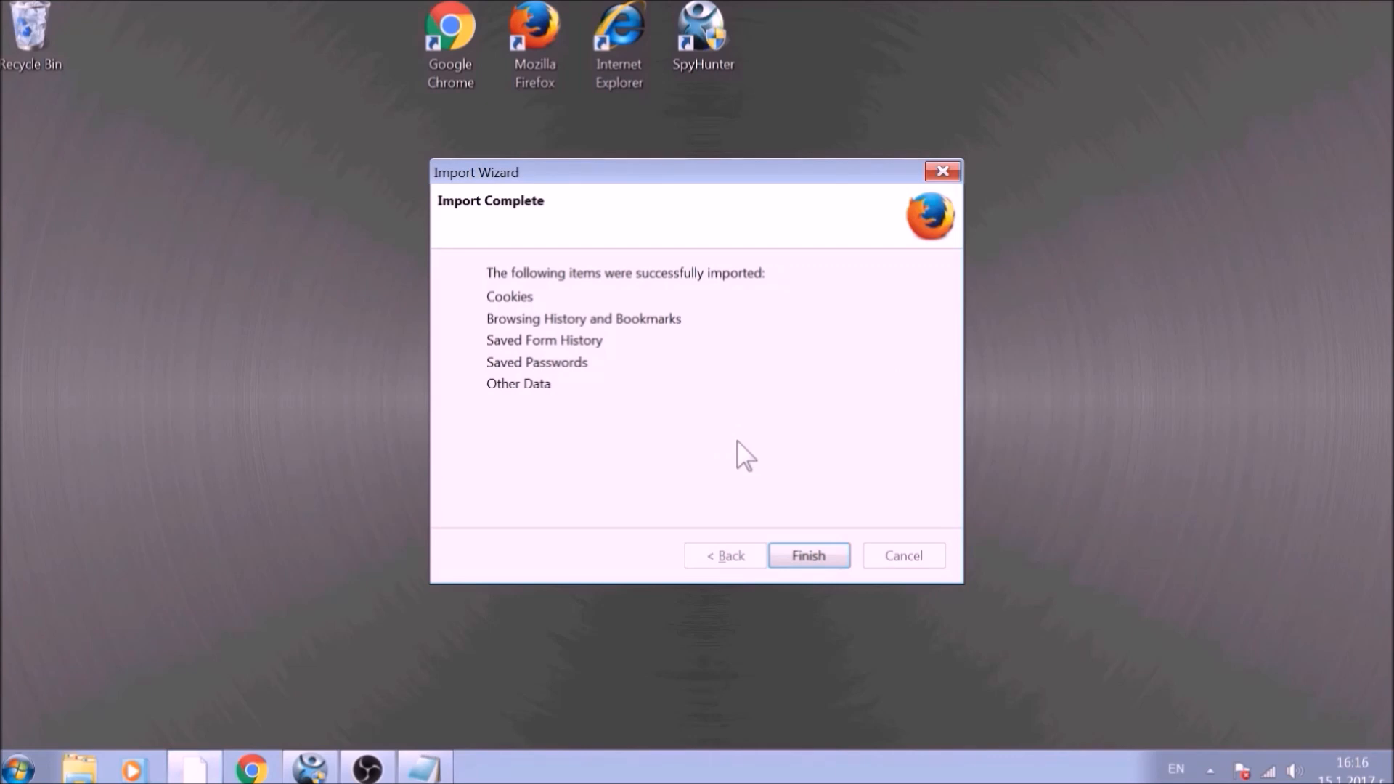
{"action": "mouse_move", "coordinate": [549, 346]}
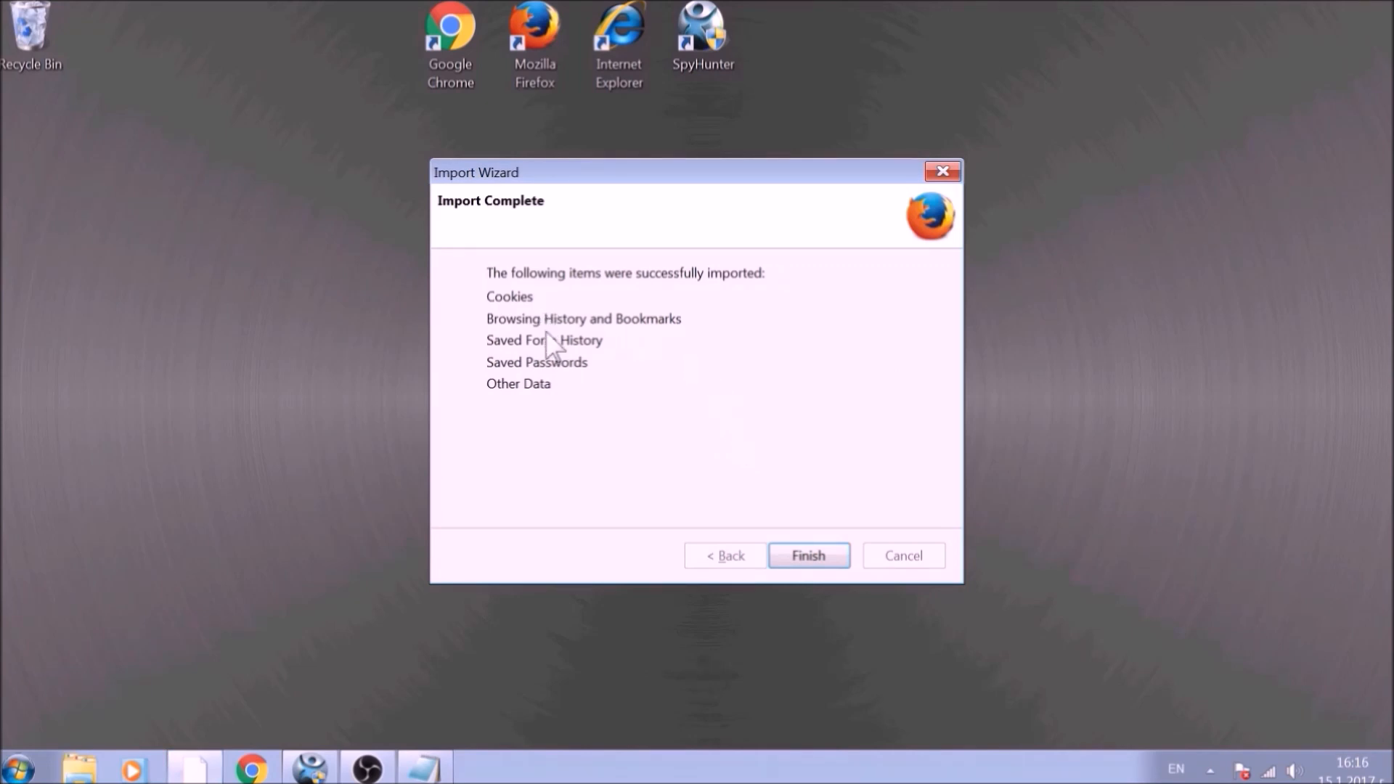
{"action": "mouse_move", "coordinate": [546, 413]}
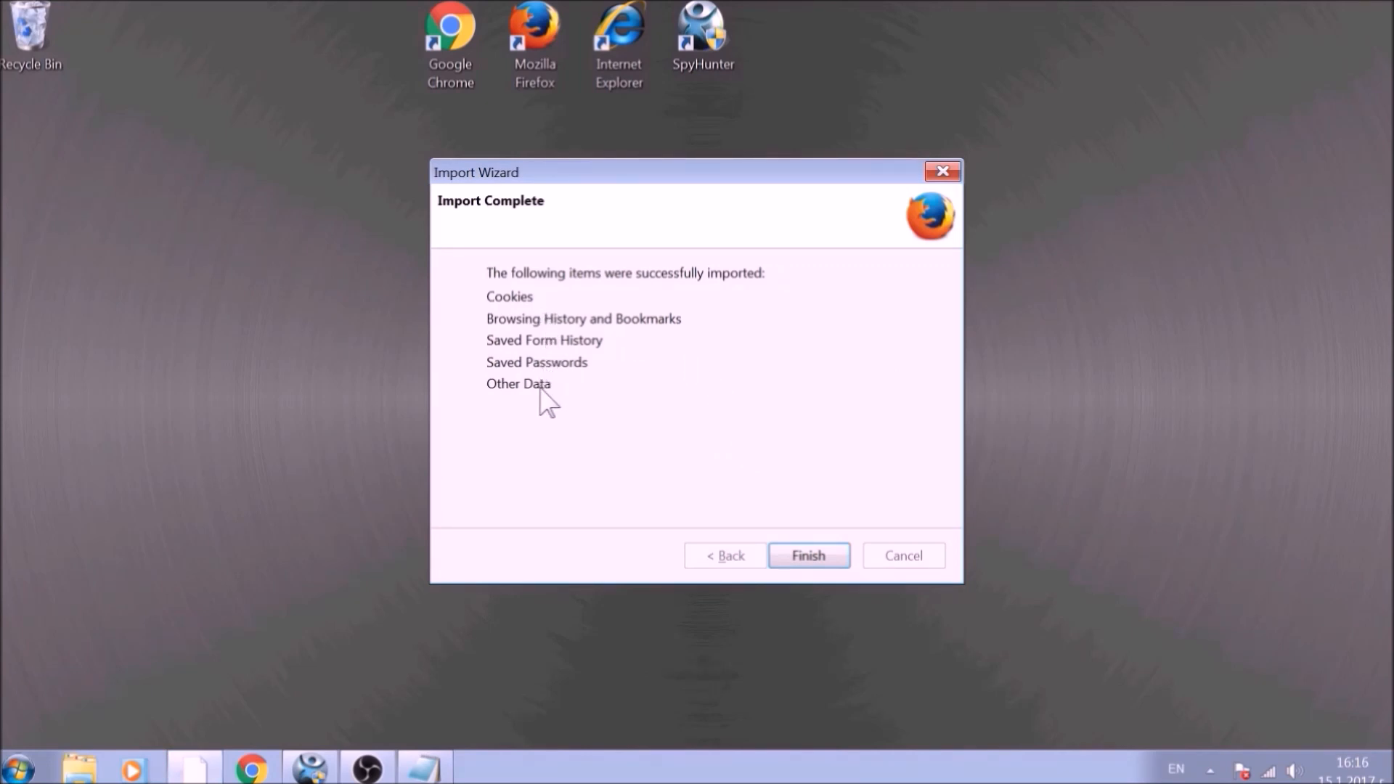
{"action": "left_click", "coordinate": [810, 555]}
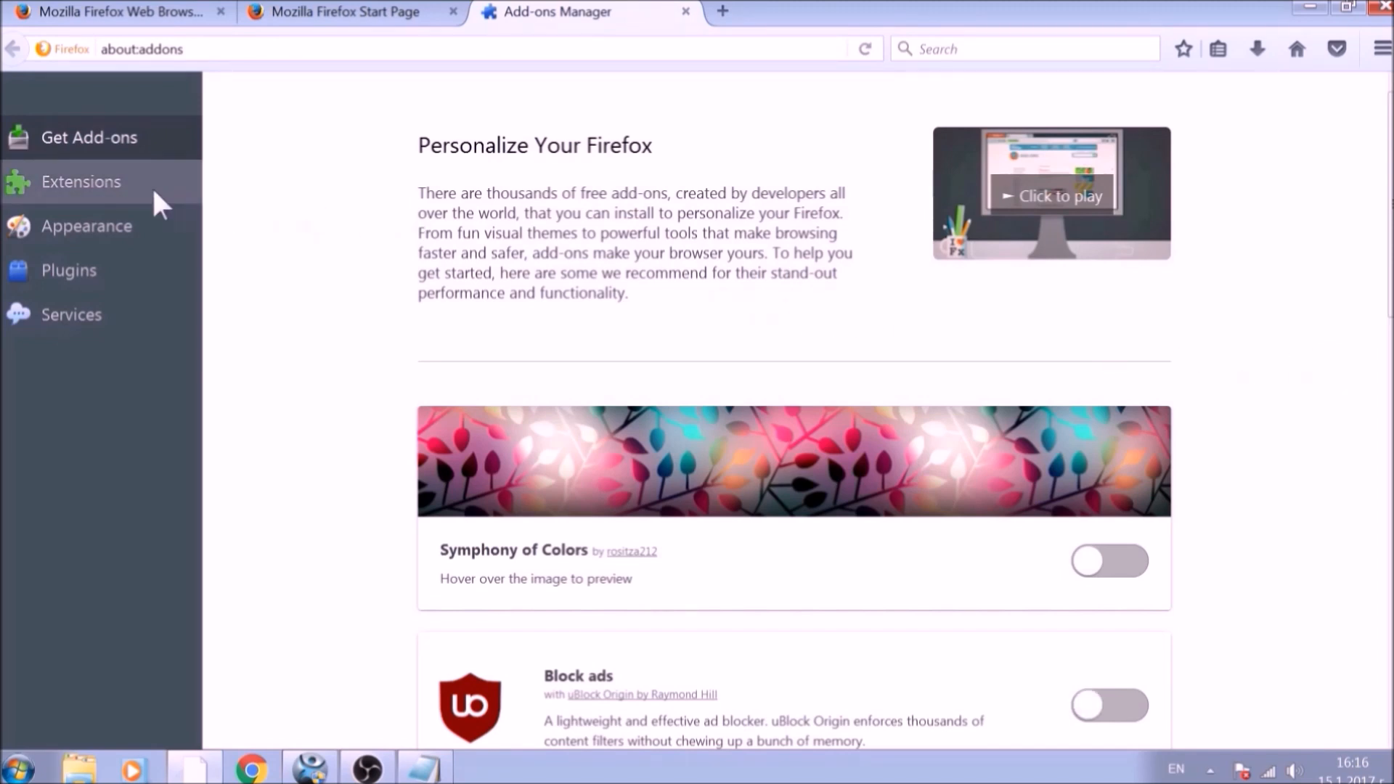
Step: Review Firefox's disabled Avast extensions list, then close the browser and all three tabs
{"action": "left_click", "coordinate": [80, 182]}
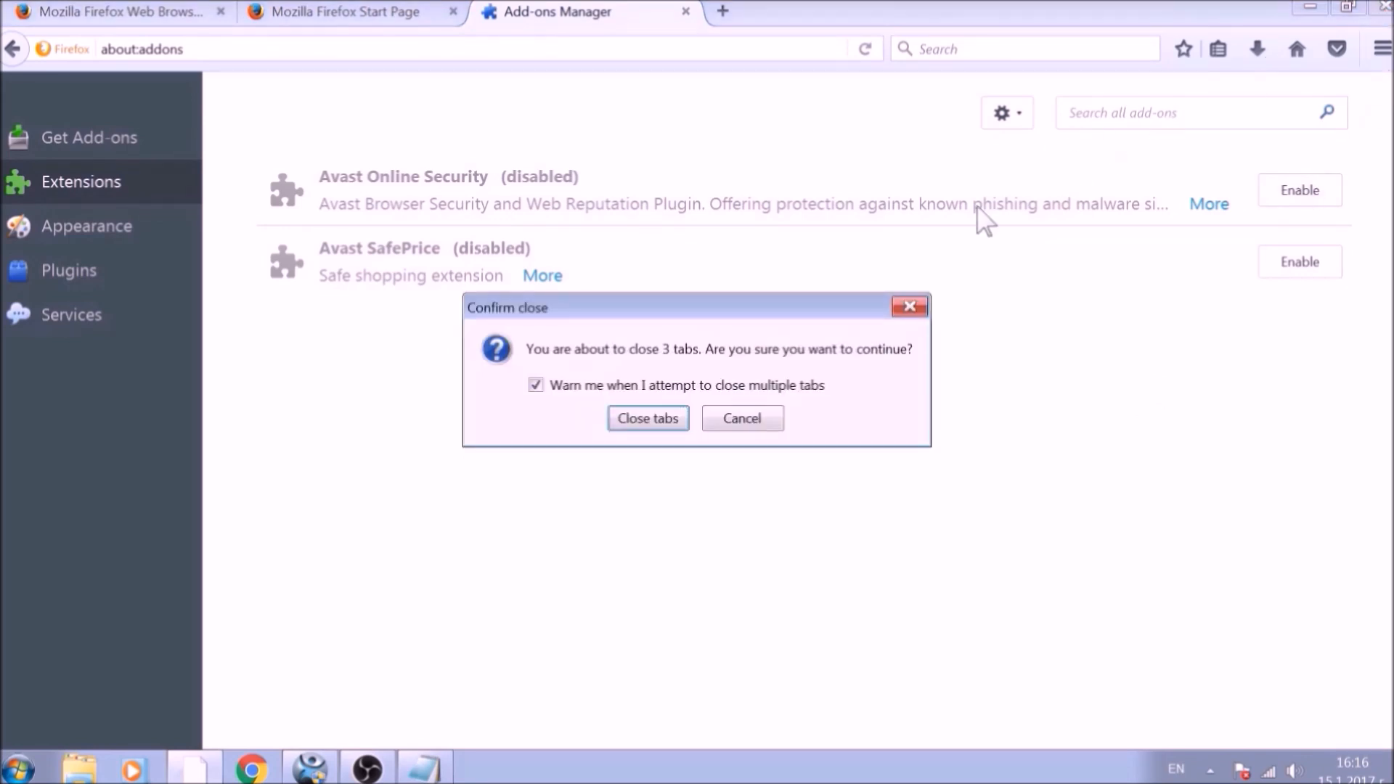
{"action": "left_click", "coordinate": [647, 418]}
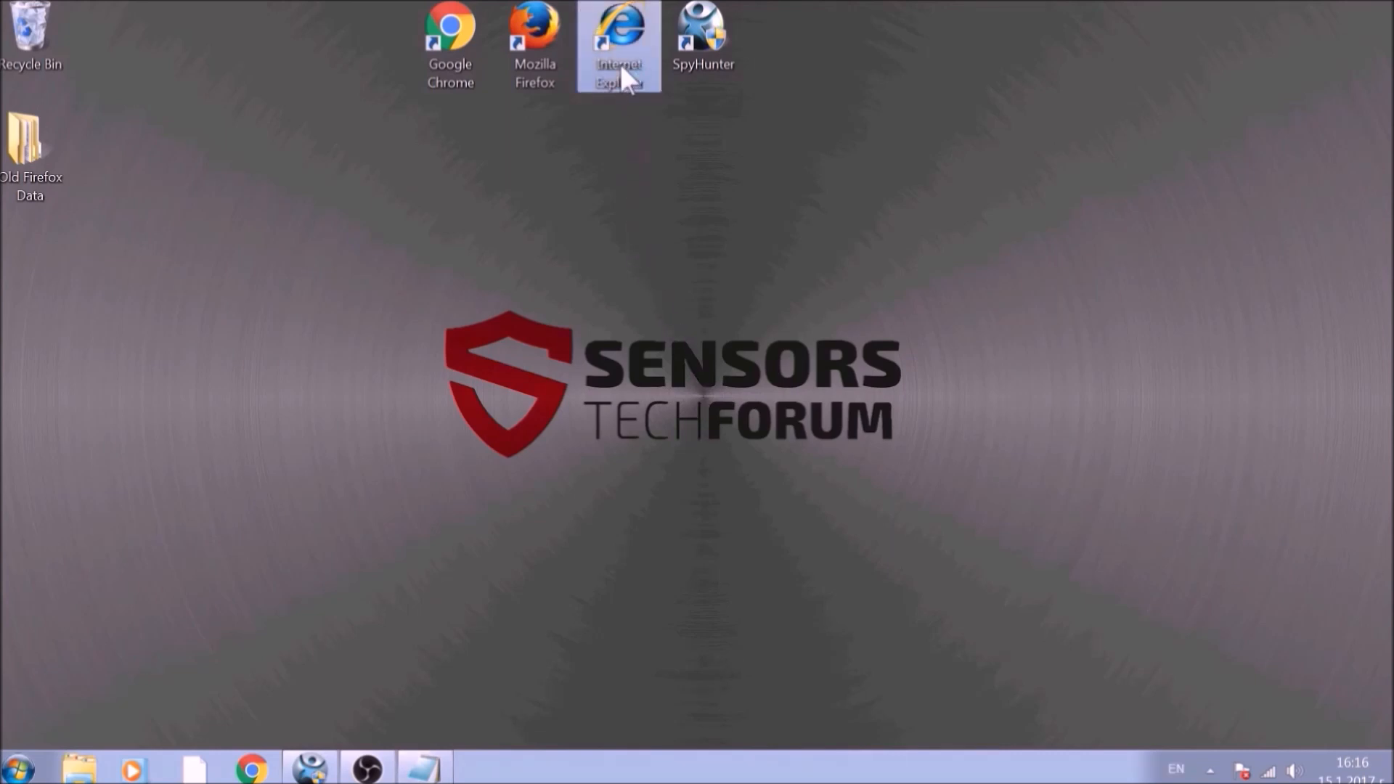
Step: Launch Internet Explorer, dismiss the Webrep prompt, and set its home page to about:blank in Internet Options
{"action": "double_click", "coordinate": [618, 29]}
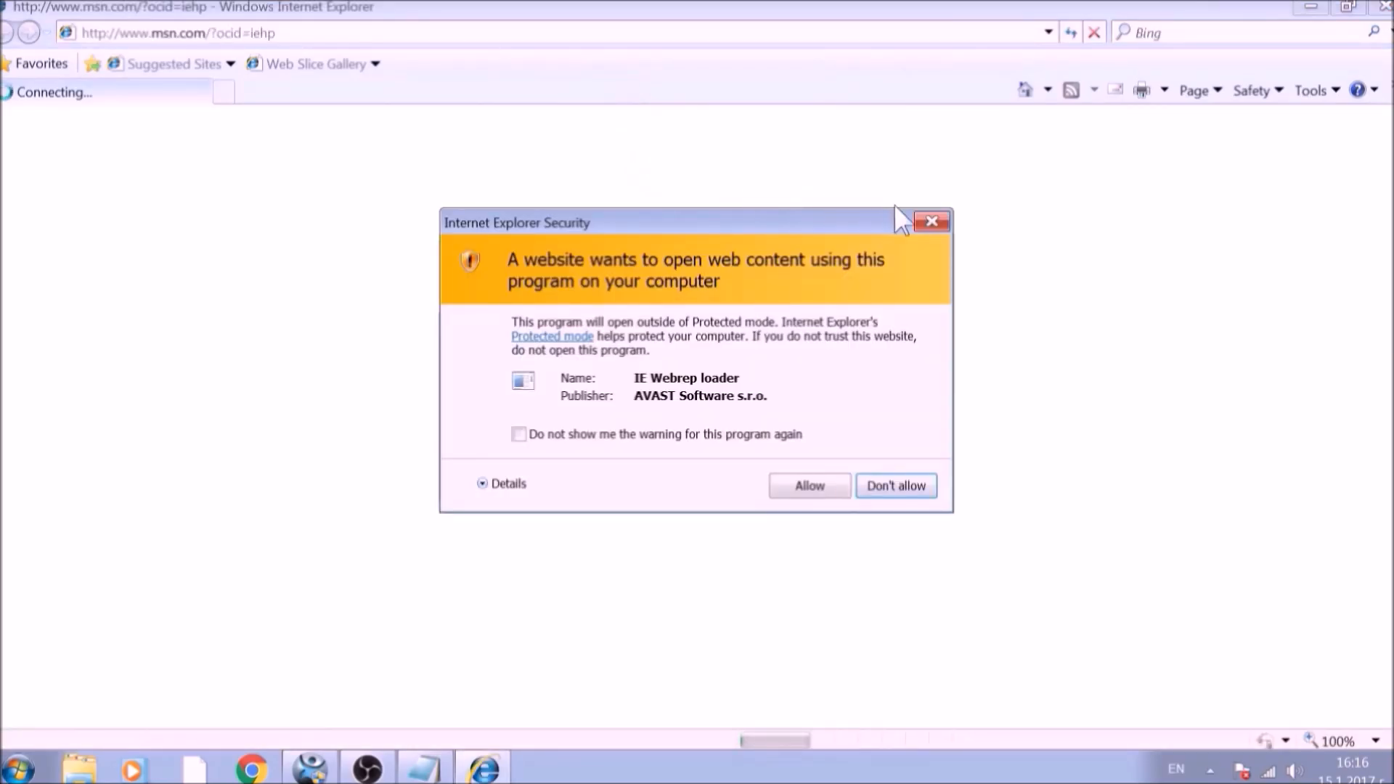
{"action": "left_click", "coordinate": [932, 221]}
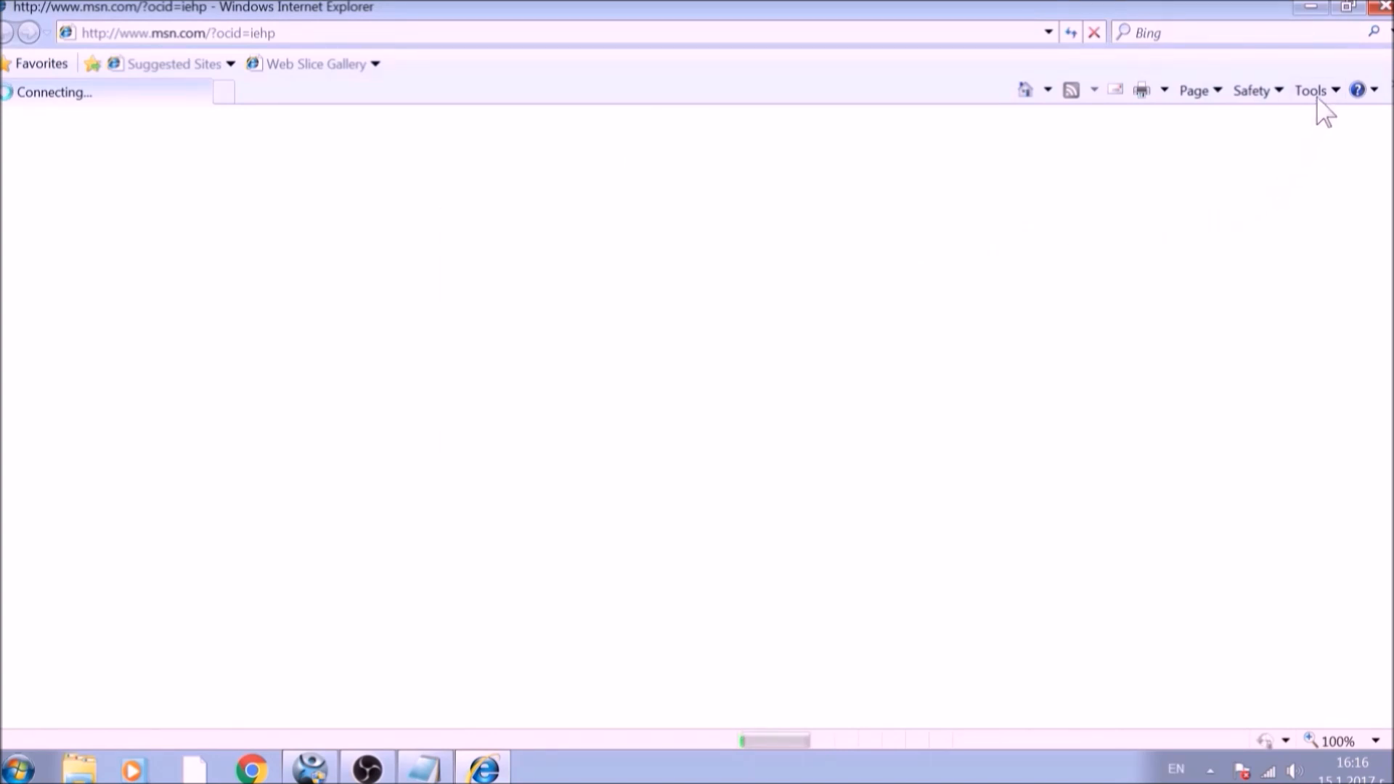
{"action": "left_click", "coordinate": [1313, 90]}
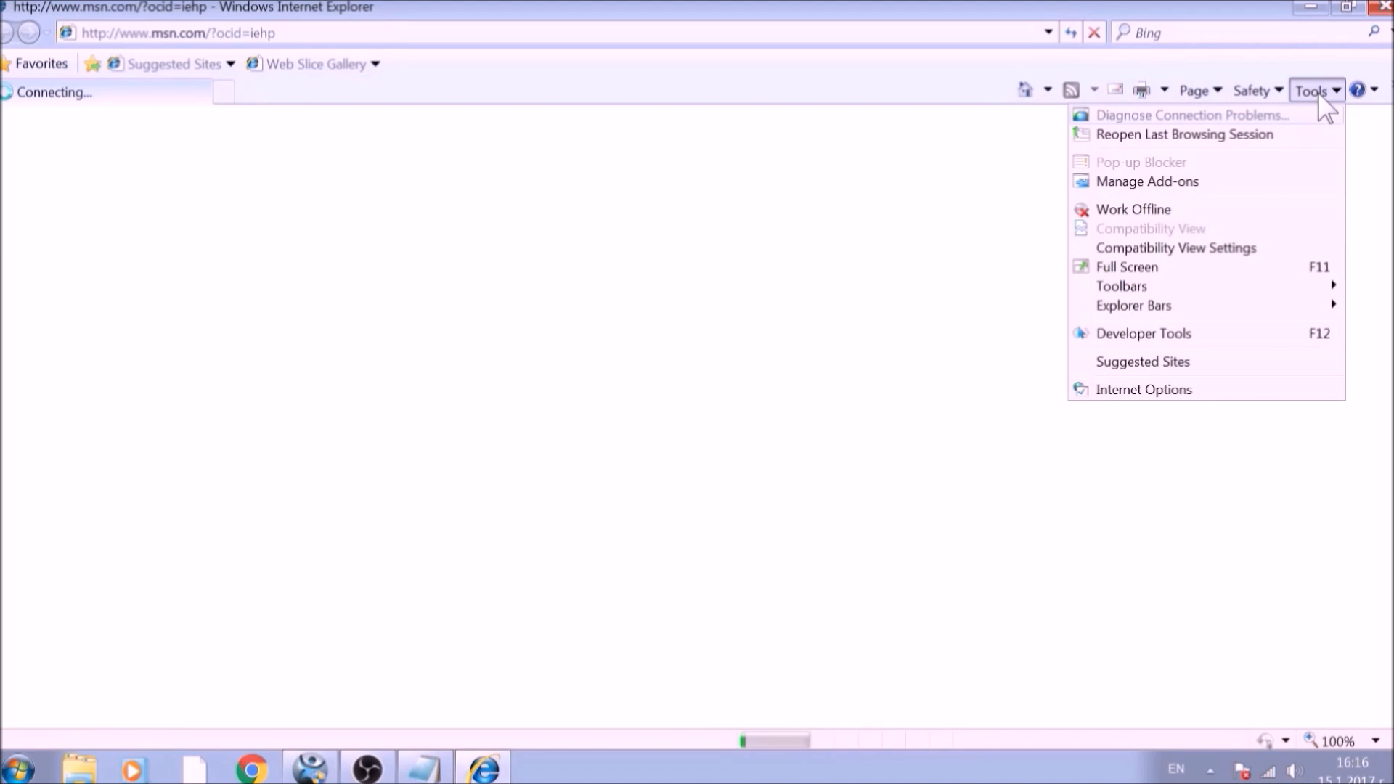
{"action": "mouse_move", "coordinate": [1190, 401]}
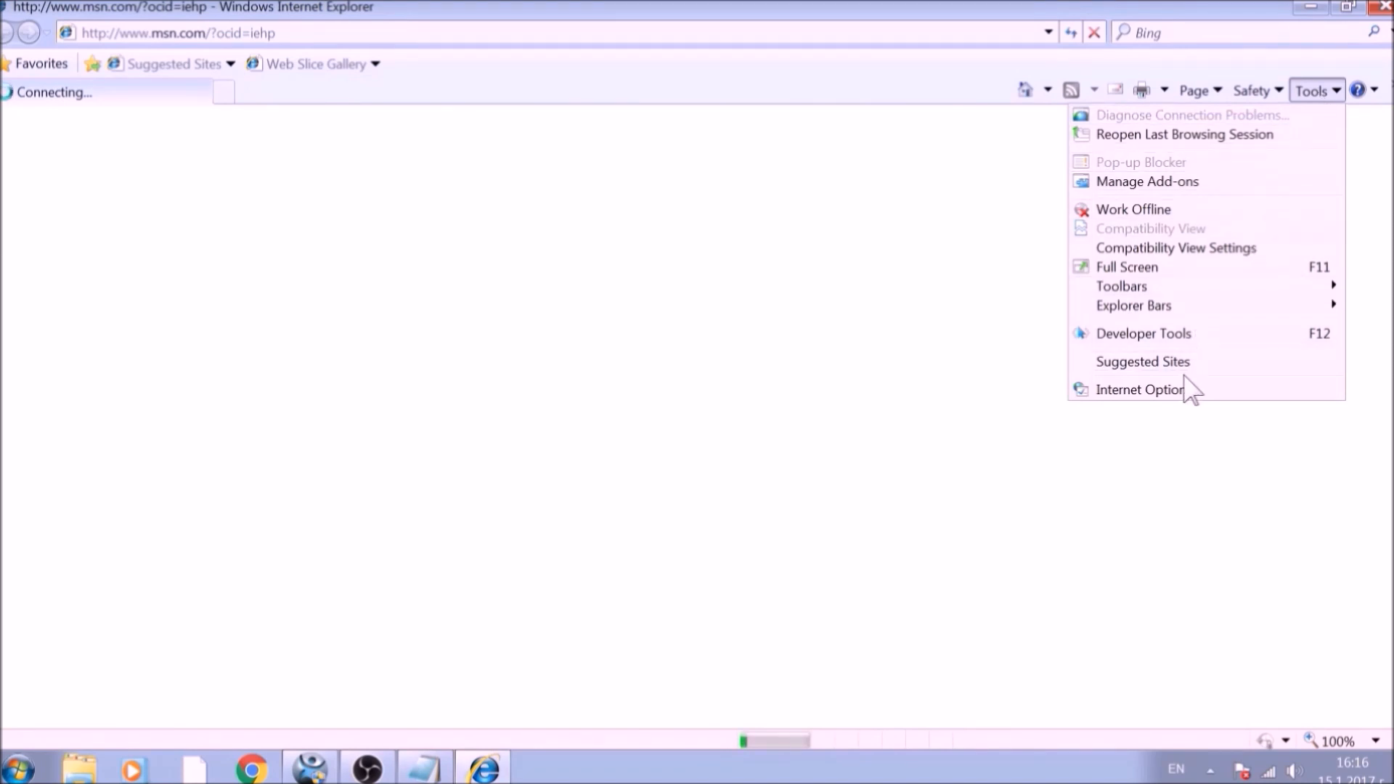
{"action": "left_click", "coordinate": [1139, 389]}
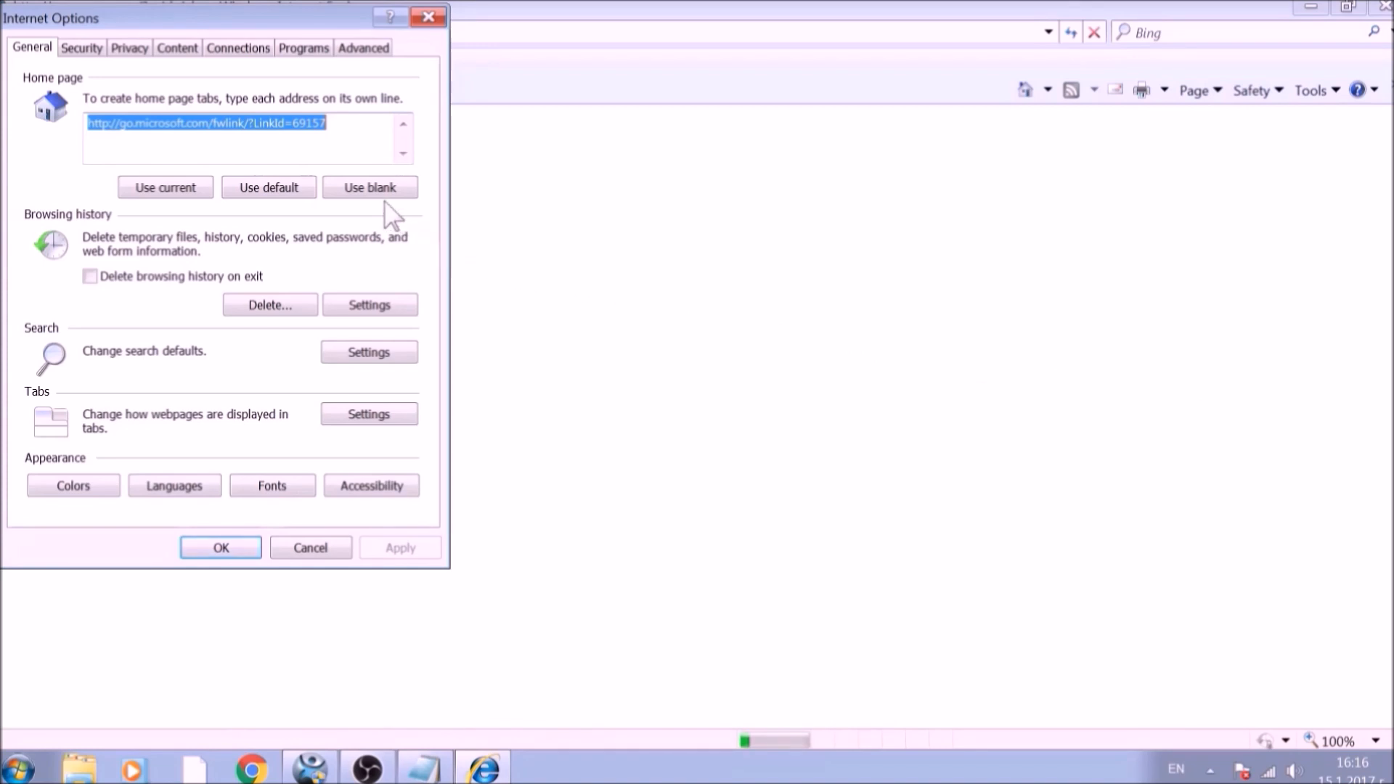
{"action": "left_click", "coordinate": [370, 187]}
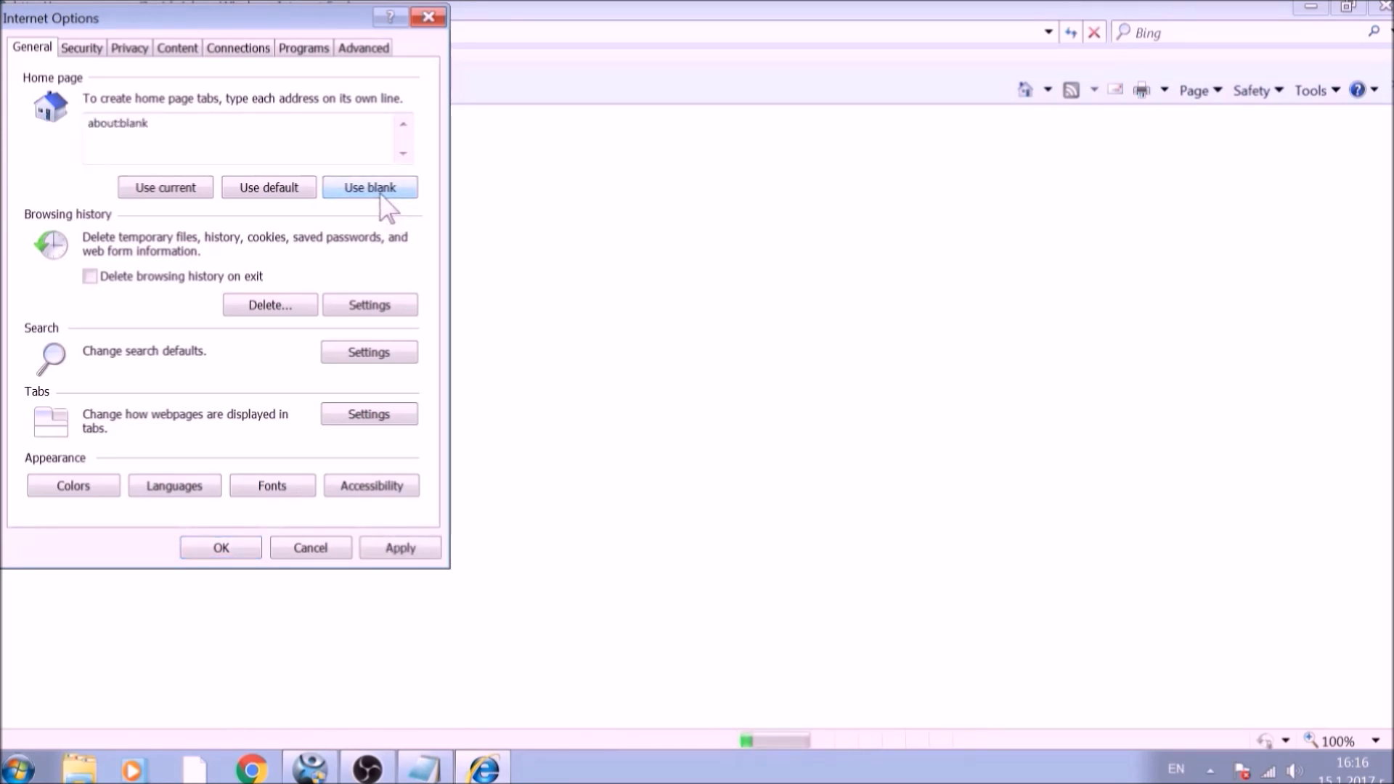
Step: From the Advanced tab, reset Internet Explorer settings with Delete personal settings ticked
{"action": "left_click", "coordinate": [363, 46]}
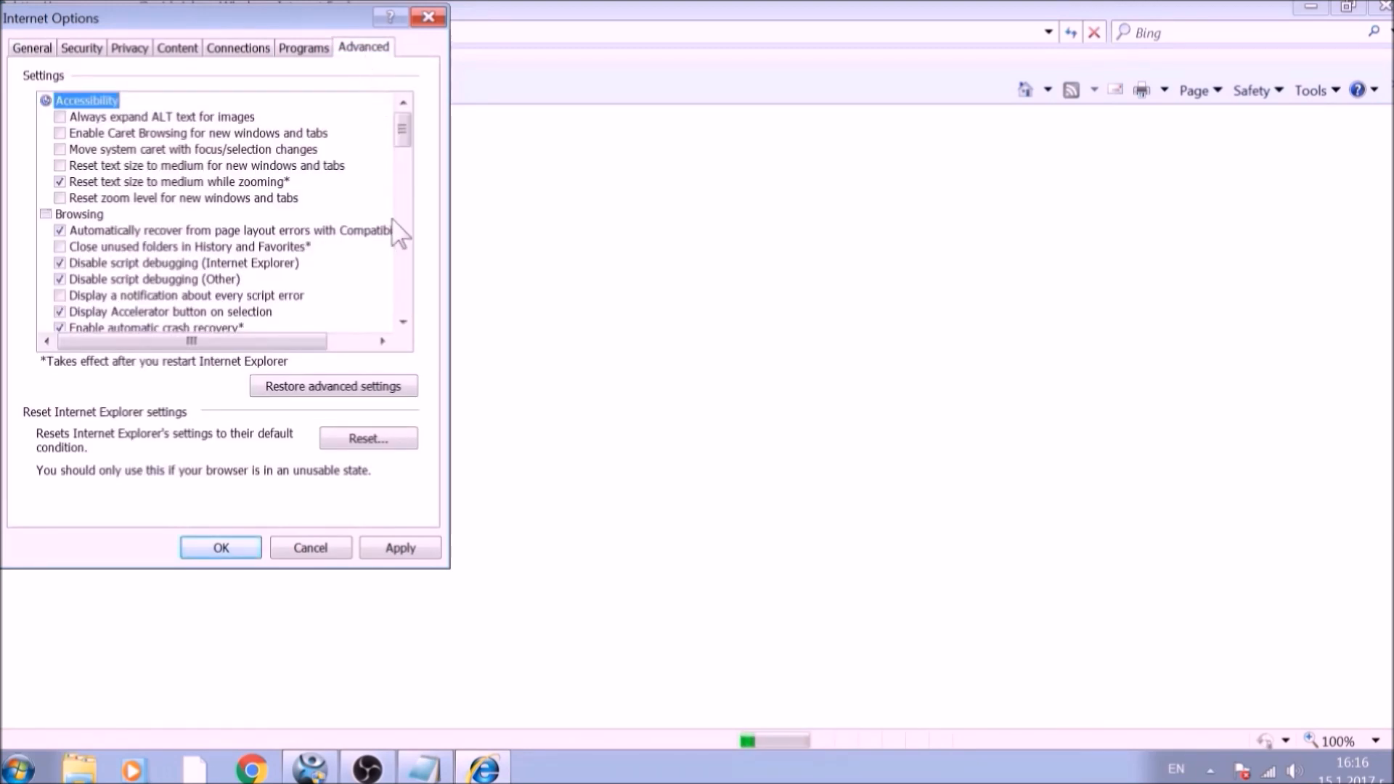
{"action": "left_click", "coordinate": [369, 439]}
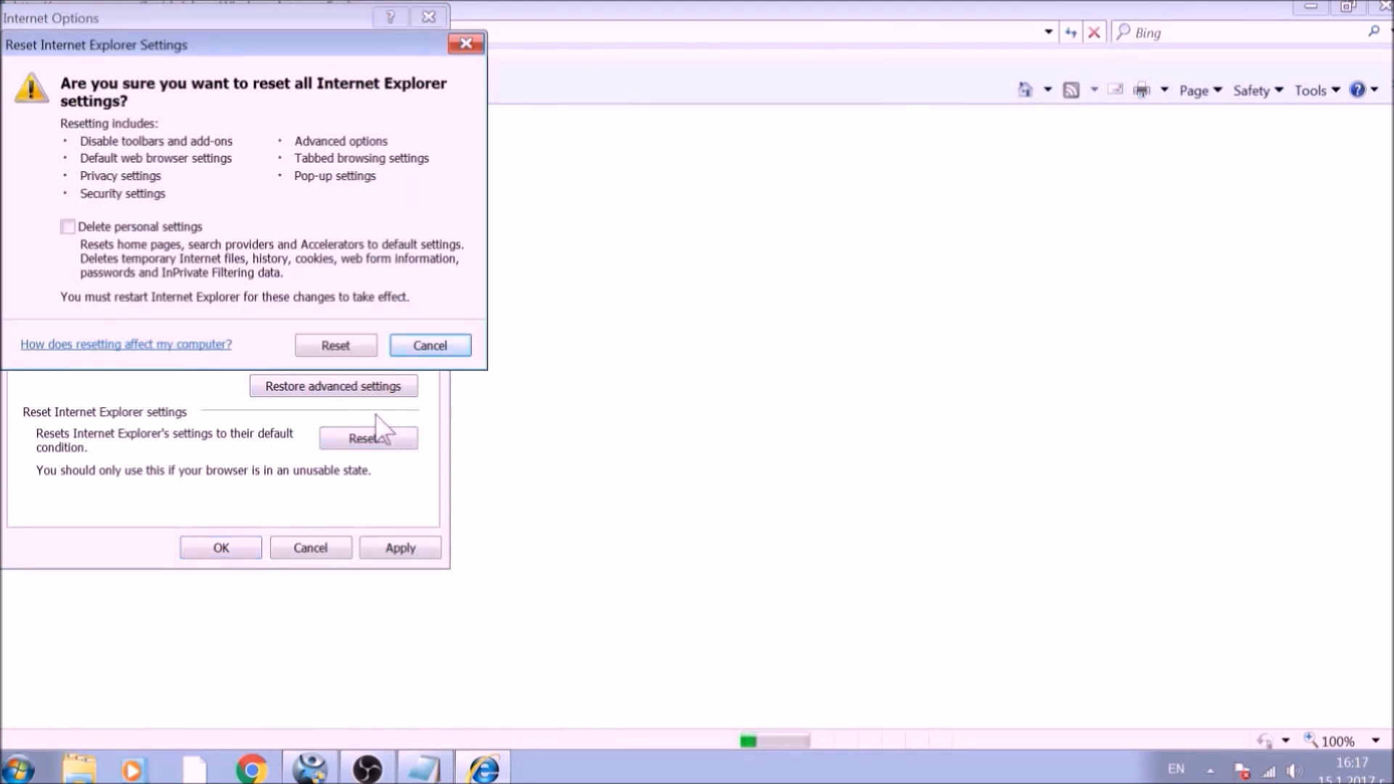
{"action": "left_click", "coordinate": [66, 225]}
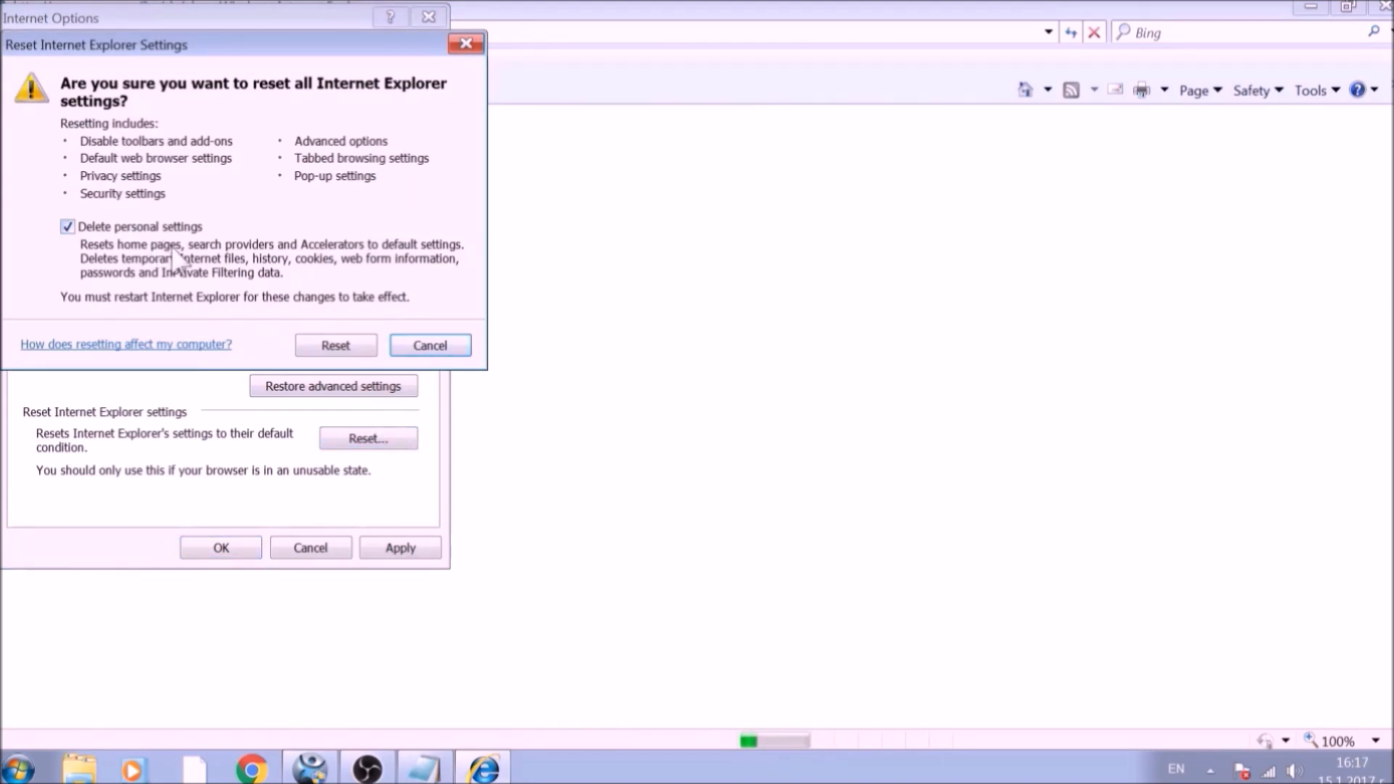
{"action": "left_click", "coordinate": [336, 345]}
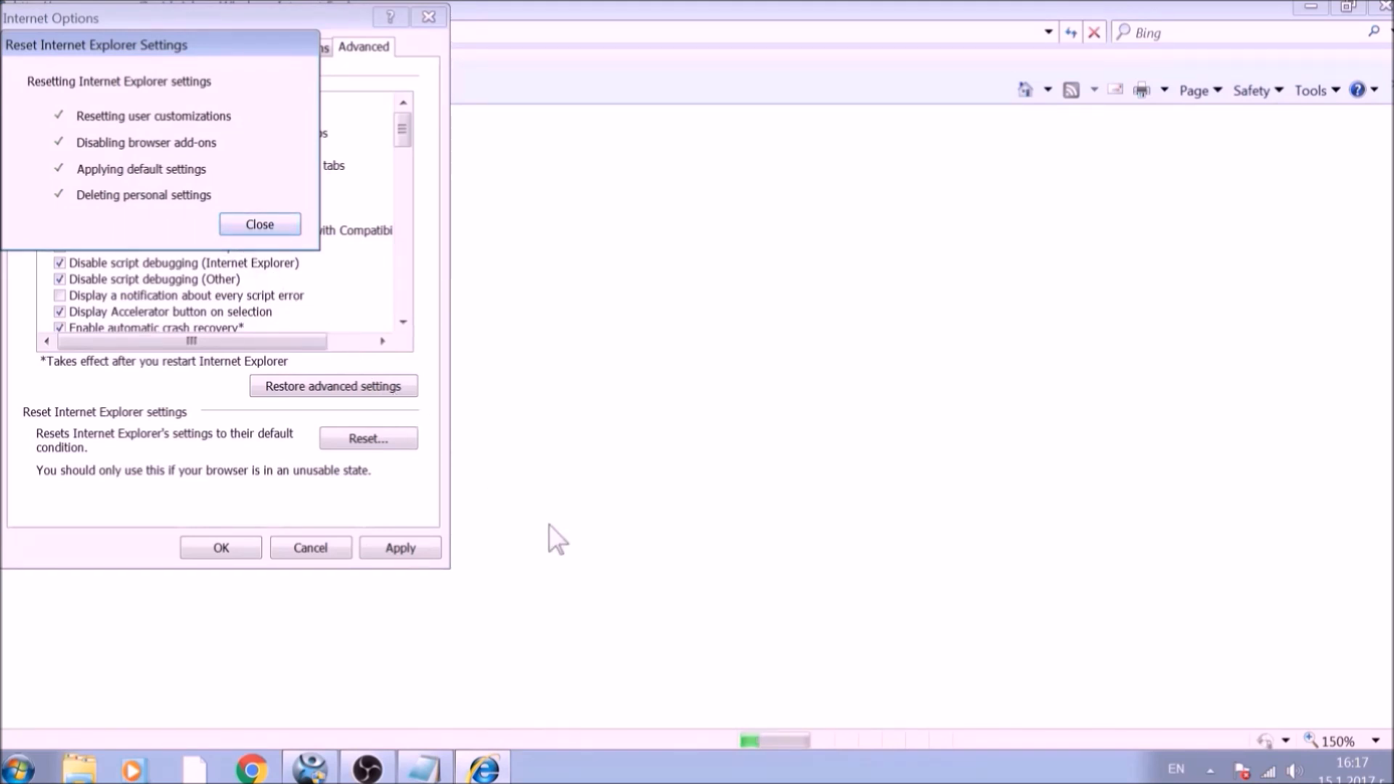
{"action": "mouse_move", "coordinate": [450, 465]}
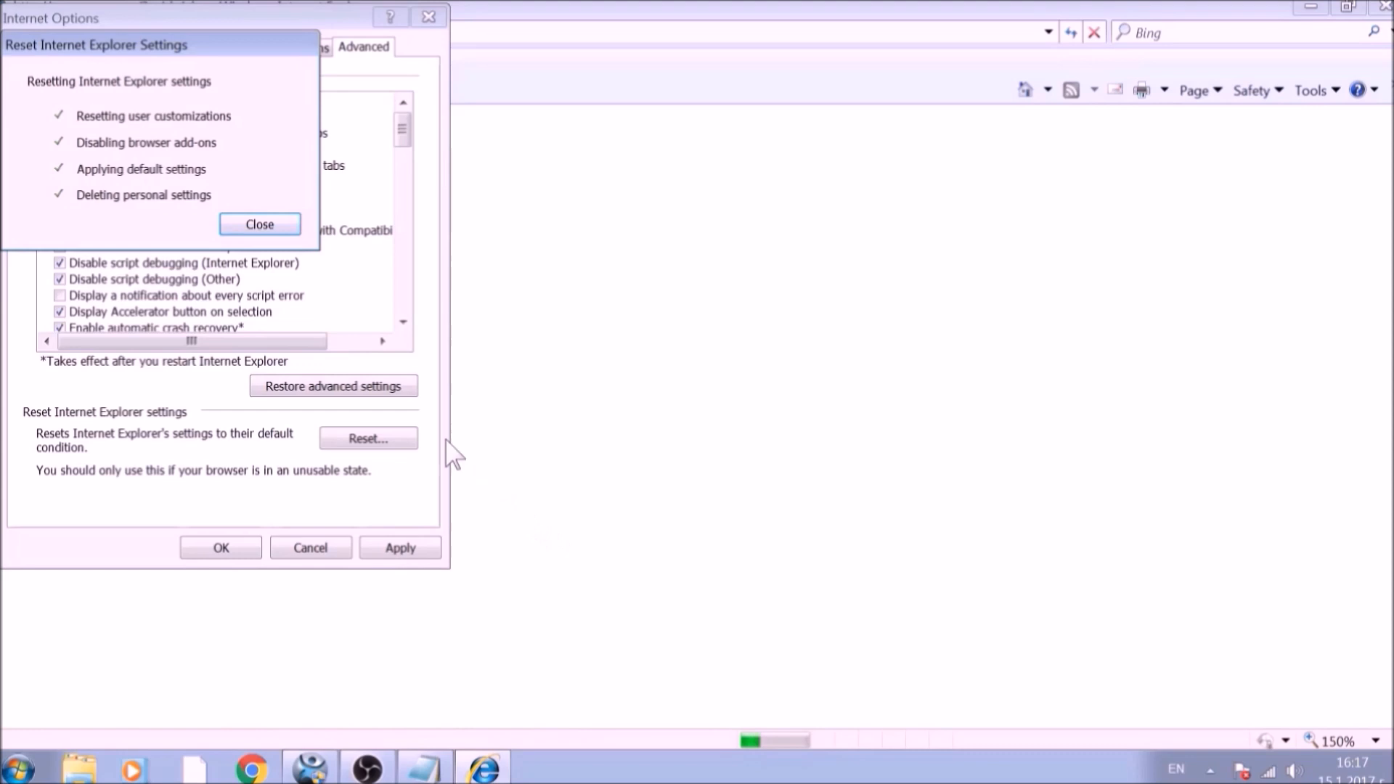
Step: Dismiss the reset completion and restart notices, then close Internet Explorer
{"action": "left_click", "coordinate": [259, 223]}
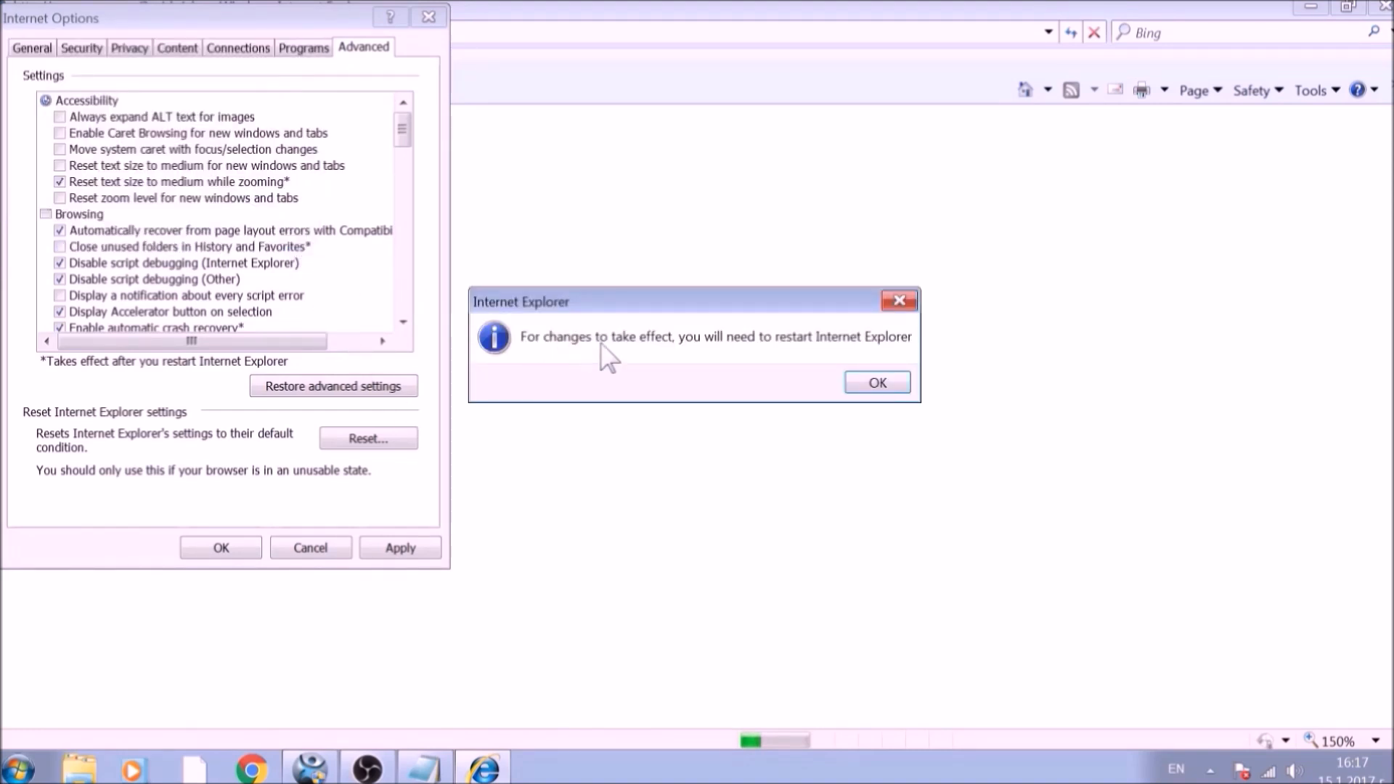
{"action": "left_click", "coordinate": [878, 382]}
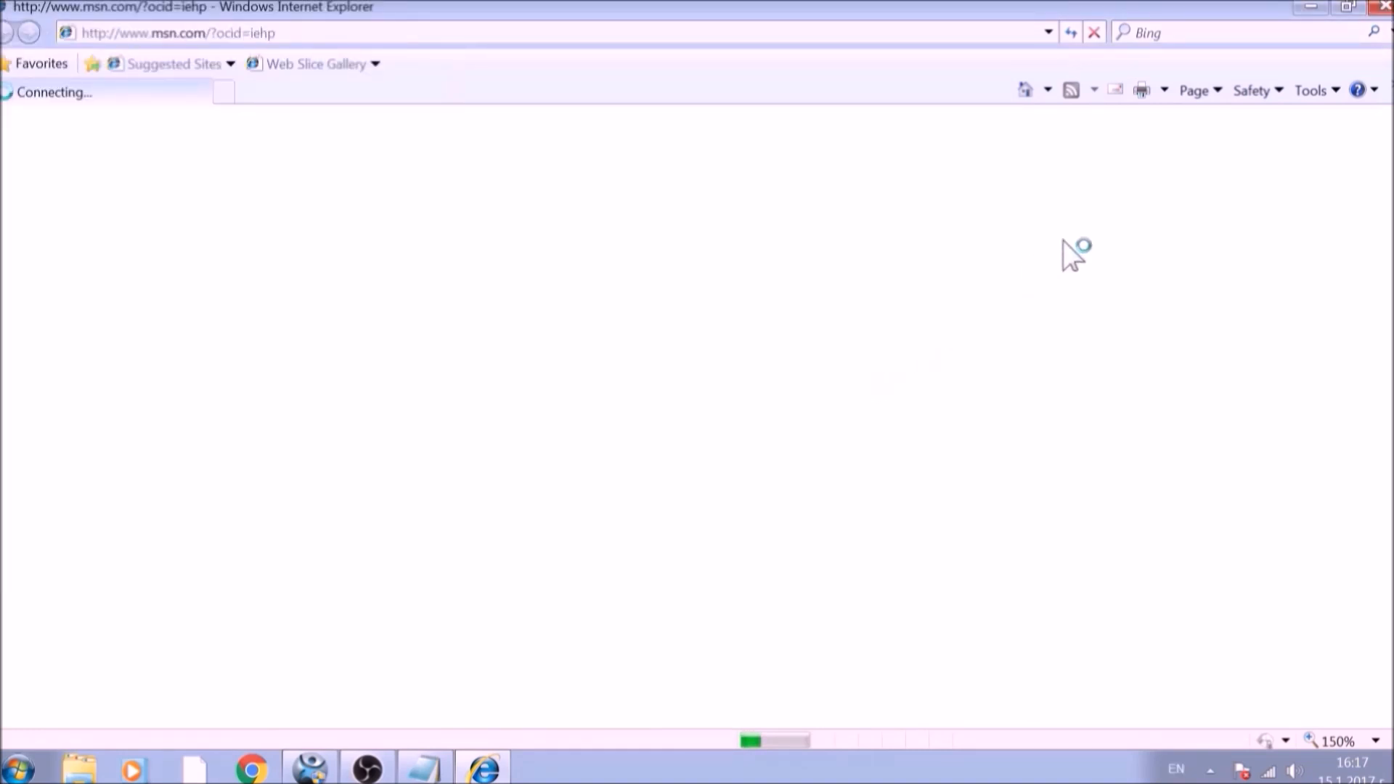
{"action": "left_click", "coordinate": [1378, 7]}
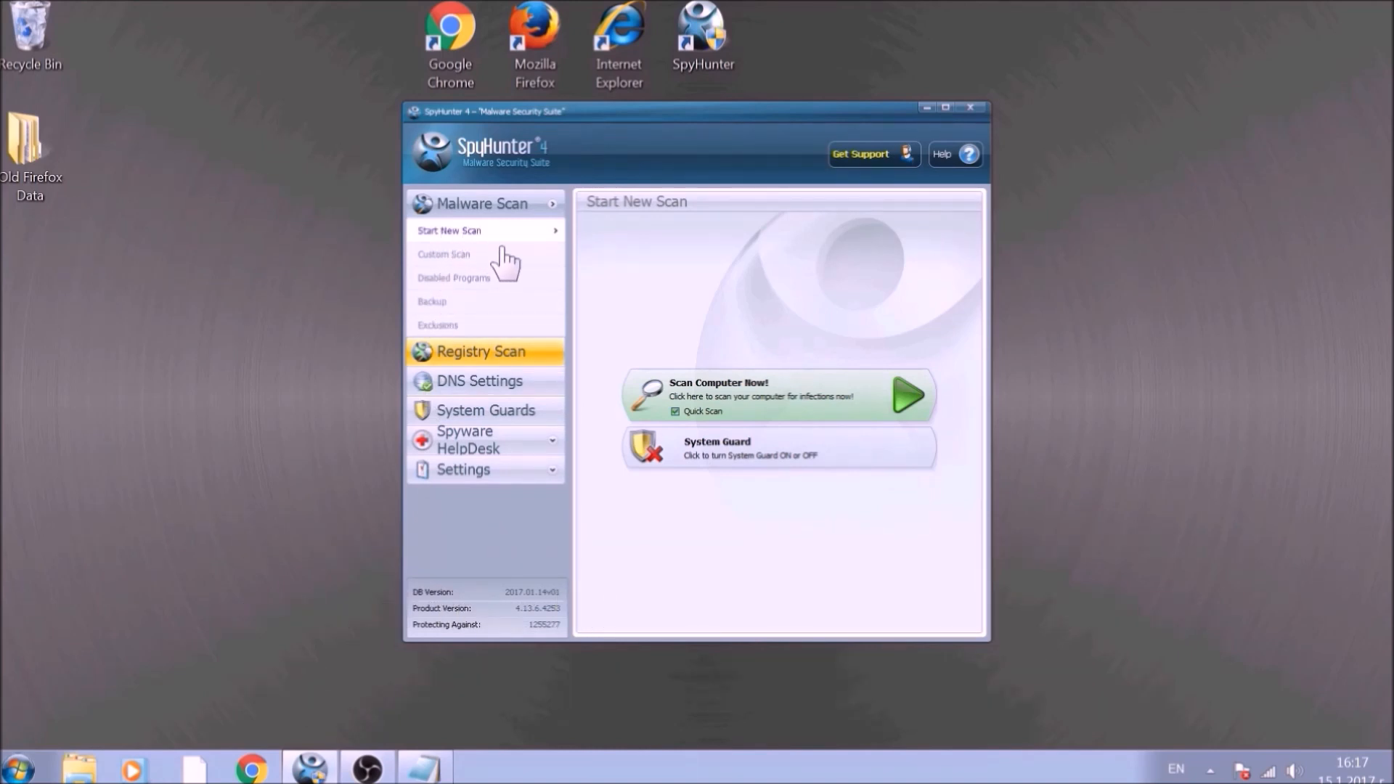
{"action": "mouse_move", "coordinate": [740, 403]}
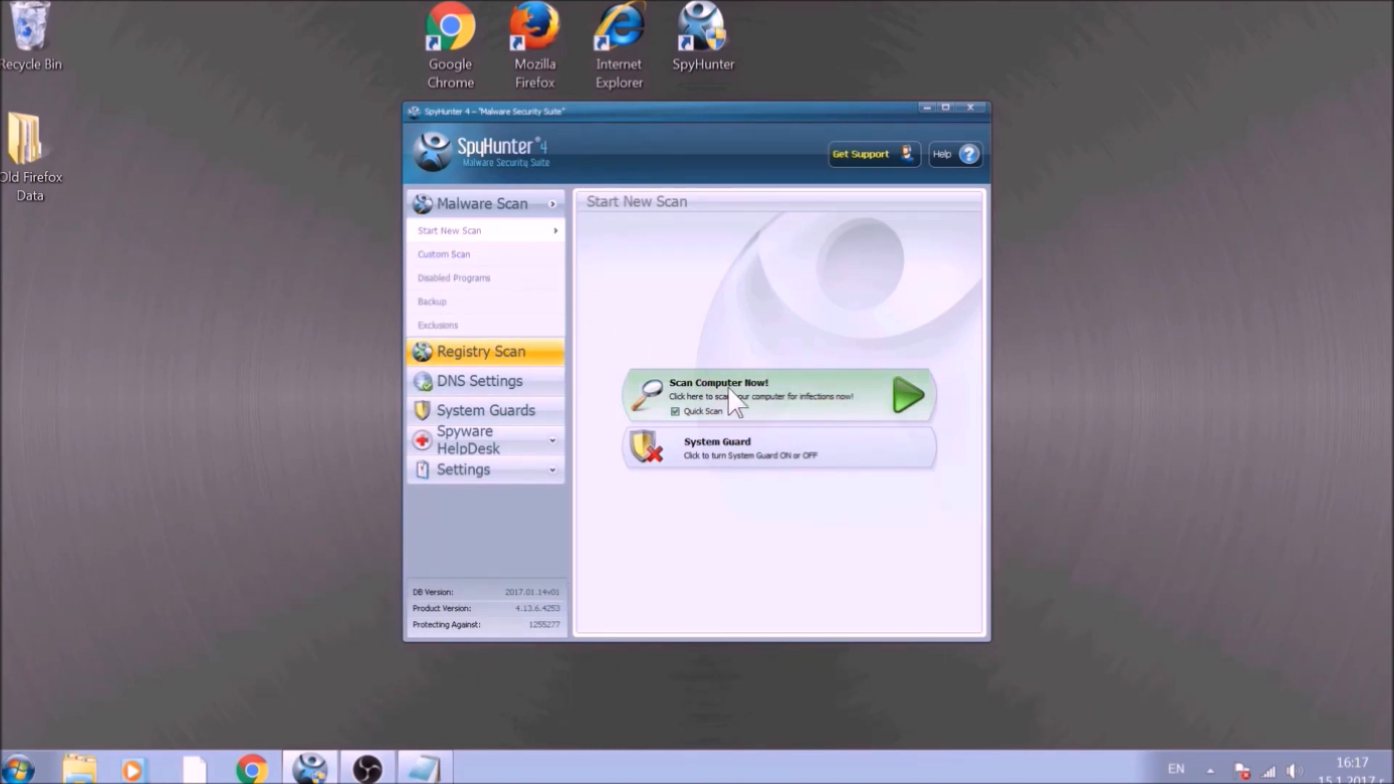